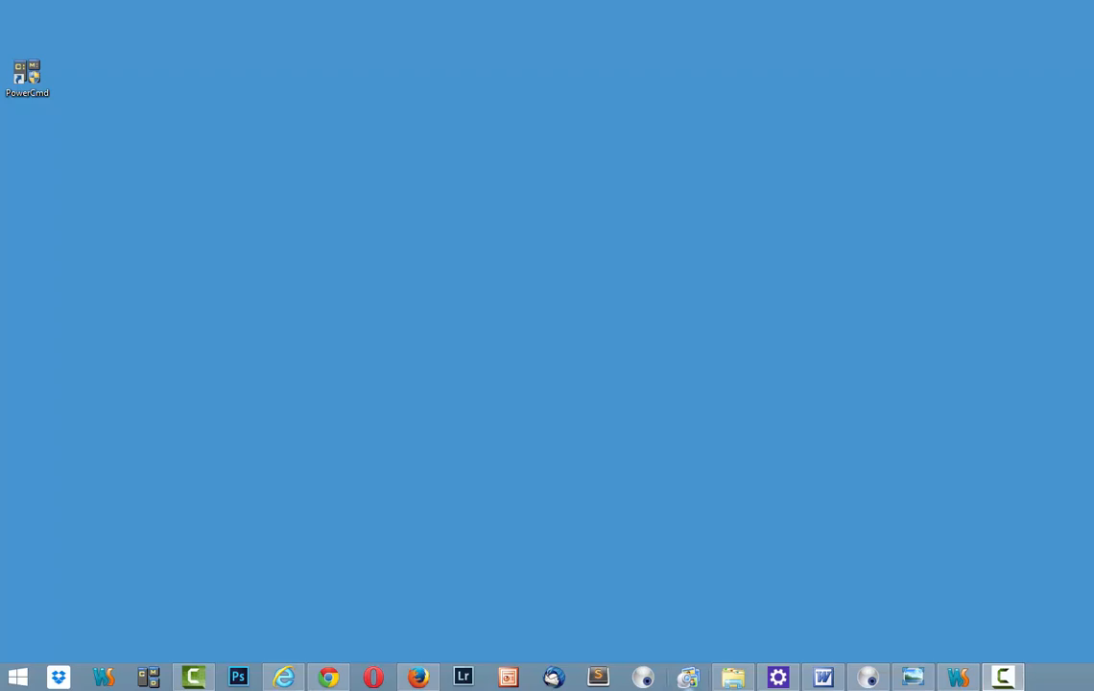
mouse_move(459, 292)
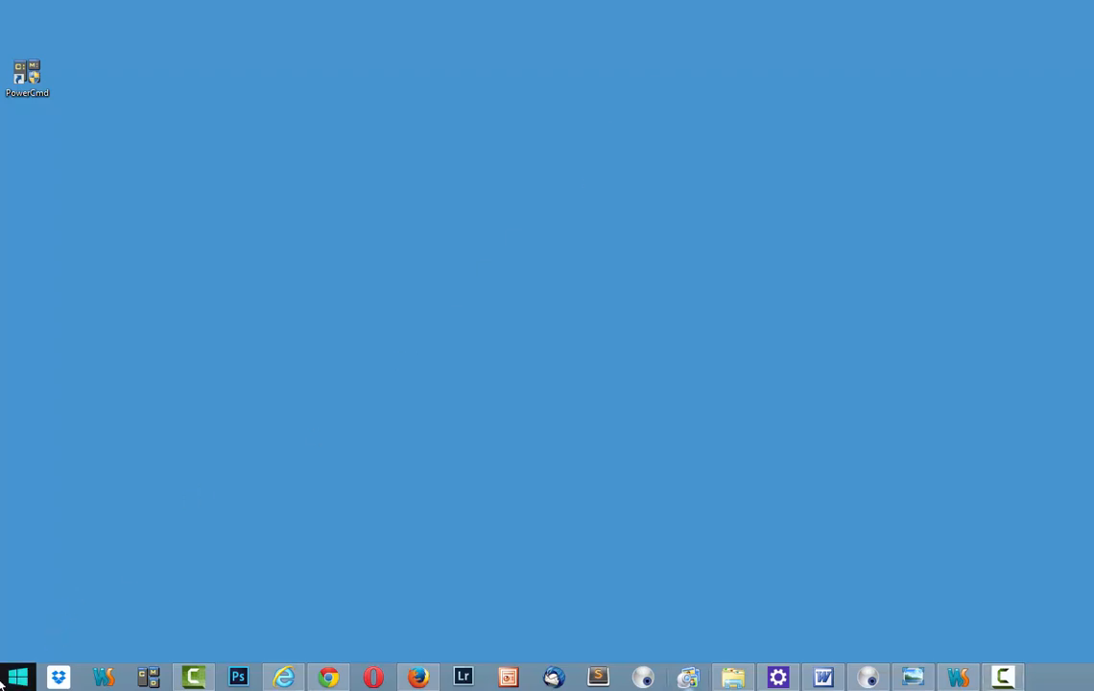
Open the Start button's shortcut menu to launch Command Prompt
right_click(17, 676)
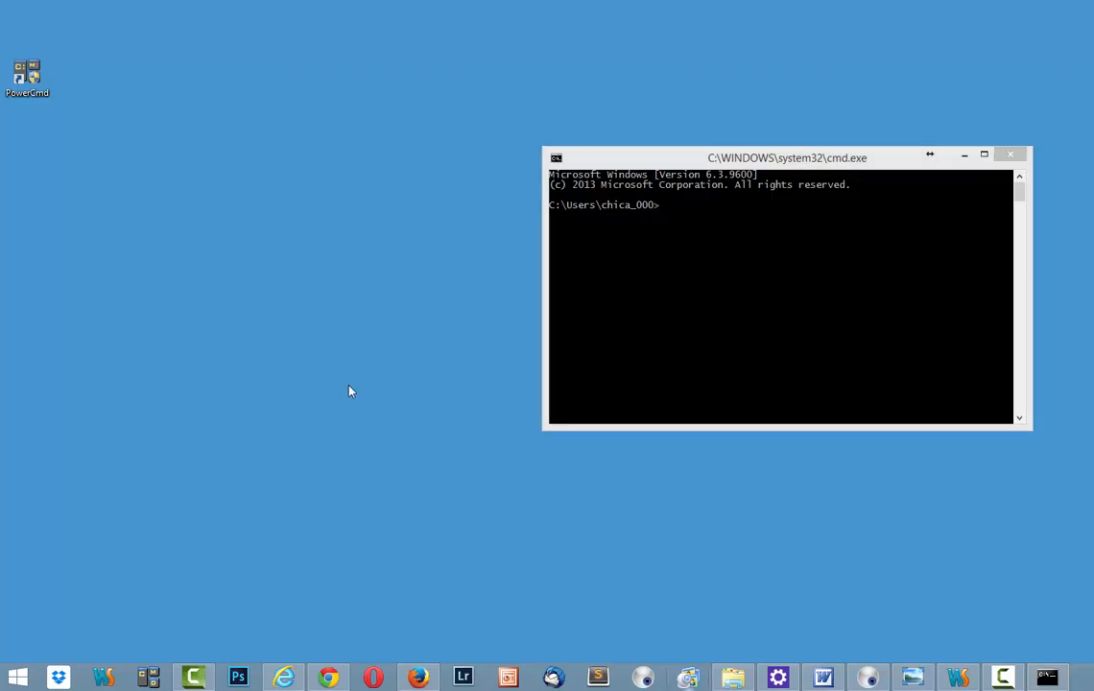
mouse_move(441, 646)
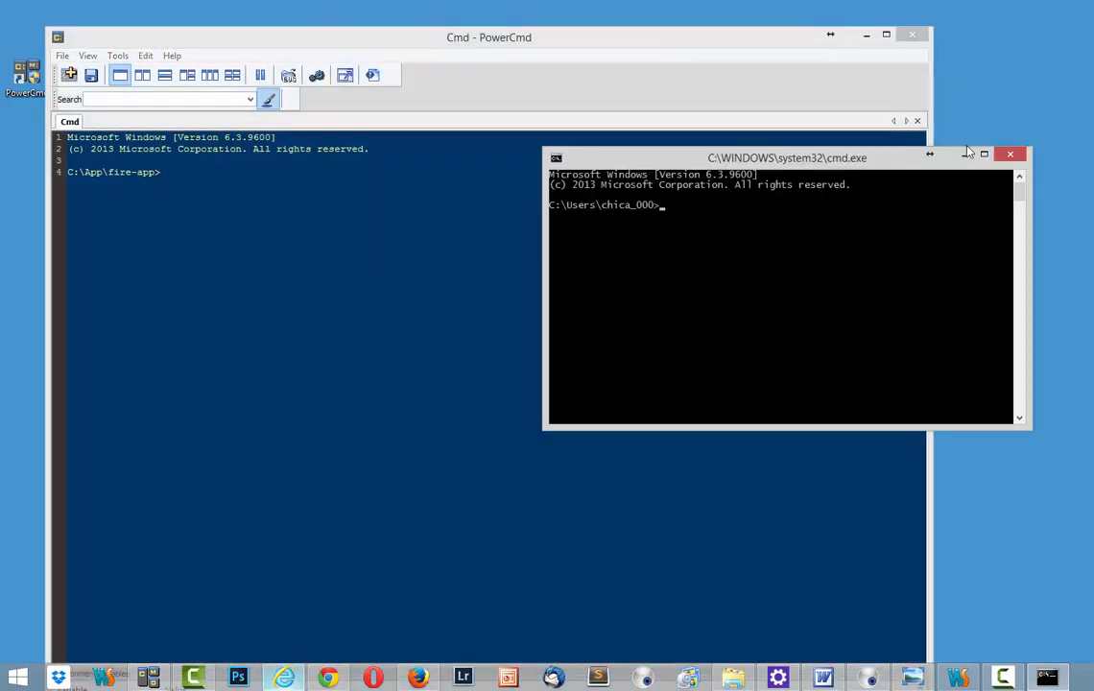
Open the fire-app folder inside C:\App in File Explorer
left_click(1011, 153)
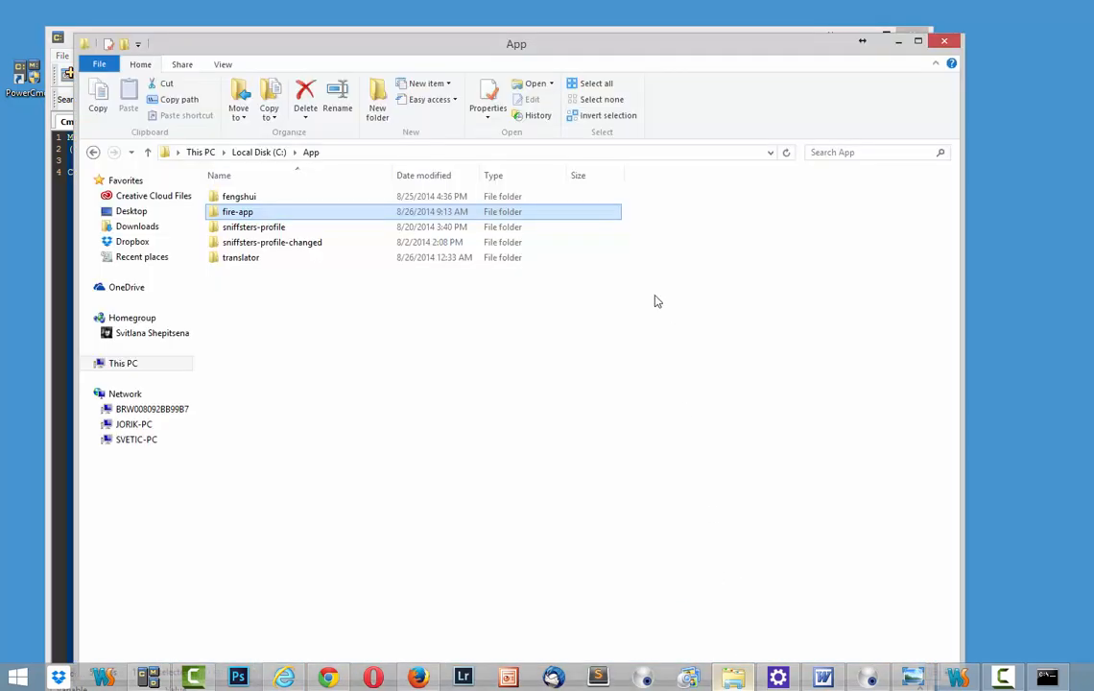
double_click(237, 211)
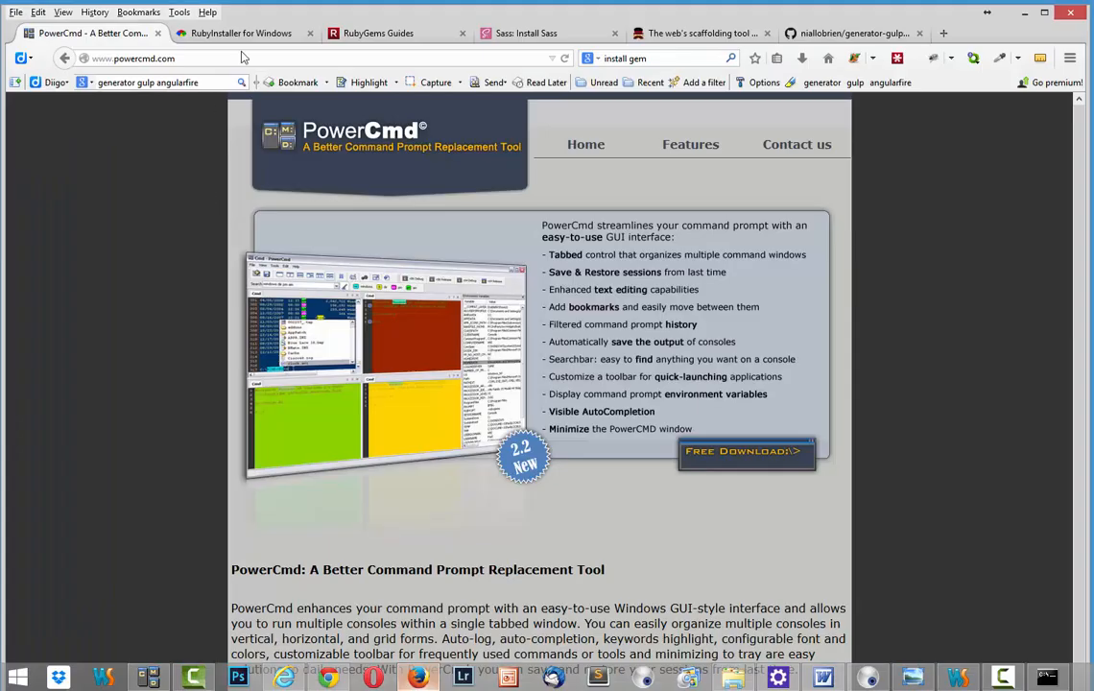
Try 'gem' in PowerCmd, then bring up the Sass page showing 'gem install sass'
left_click(235, 32)
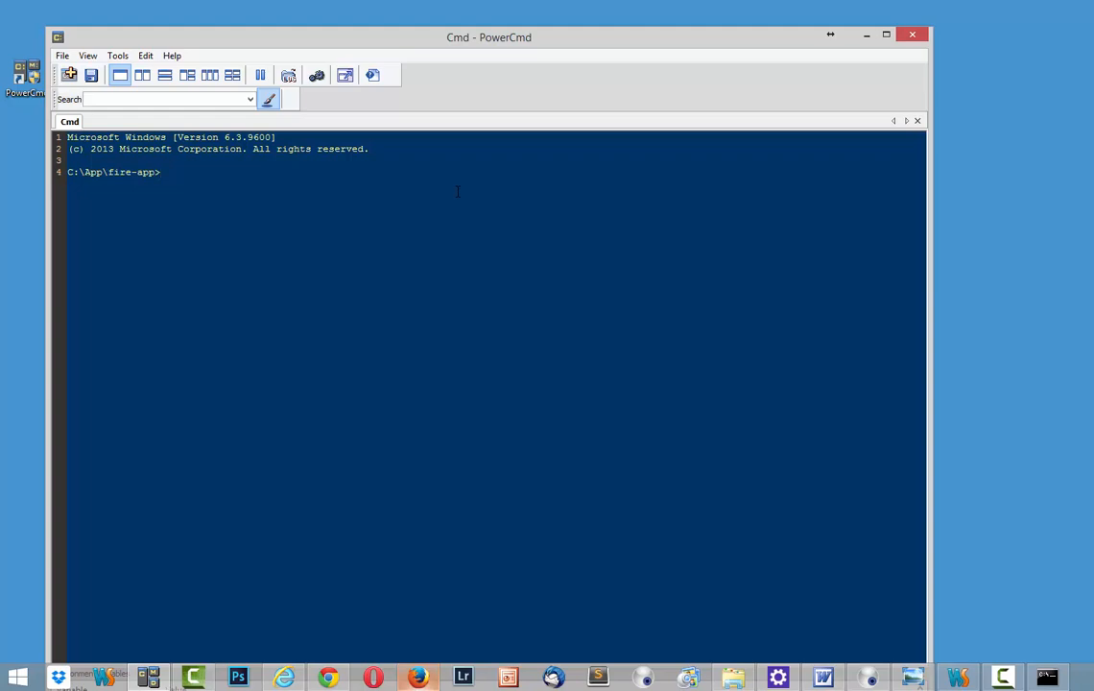
type("gem")
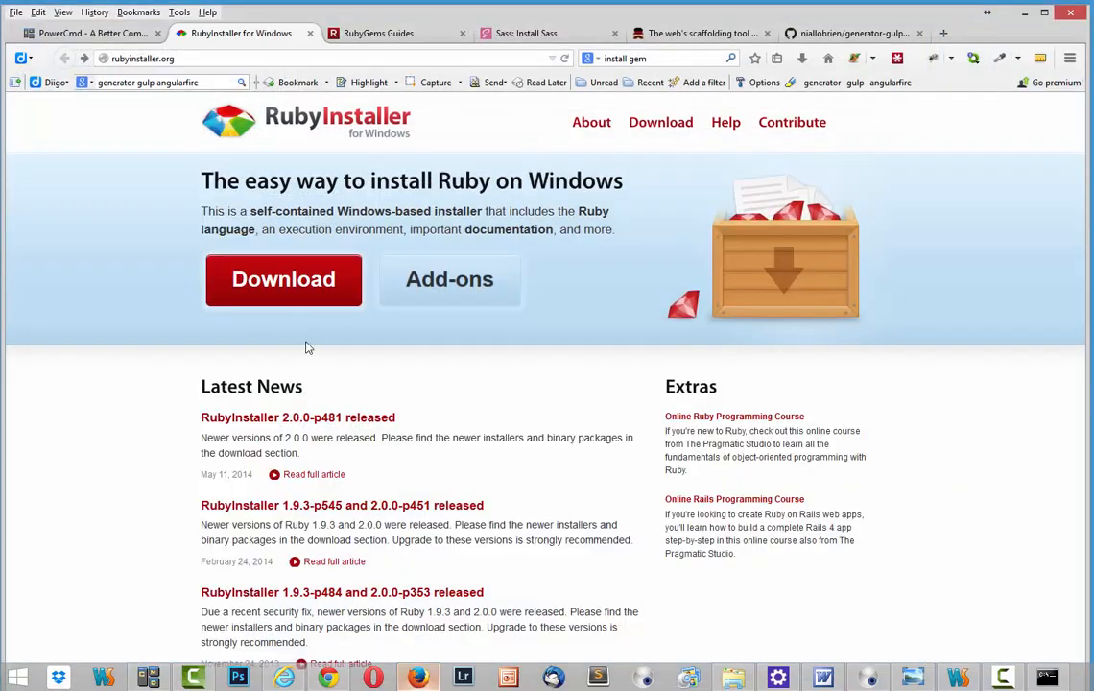
left_click(394, 33)
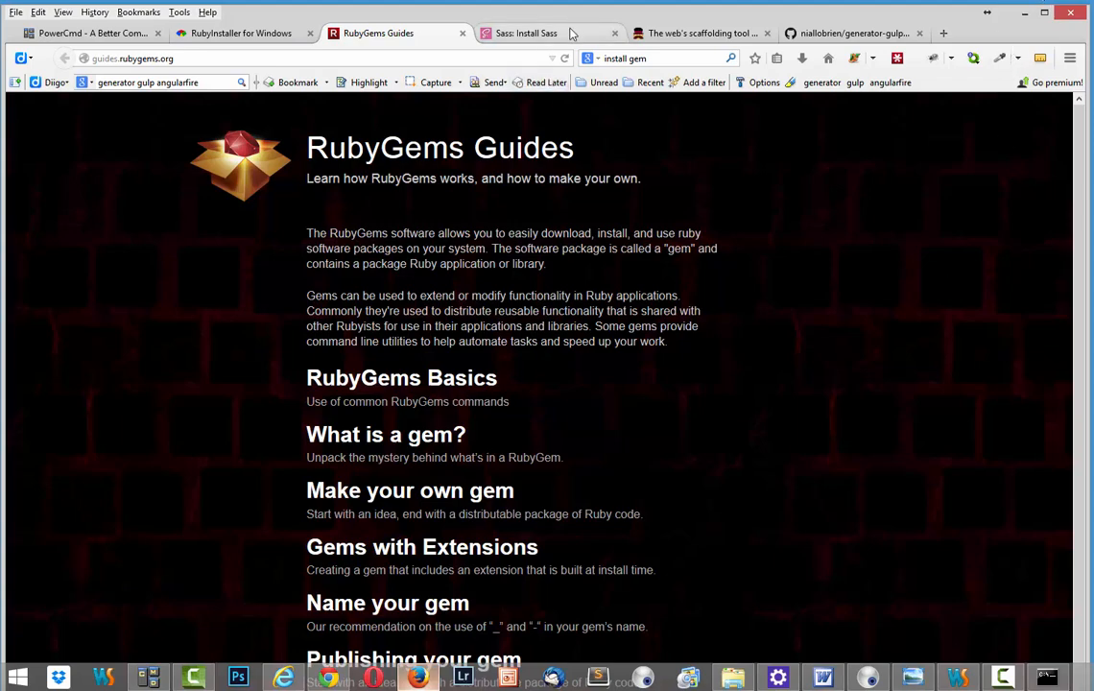
left_click(525, 32)
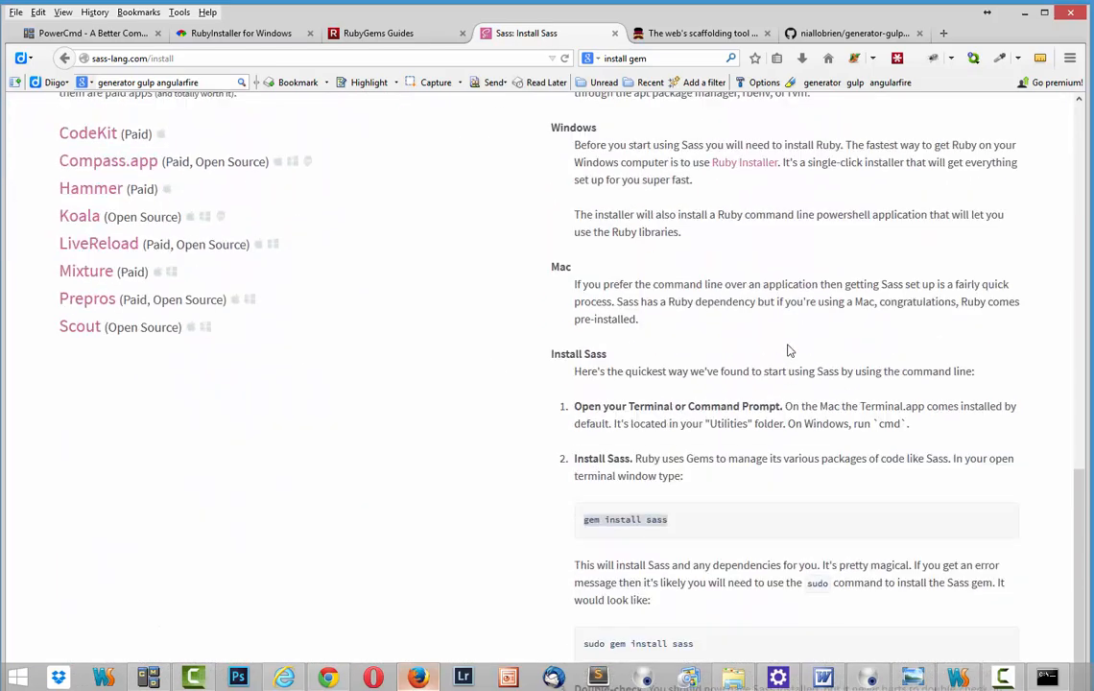
scroll("down", 3)
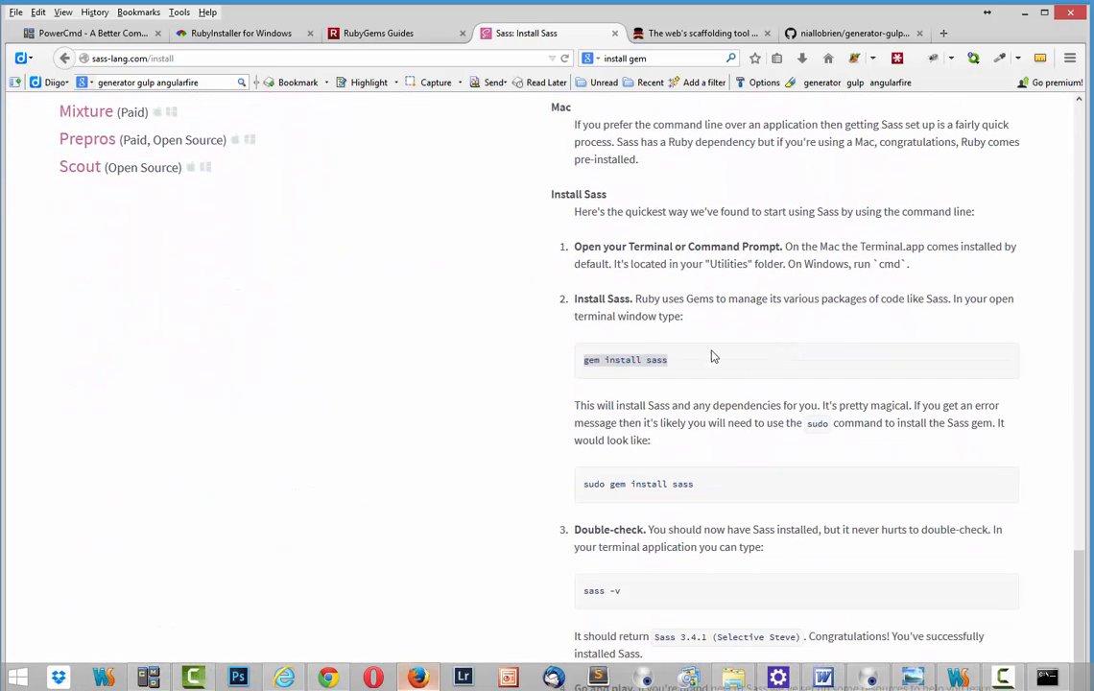
mouse_move(803, 505)
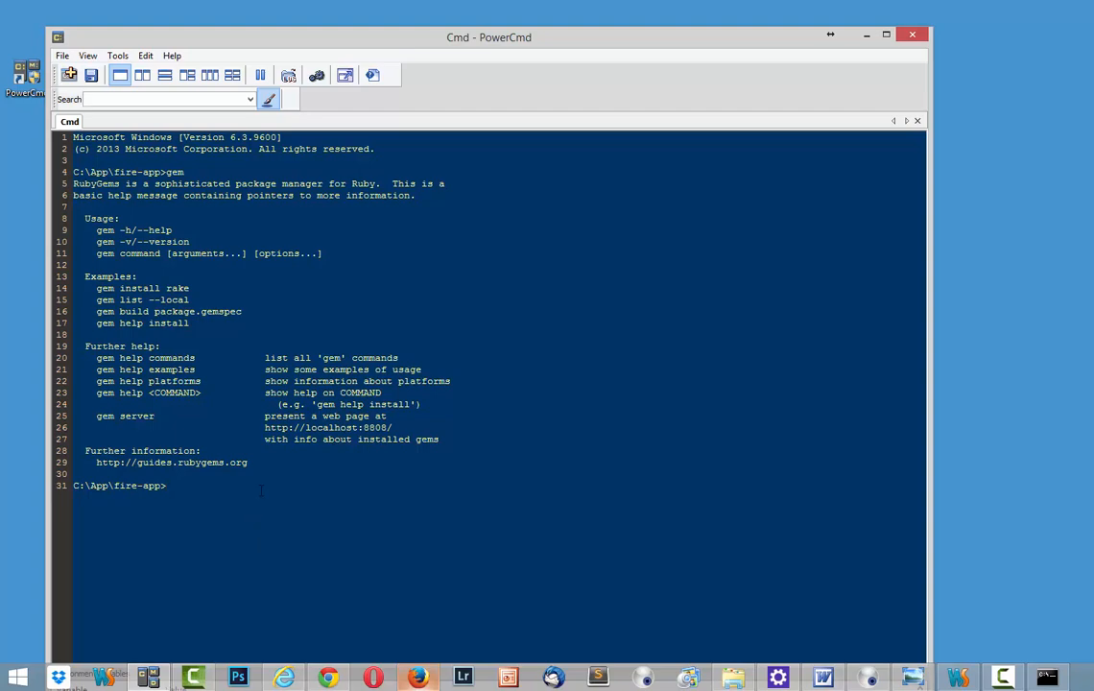
Run 'gem install sass' in the fire-app PowerCmd console
type("gem install sass")
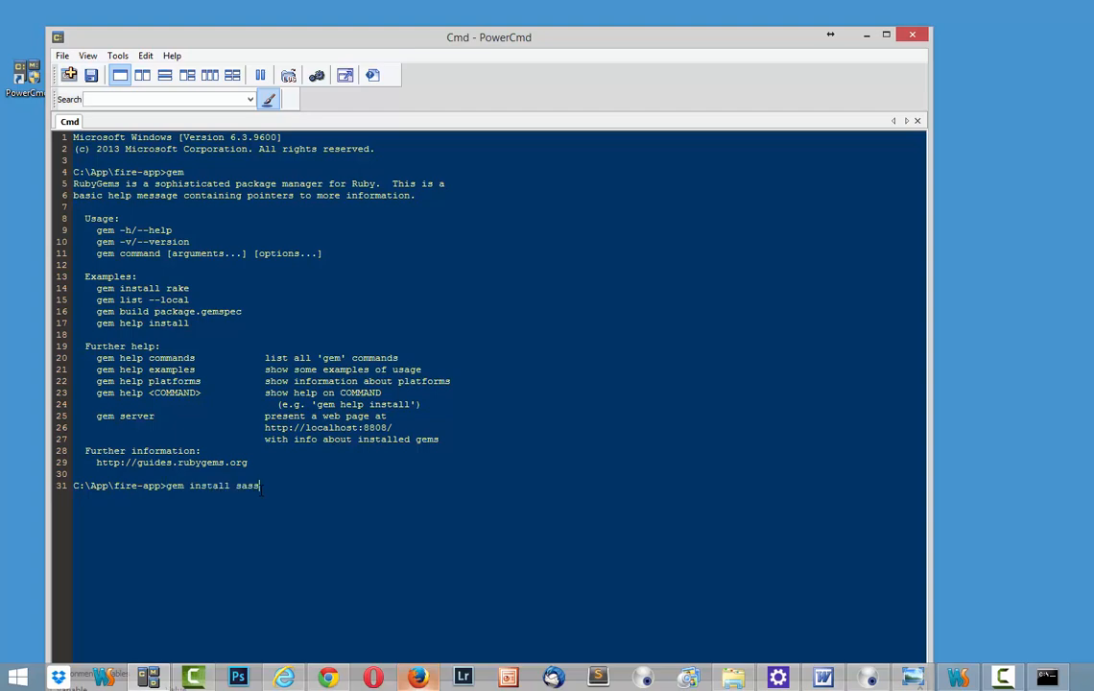
key("enter")
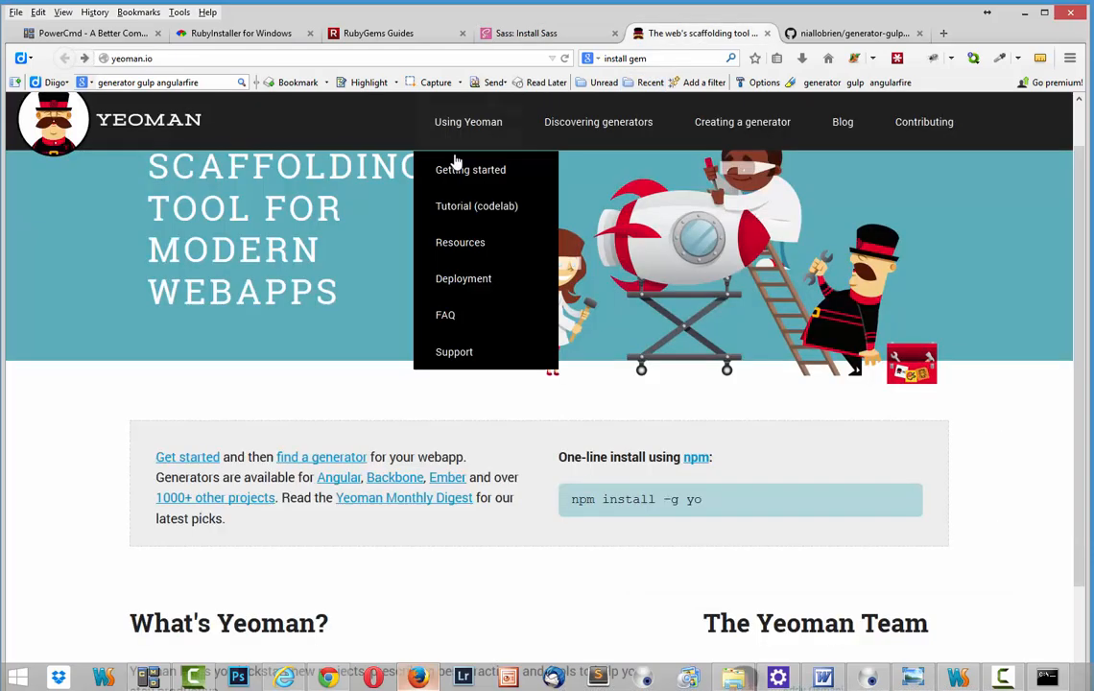
Search Yeoman's generators for 'gulp-an' to list gulp-angular and gulp-angularfire
scroll("down", 3)
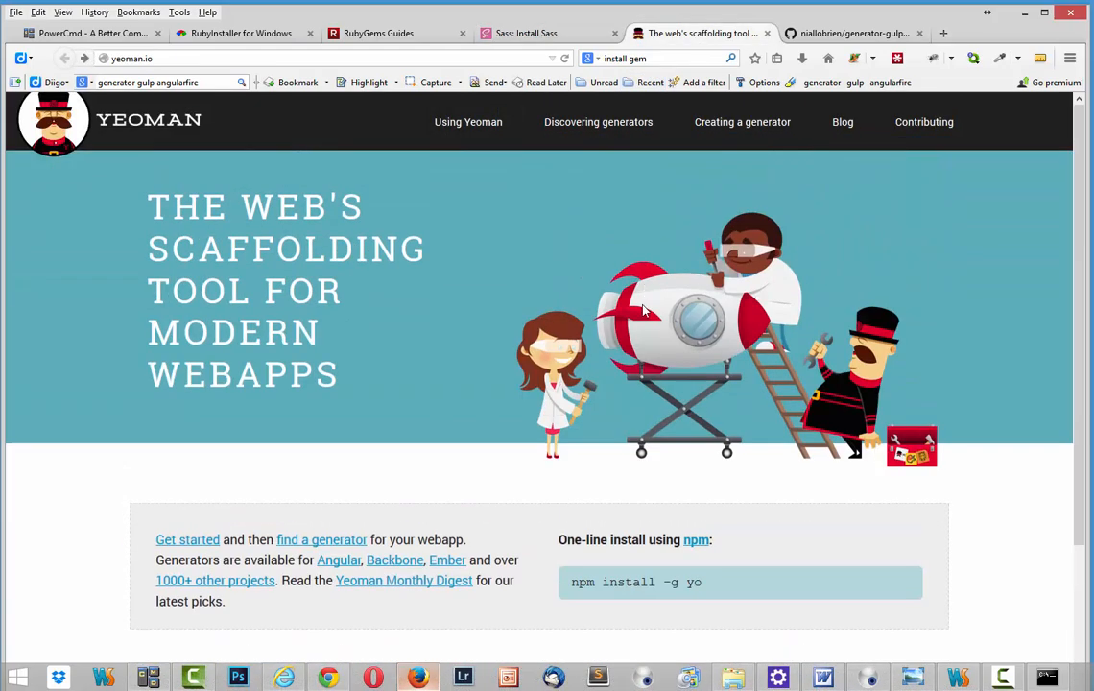
scroll("down", 3)
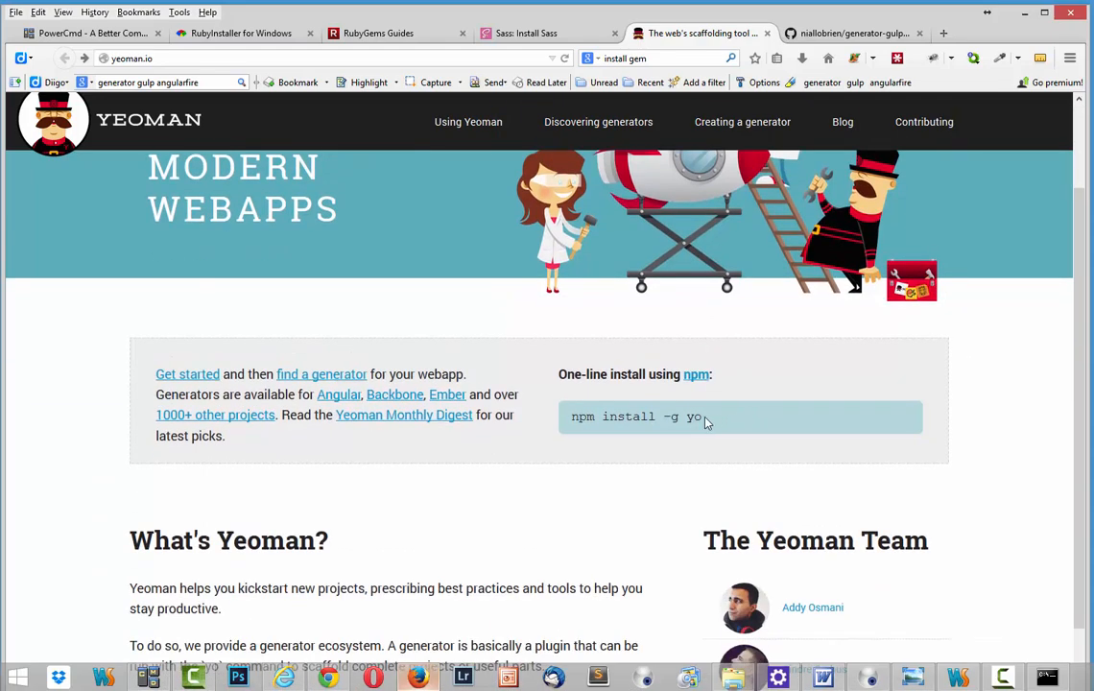
mouse_move(605, 487)
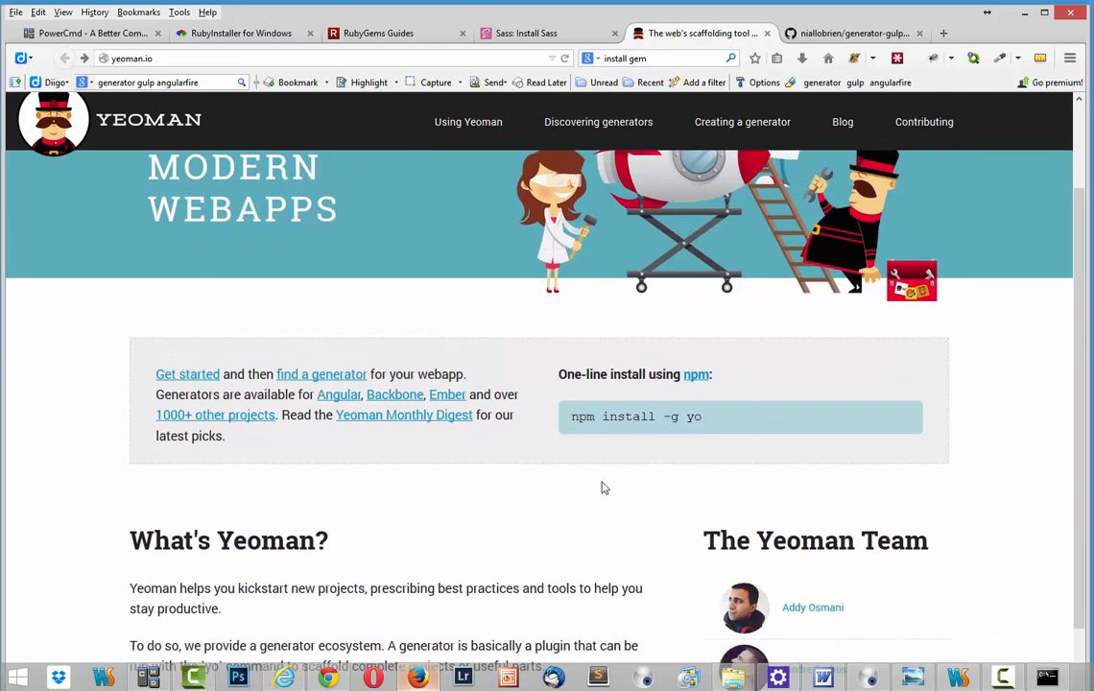
scroll("up", 3)
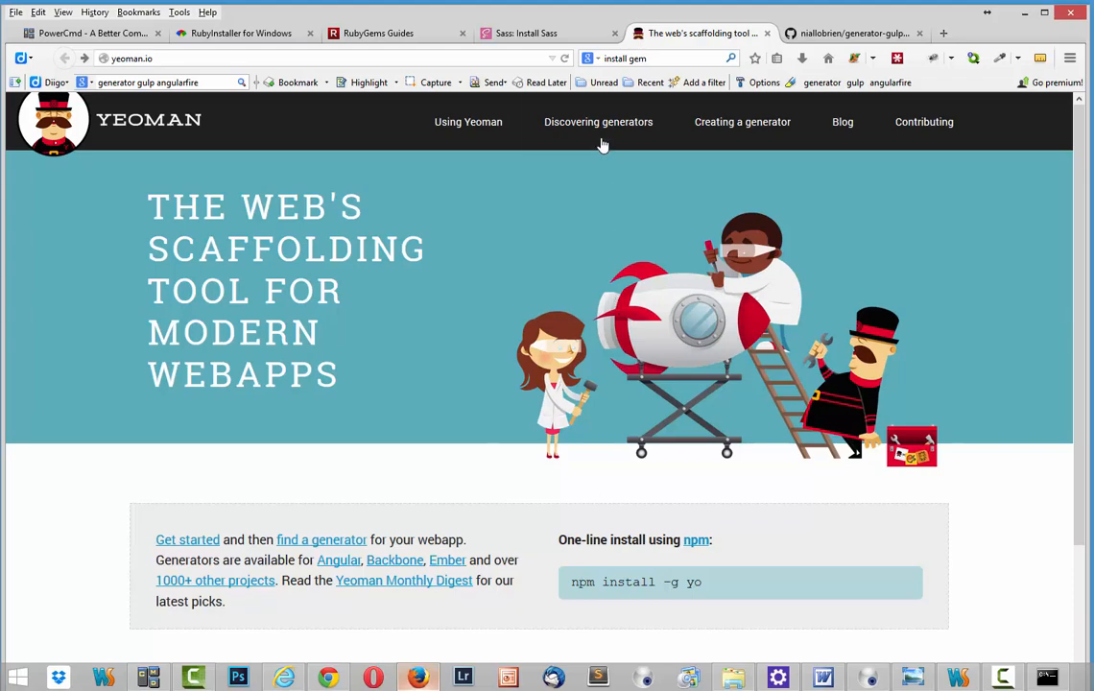
left_click(598, 121)
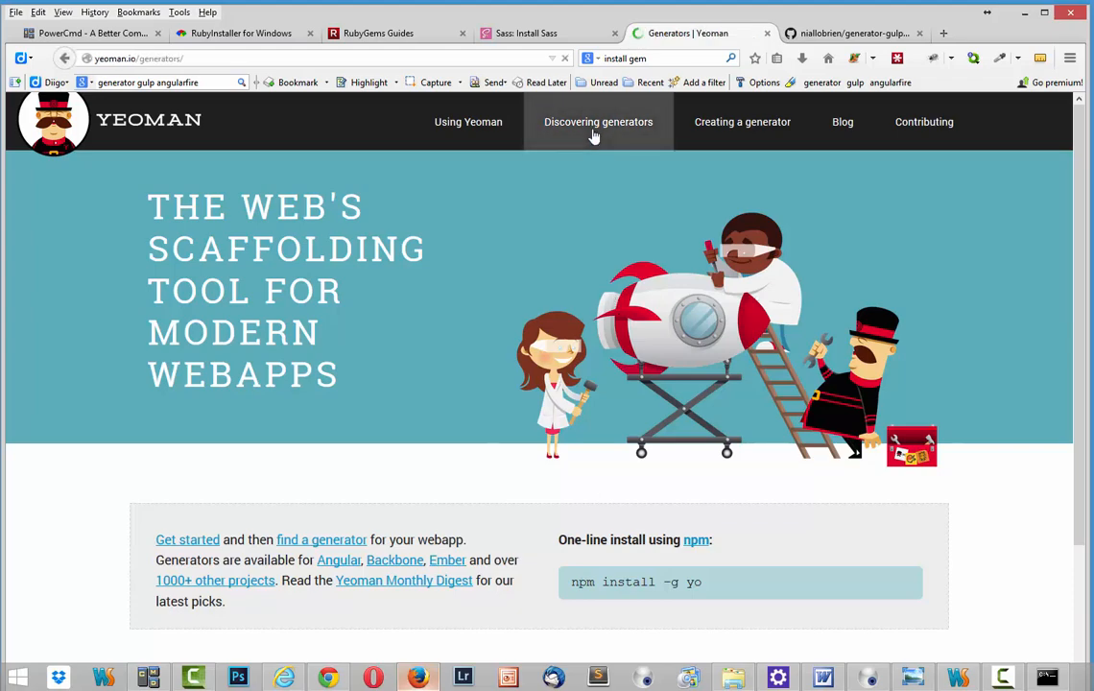
left_click(598, 122)
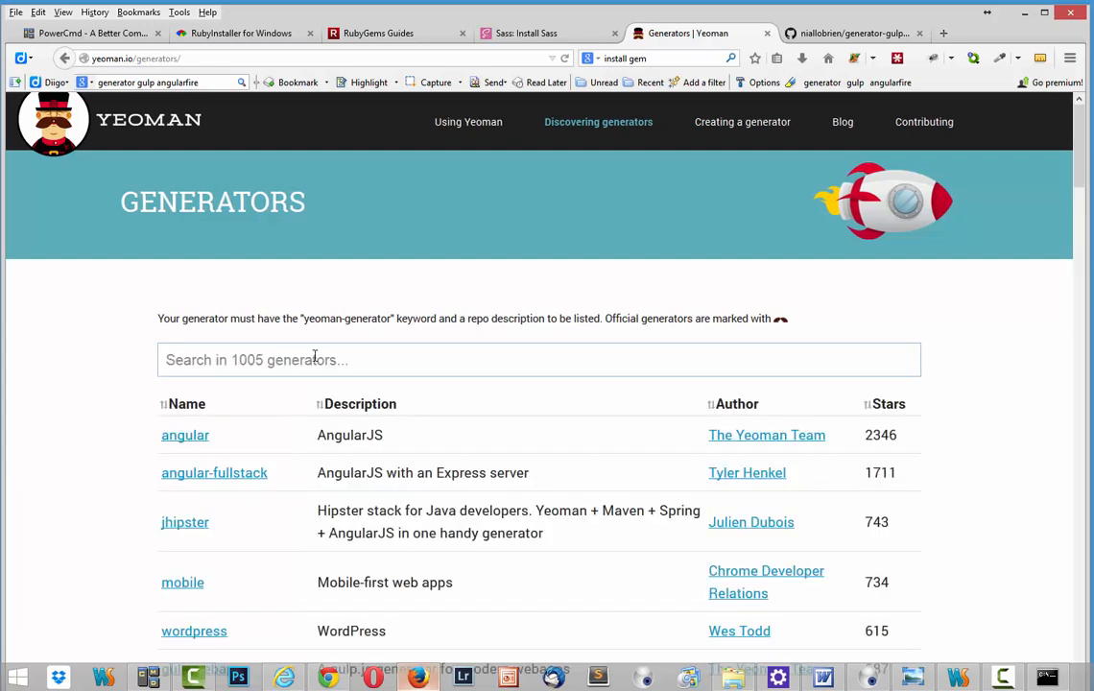
scroll("down", 3)
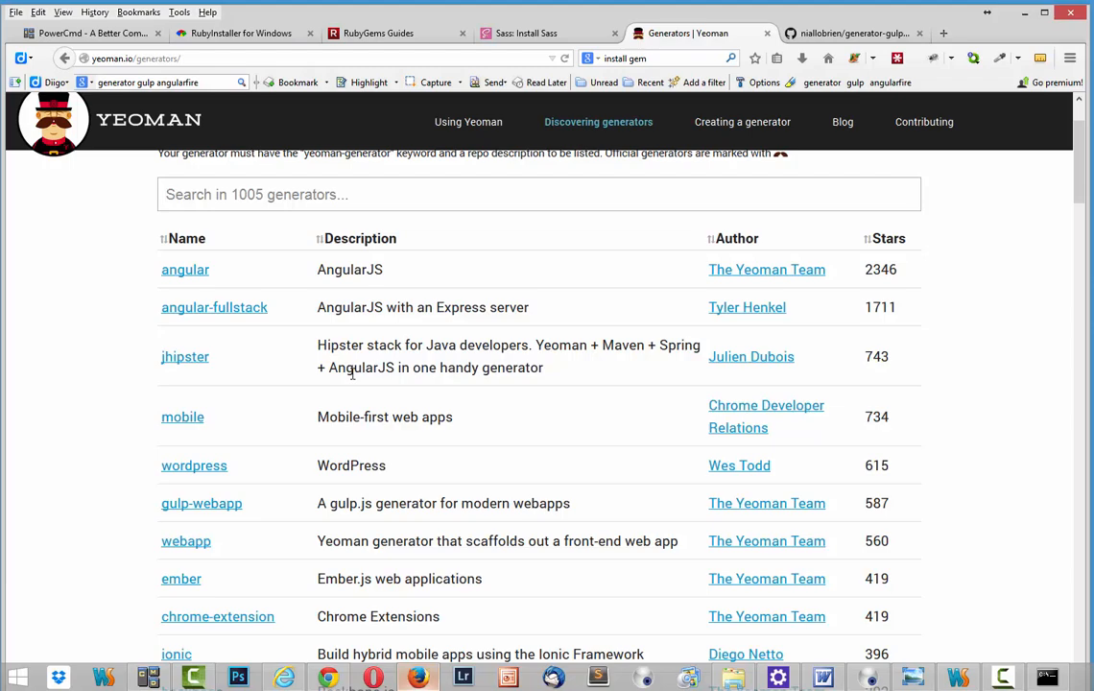
type("gulp")
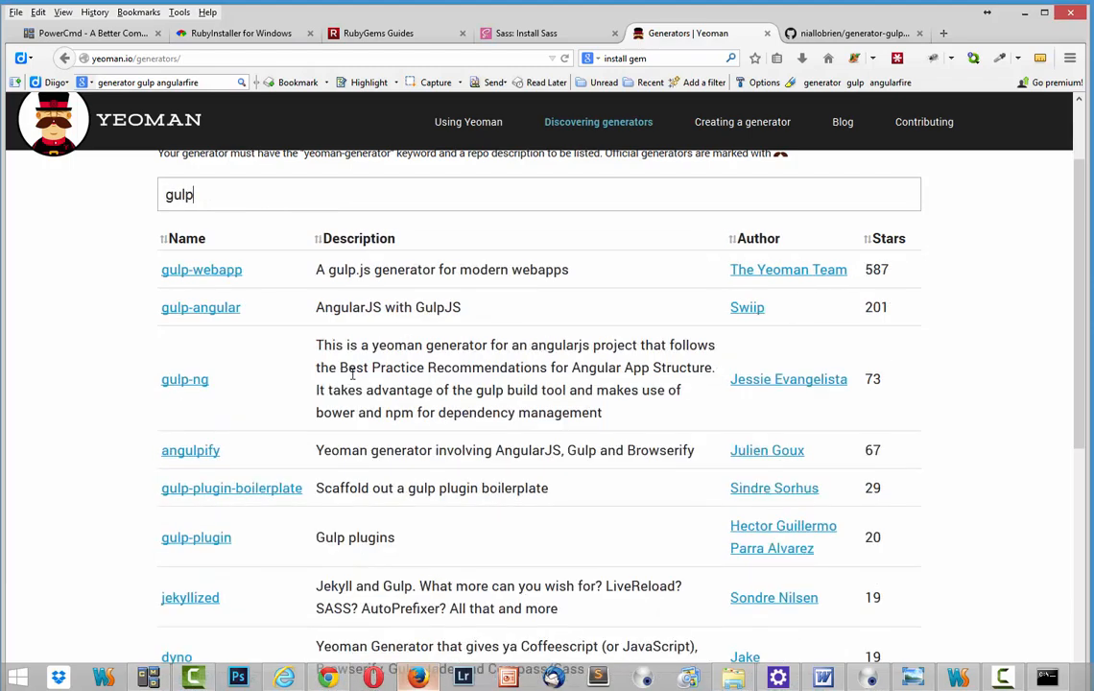
type("-an")
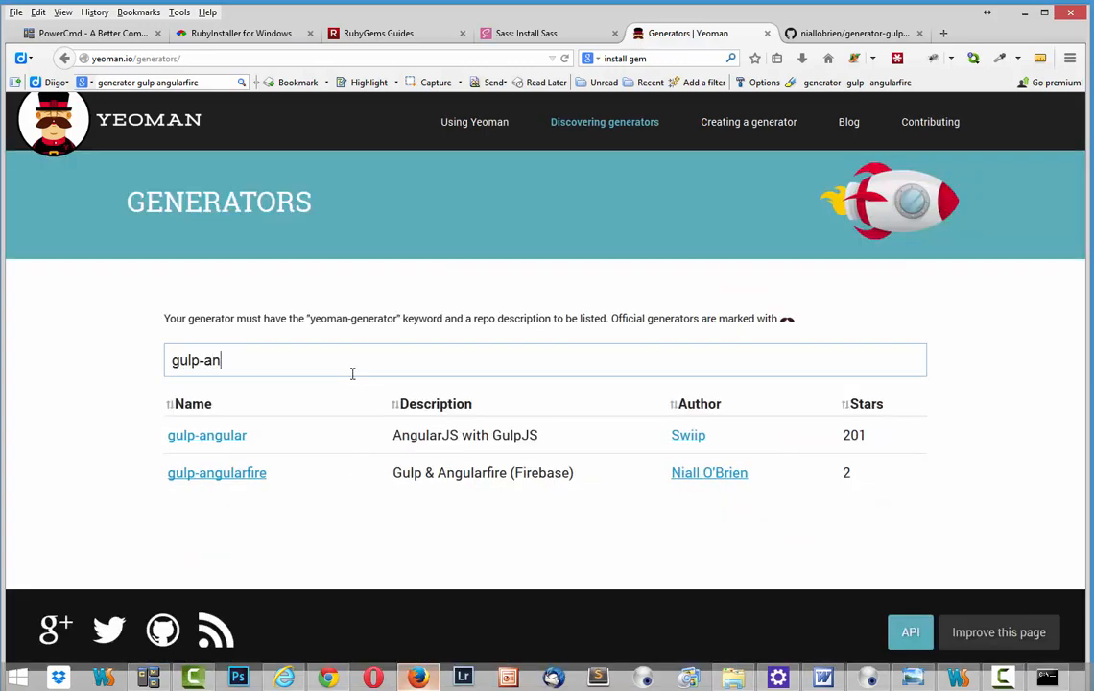
Open the generator-gulp-angularfire repo and select its 'npm install -g yo gulp bower' line
left_click(217, 472)
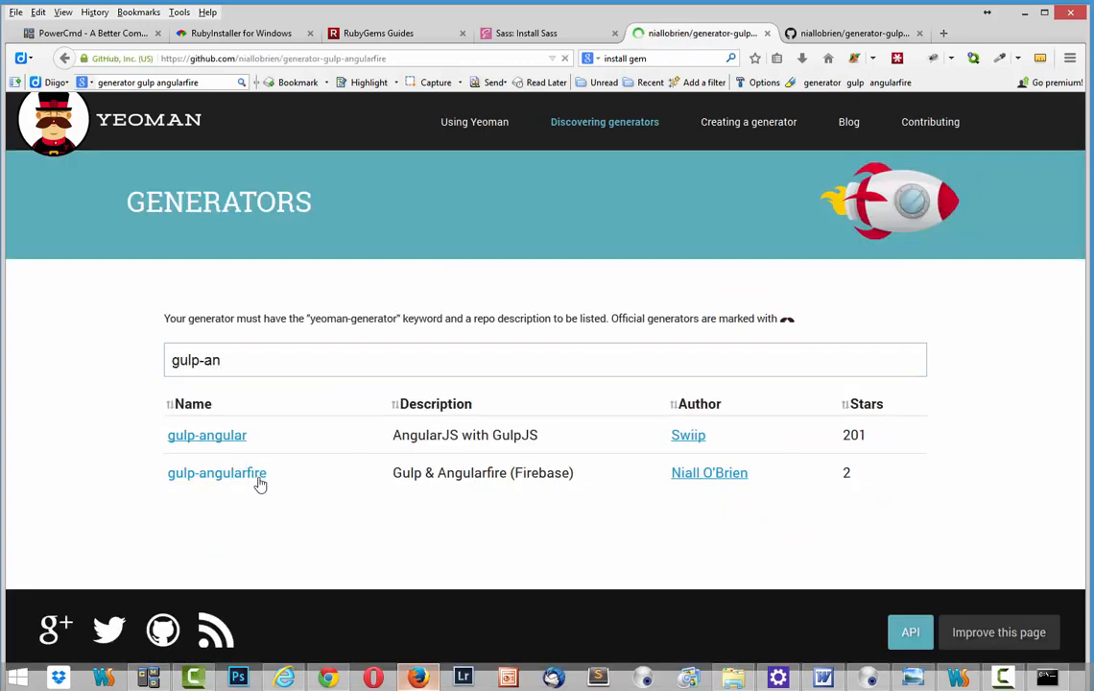
left_click(216, 472)
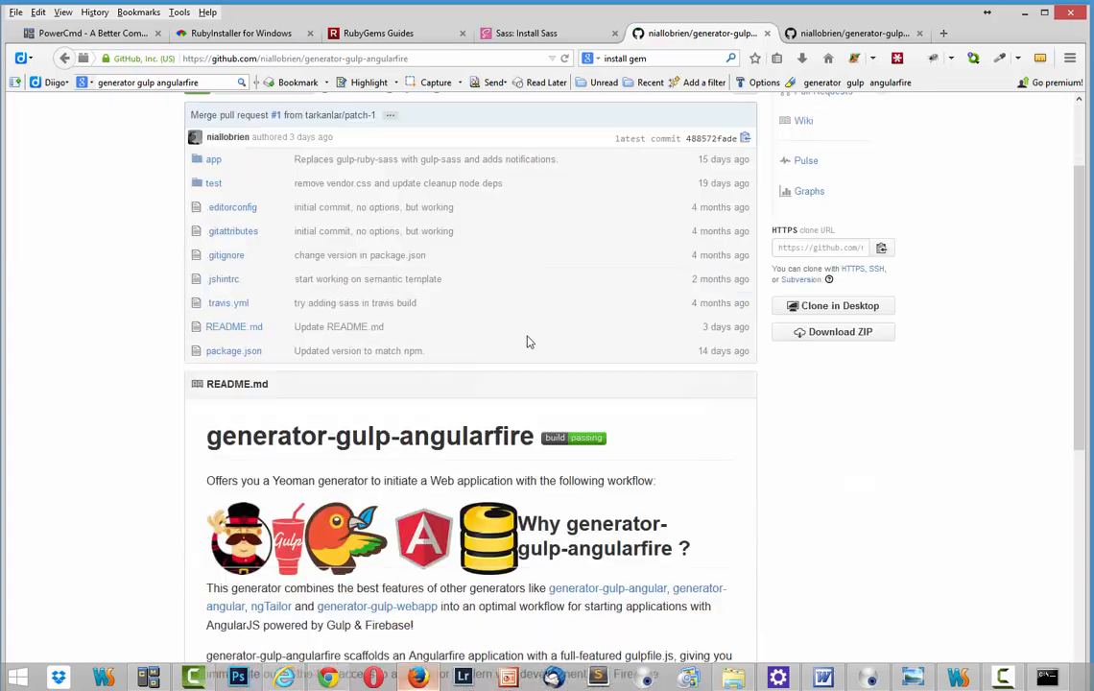
scroll("down", 3)
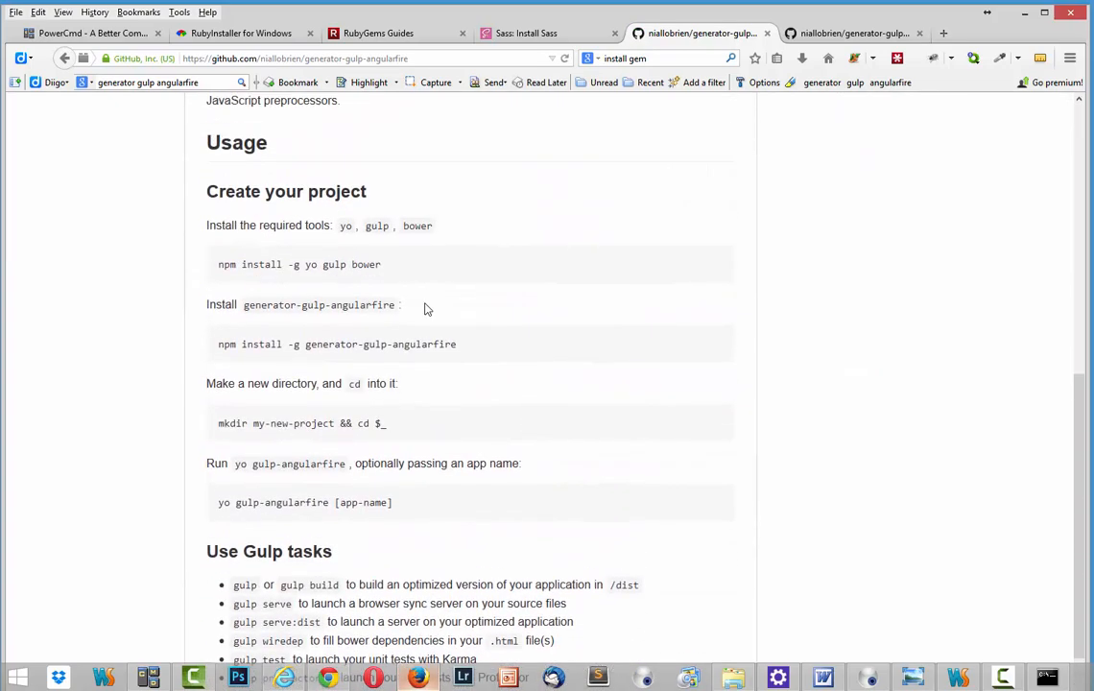
mouse_move(454, 542)
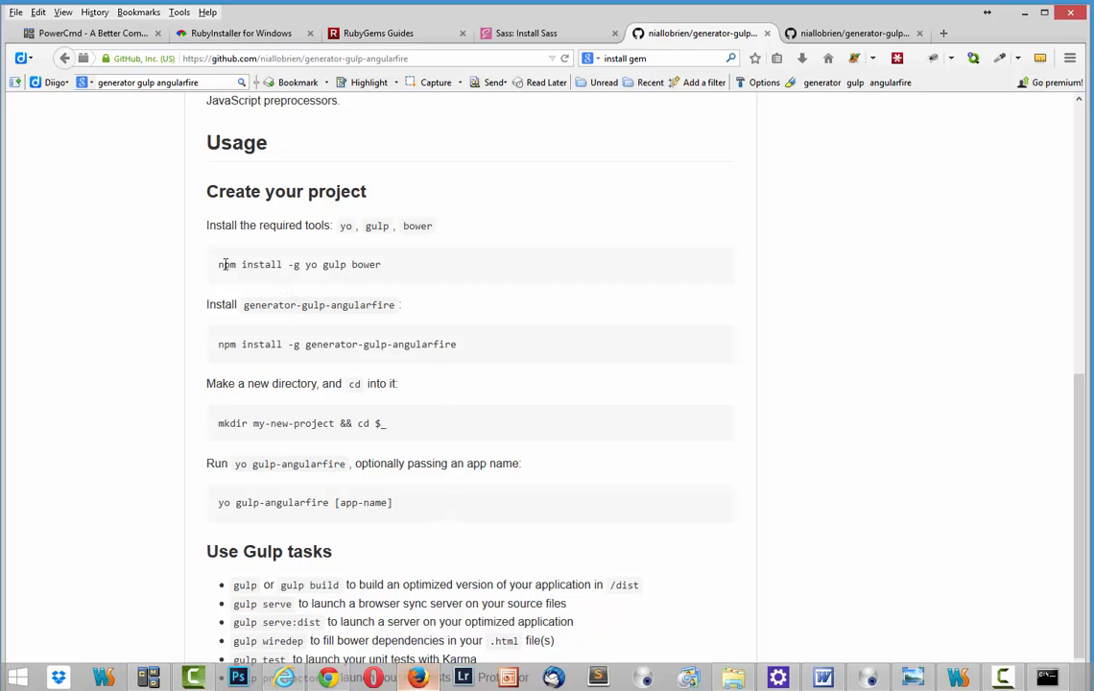
double_click(225, 264)
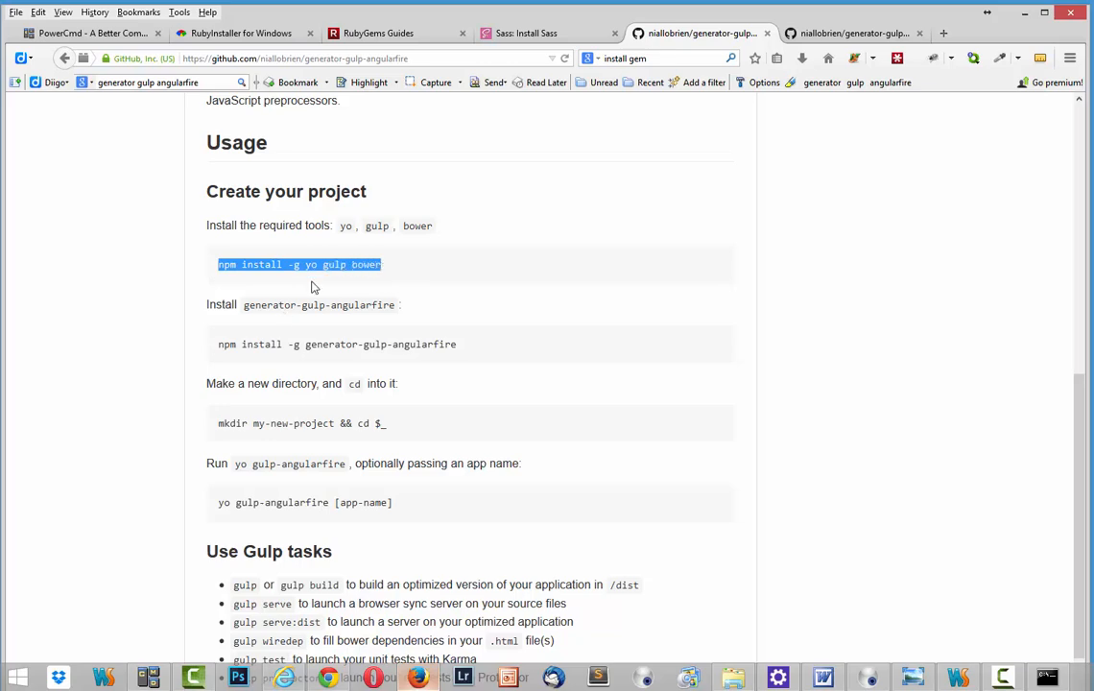
left_click(299, 264)
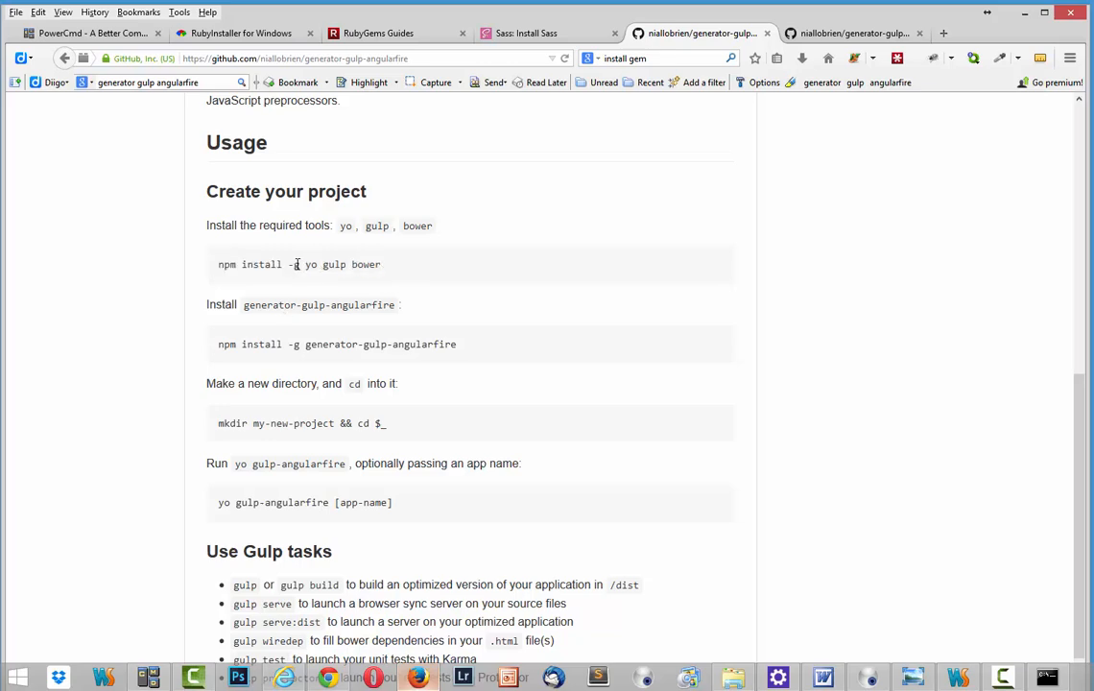
left_click_drag(322, 264, 381, 264)
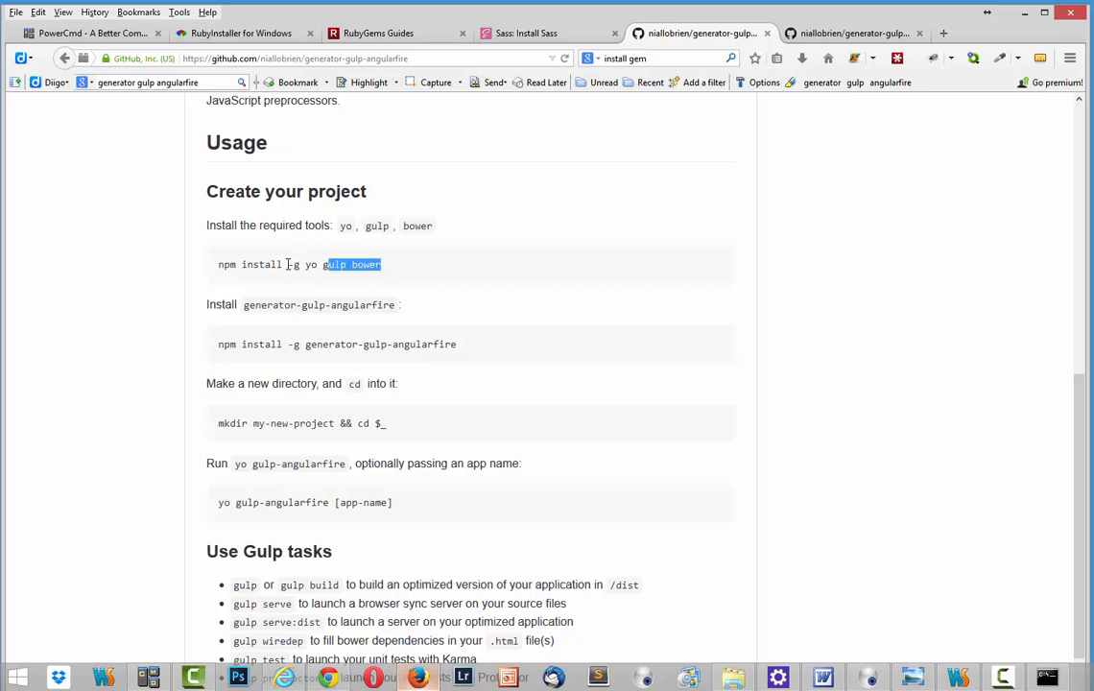
triple_click(297, 264)
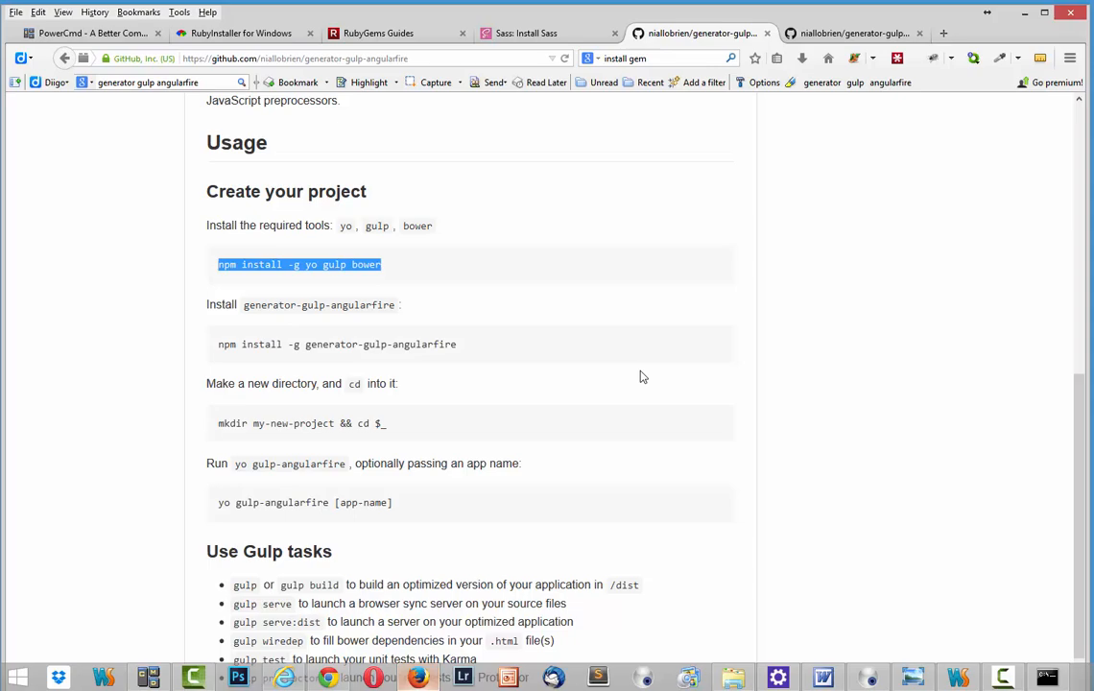
mouse_move(1012, 104)
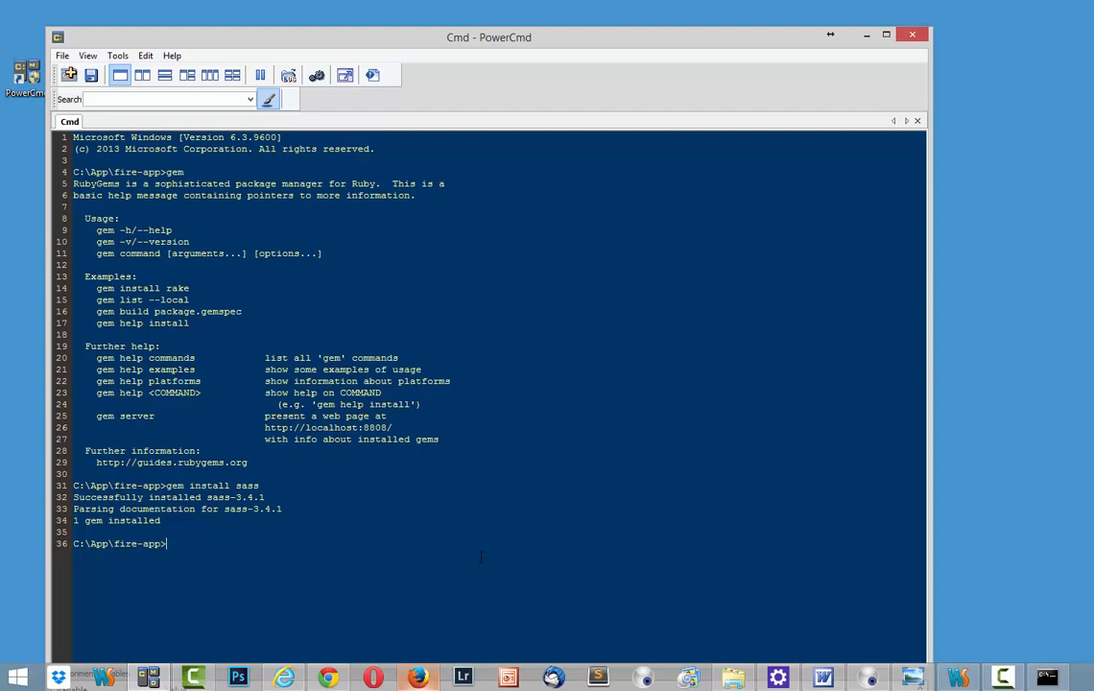
Enter 'npm install -g yo gulp bower' in PowerCmd
type("npm install -g yo gulp bower")
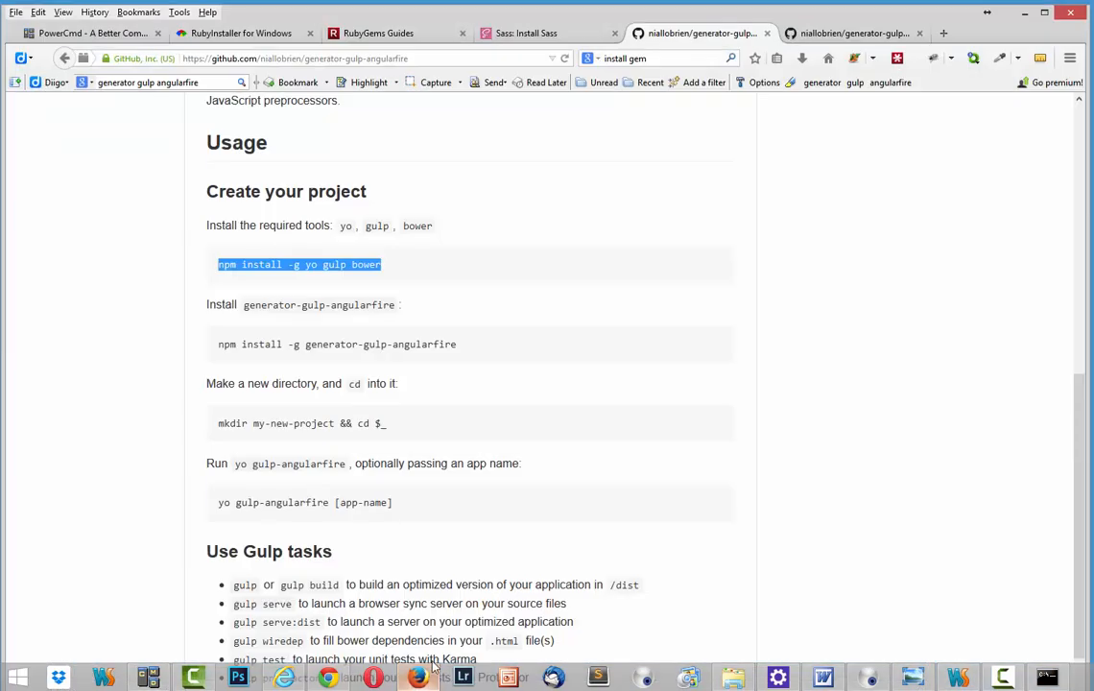
Select the 'npm install -g generator-gulp-angularfire' readme line and minimize Firefox
scroll("down", 3)
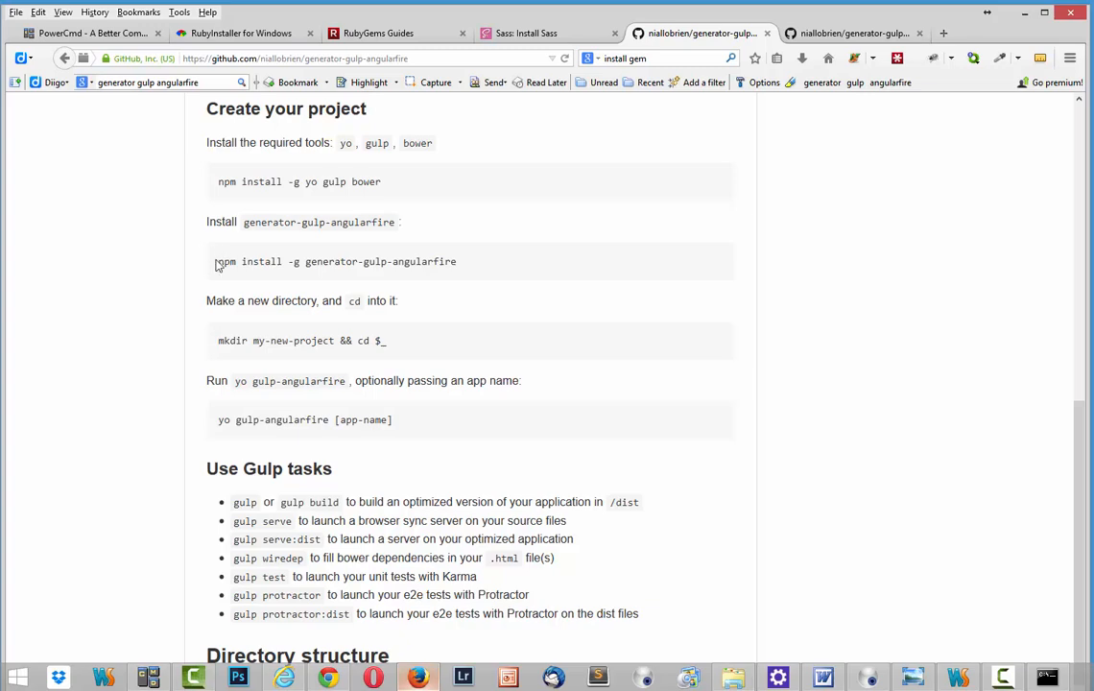
left_click_drag(218, 261, 457, 261)
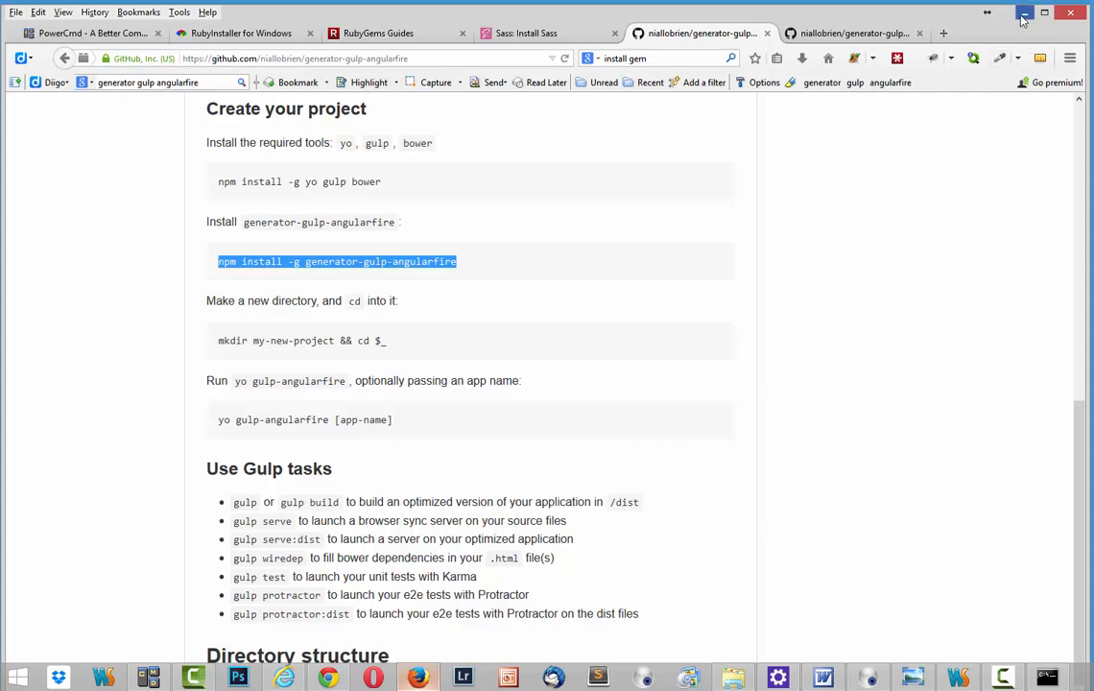
left_click(191, 677)
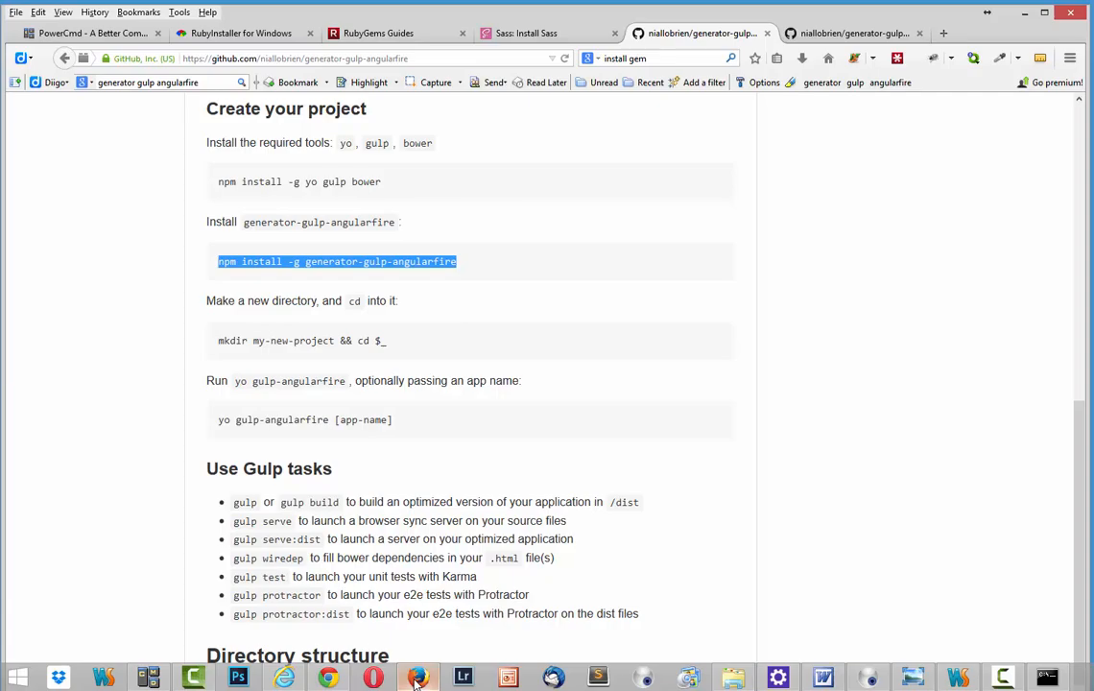
Enter 'npm install -g generator-gulp-angularfire' in PowerCmd and let the install finish
left_click(420, 678)
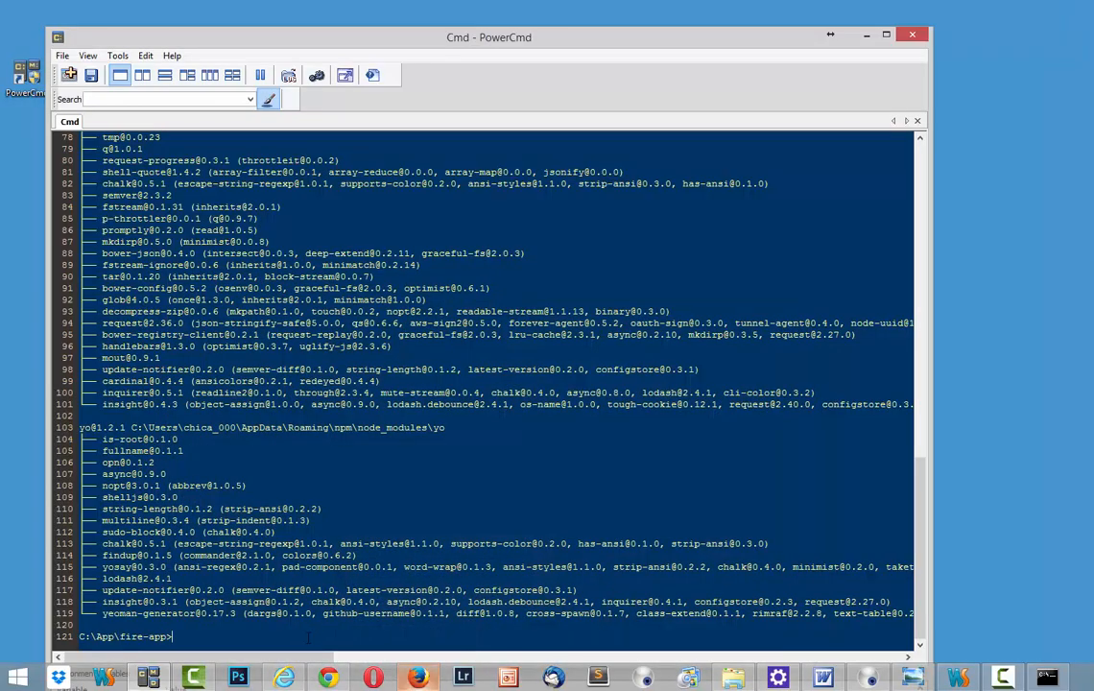
type("npm install -g generator-gulp-angularfire")
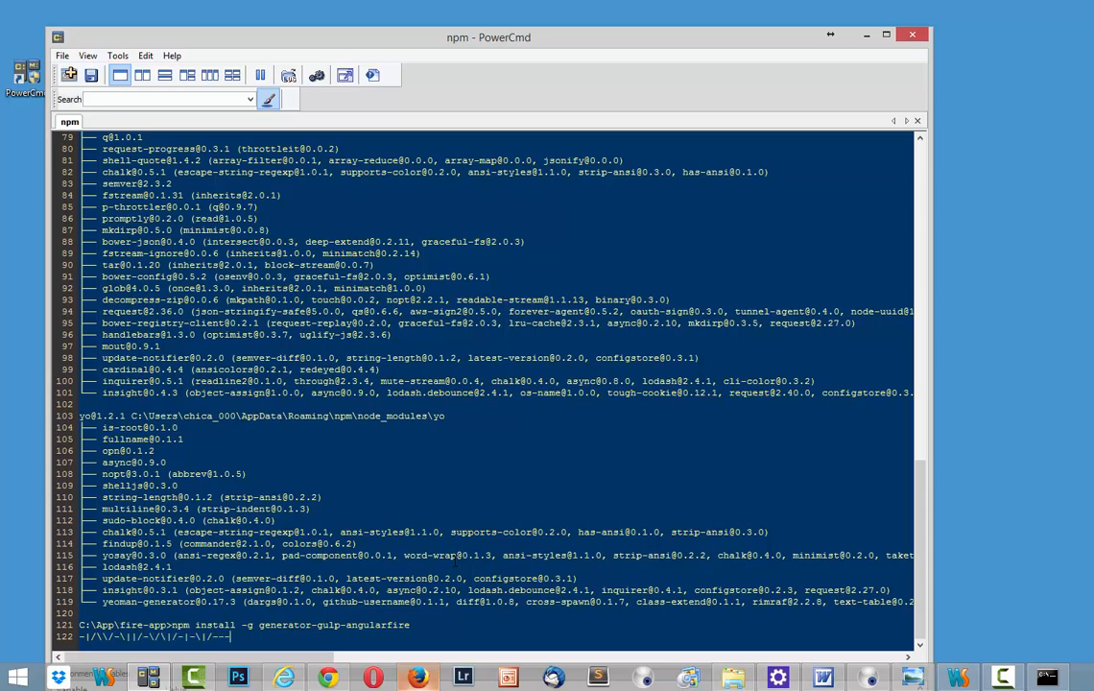
scroll("down", 3)
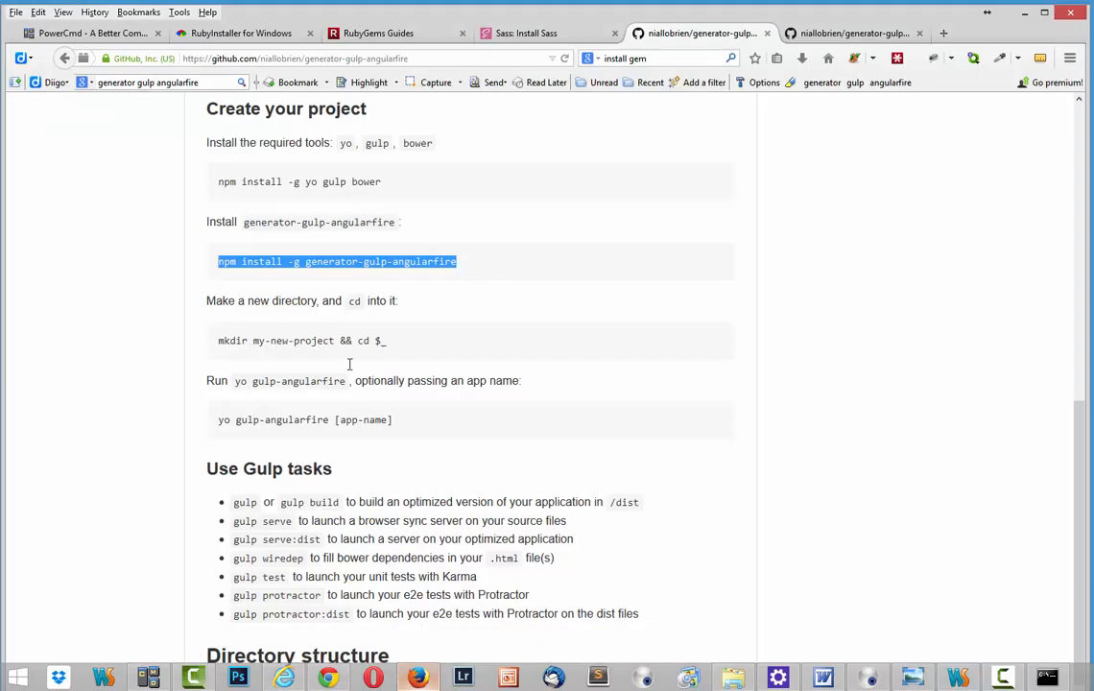
mouse_move(228, 383)
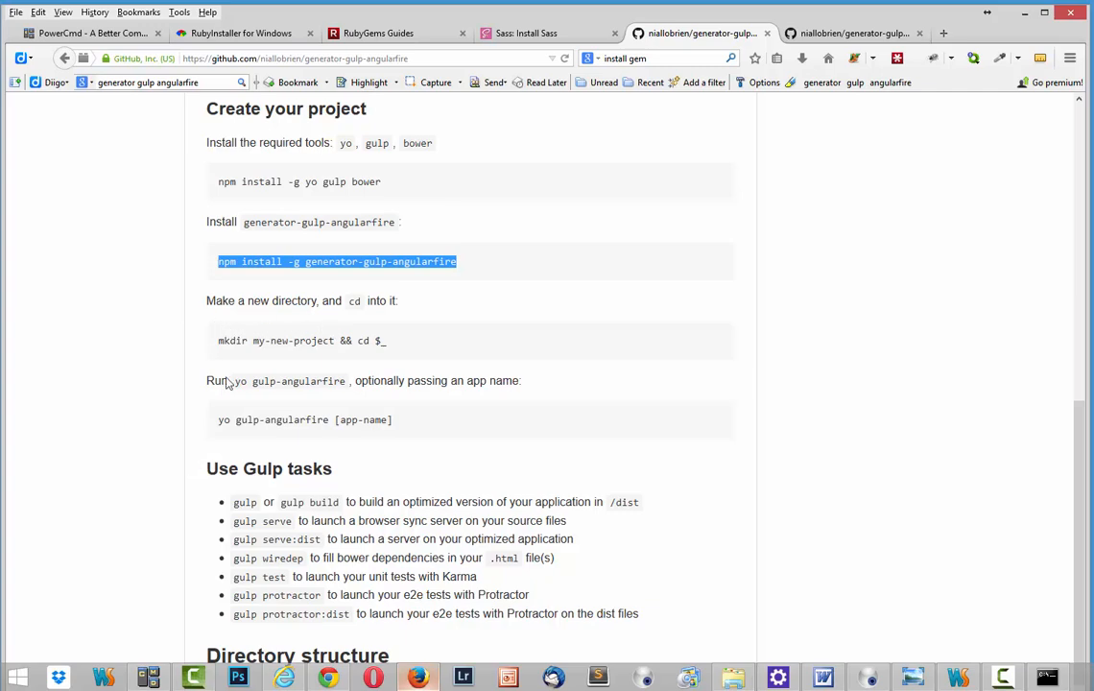
mouse_move(389, 368)
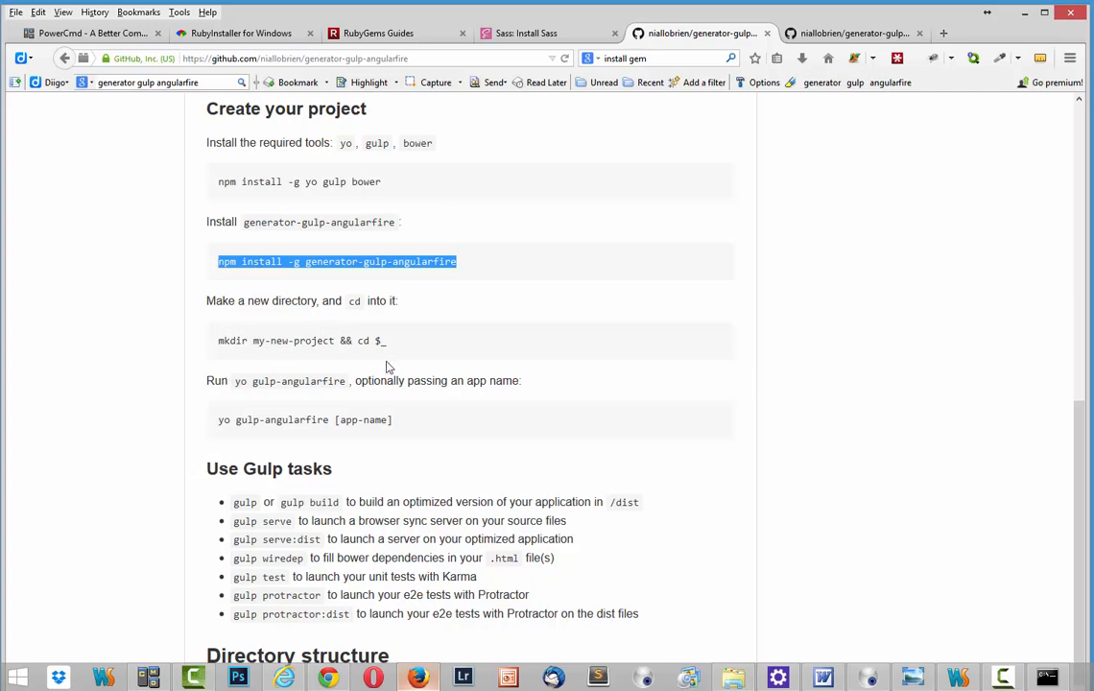
mouse_move(382, 446)
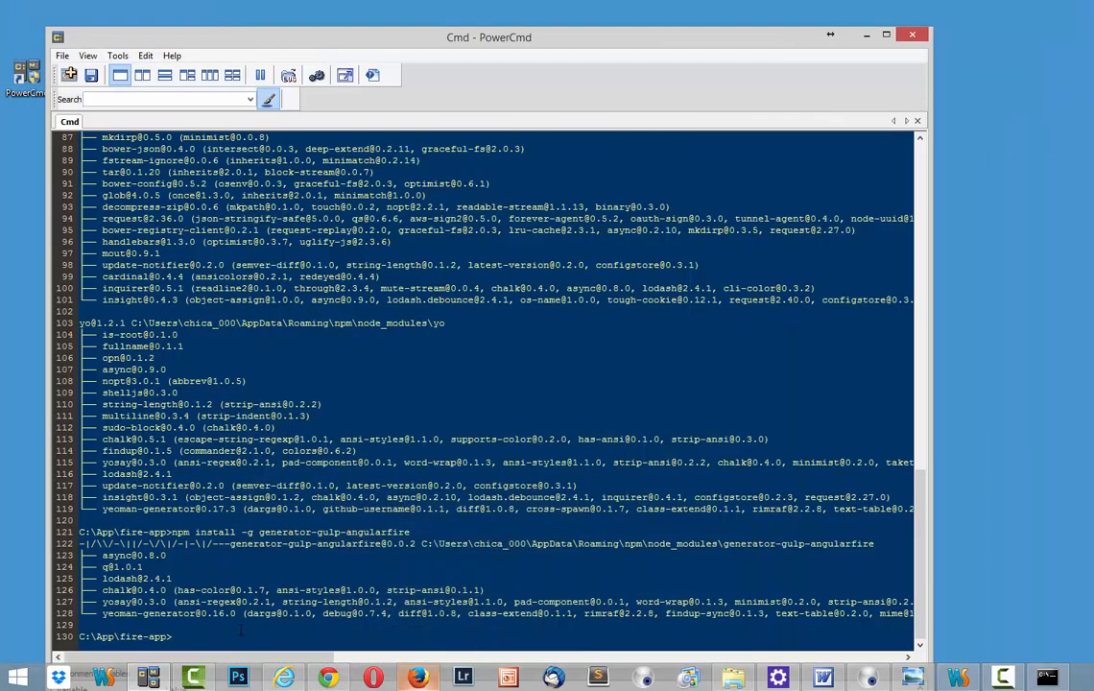
type("di")
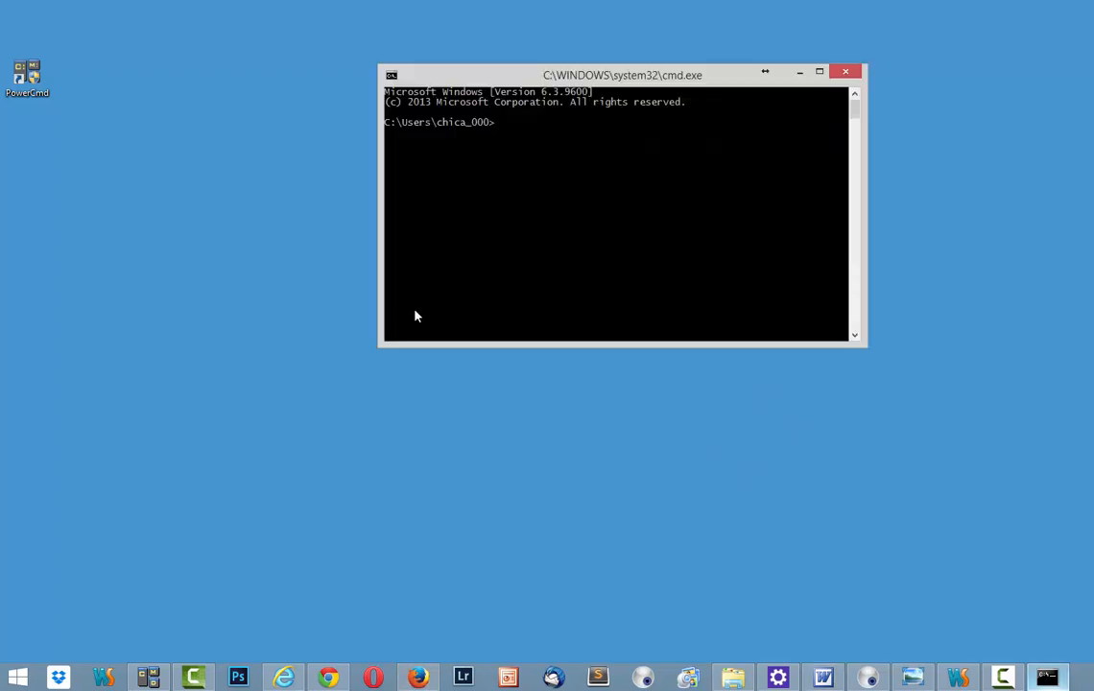
mouse_move(536, 132)
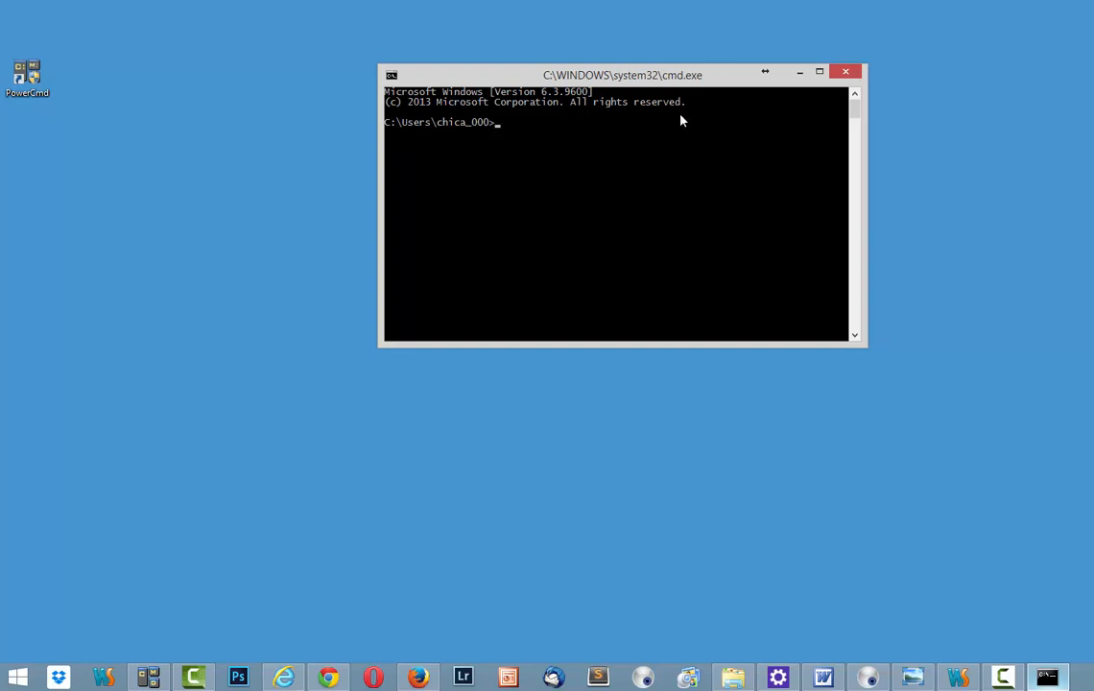
Reposition the Command Prompt window and change directory to C:\App\fire-app
left_click_drag(624, 75, 571, 125)
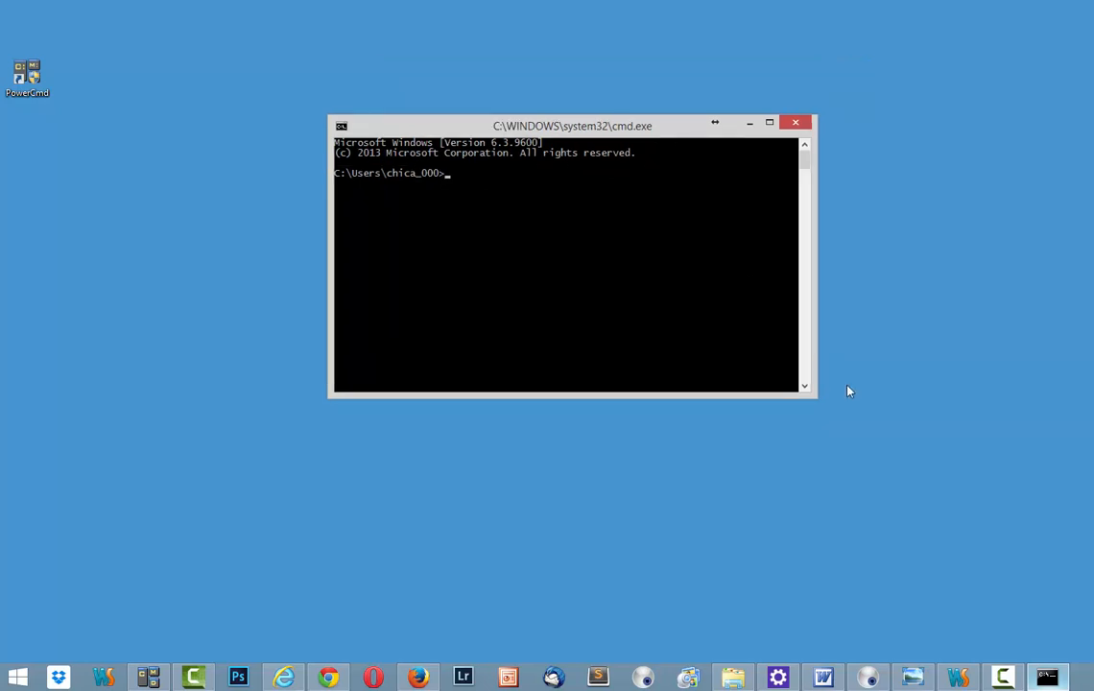
type("cd..")
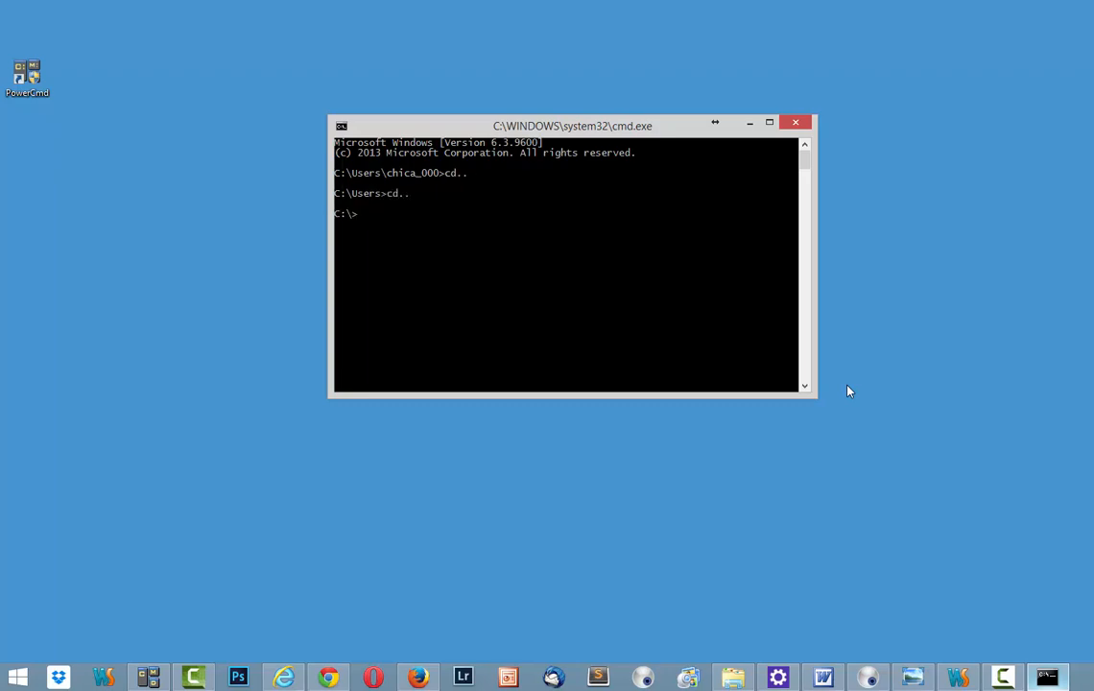
type("cd")
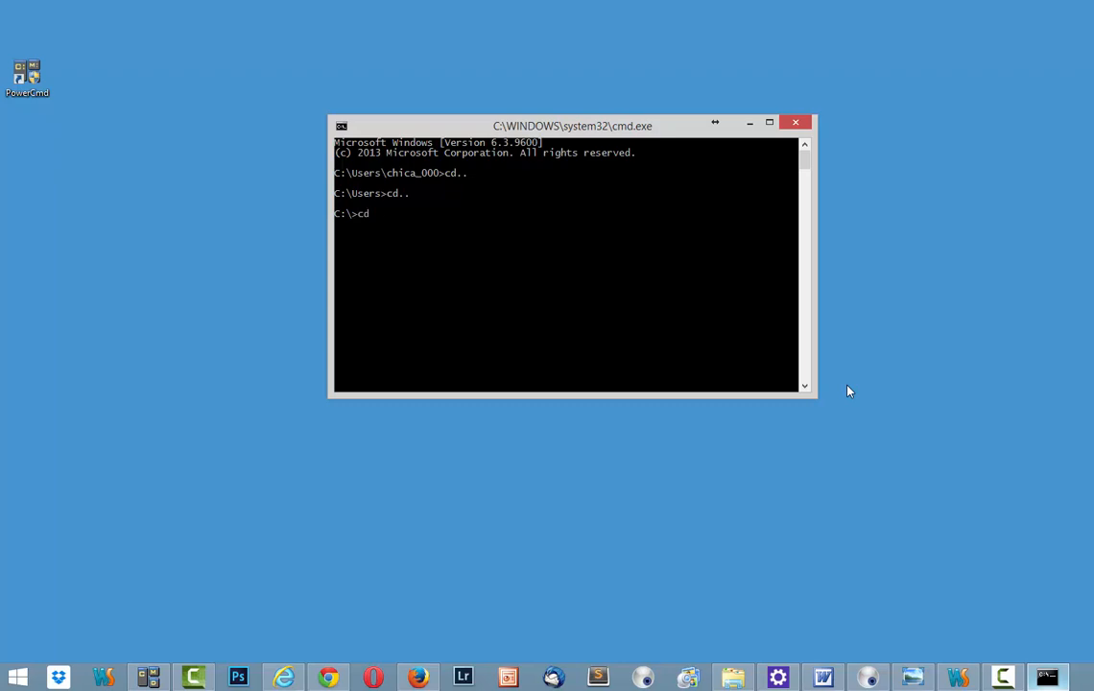
type("app")
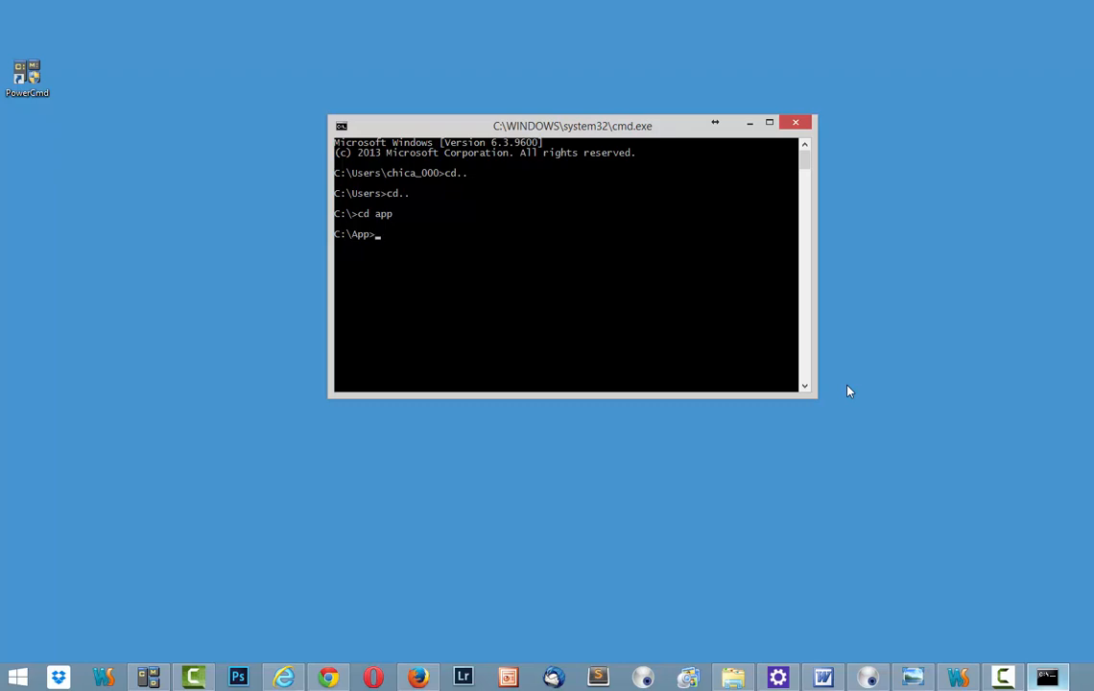
type("cd")
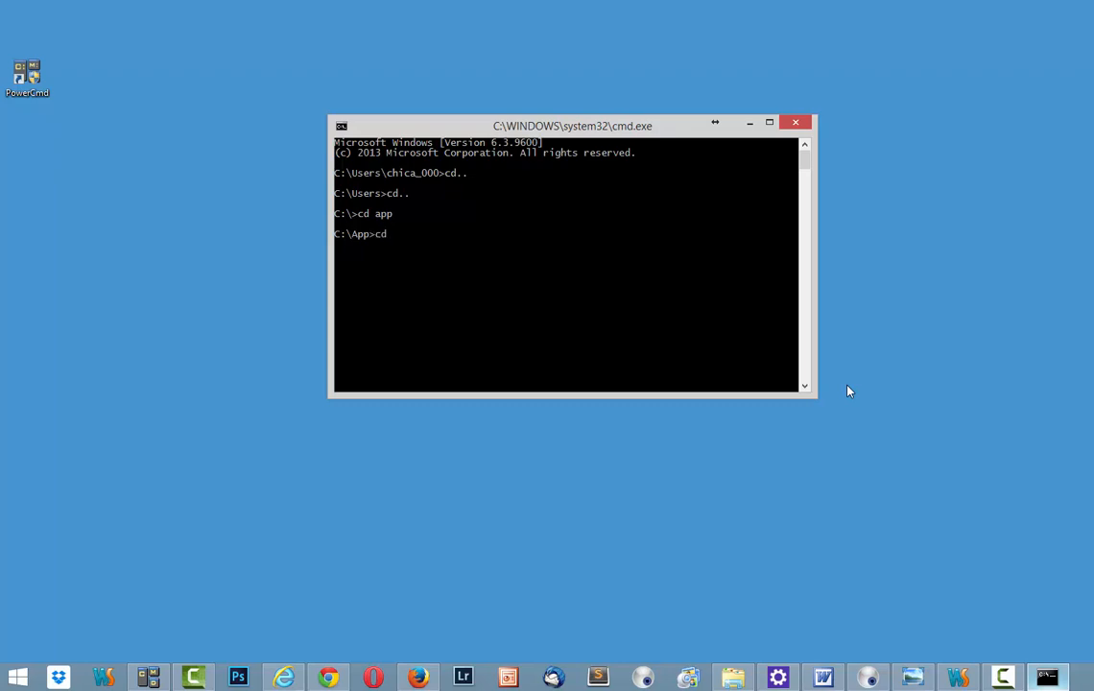
type("fire")
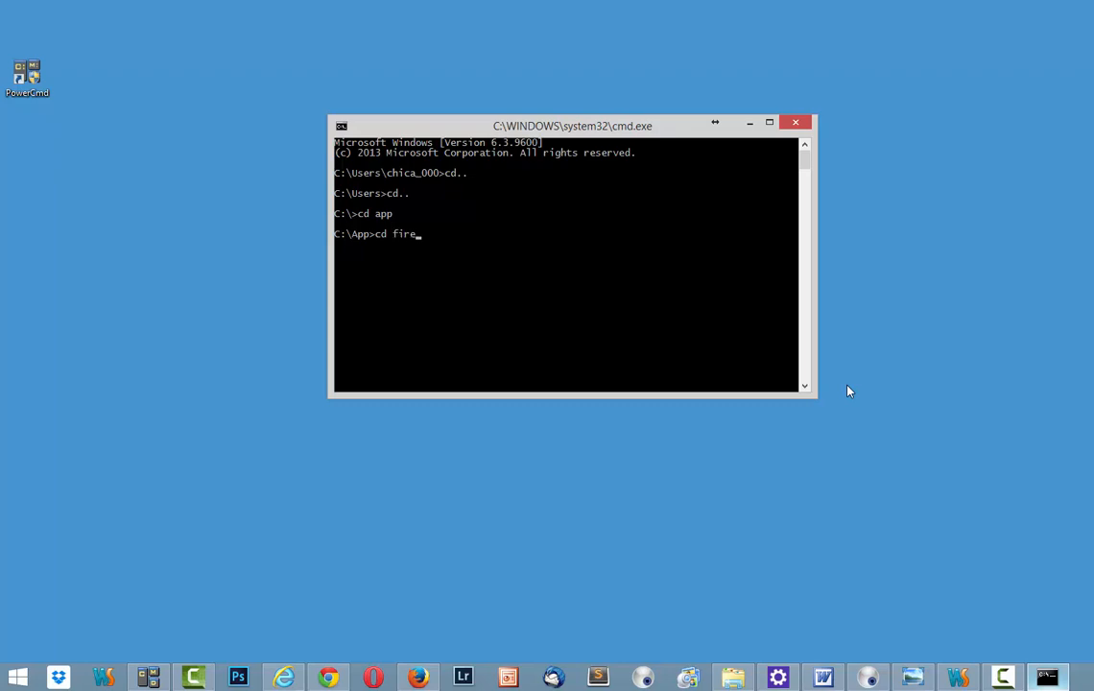
type("-app")
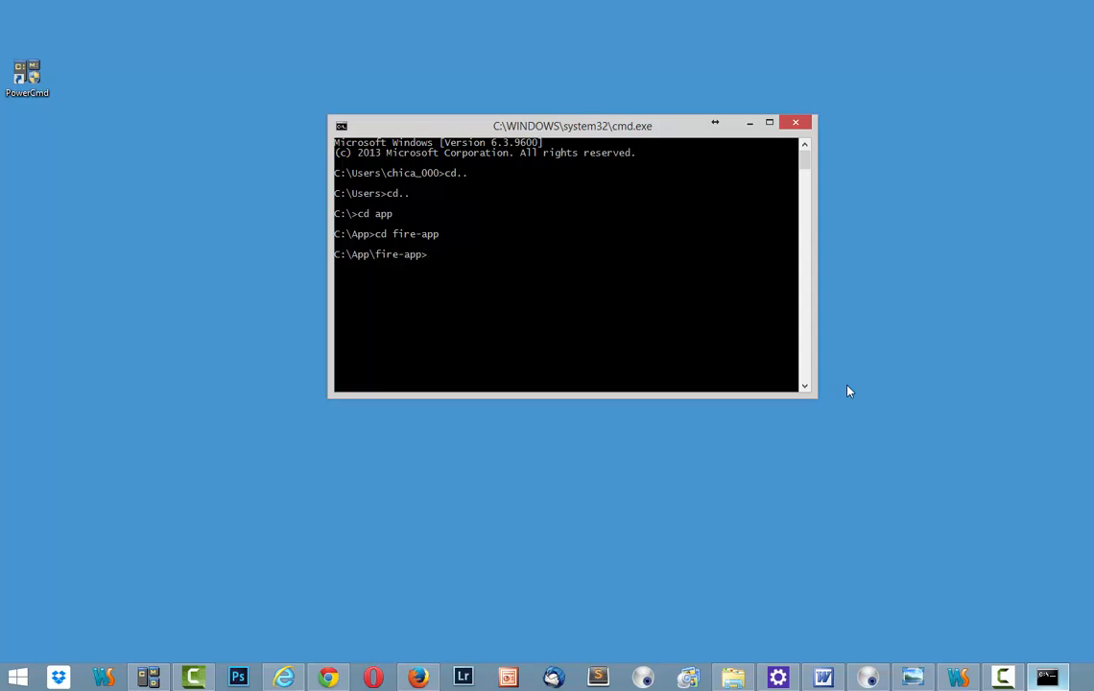
Paste the yo gulp-angularfire command, replacing the app-name placeholder with App
right_click(487, 259)
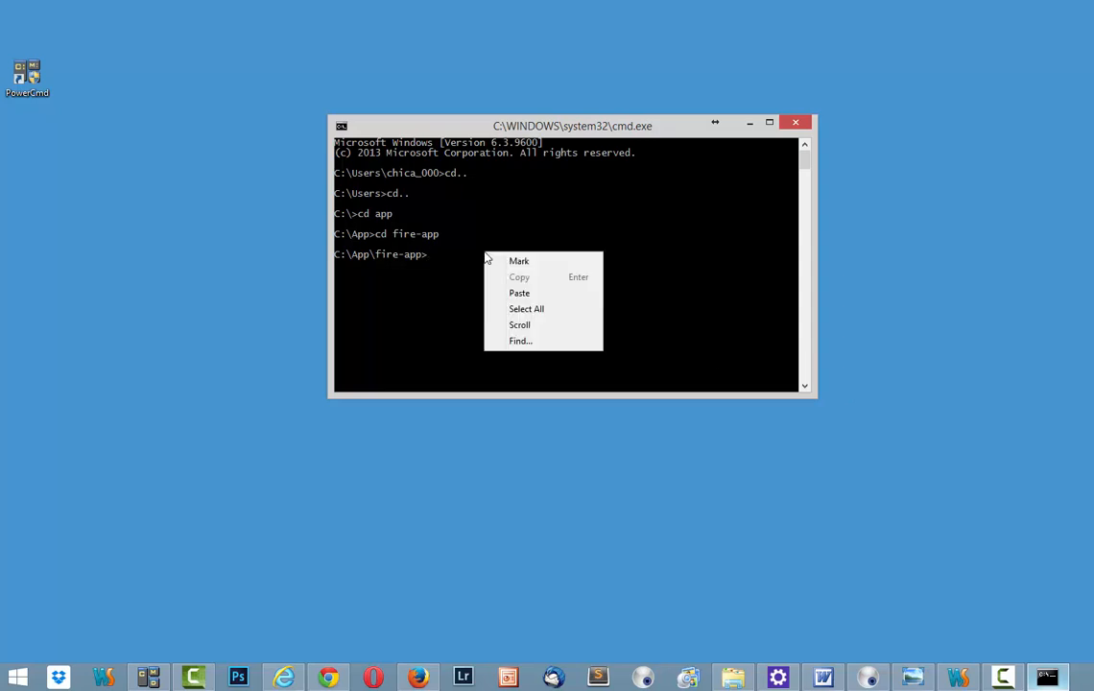
mouse_move(537, 293)
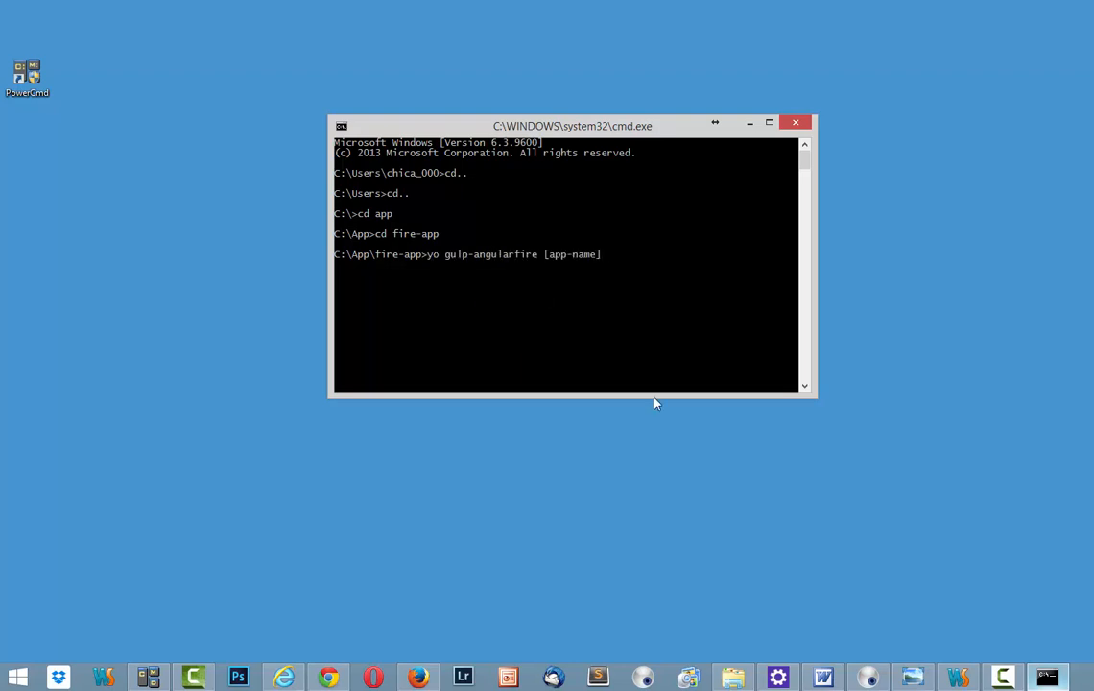
key("BackSpace")
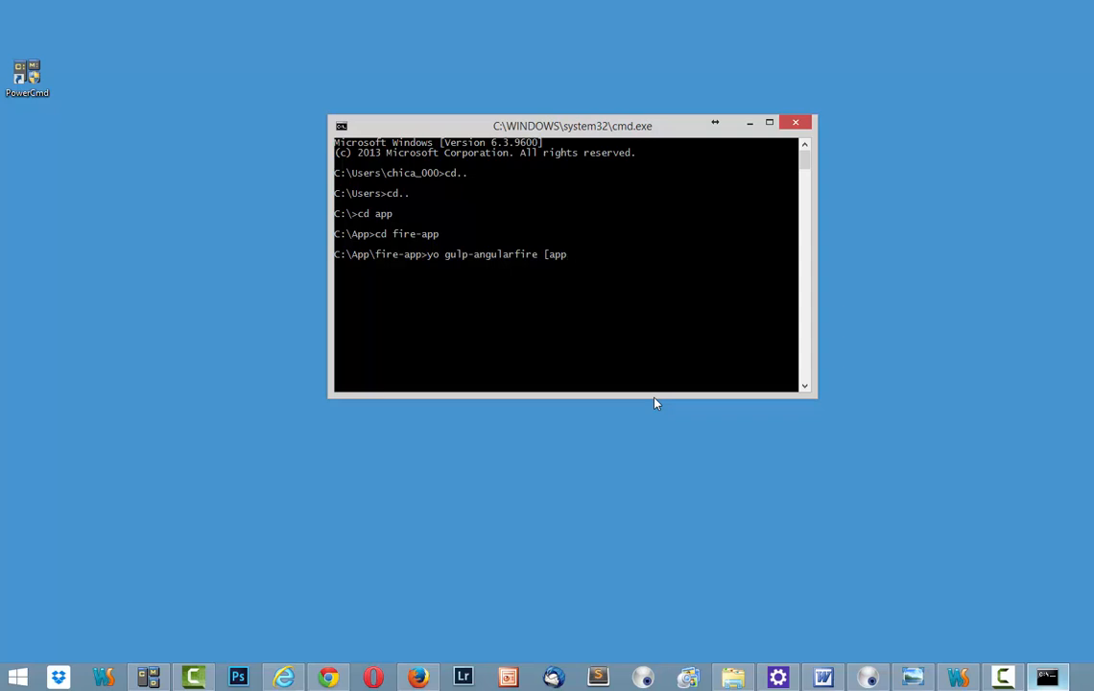
key("Backspace")
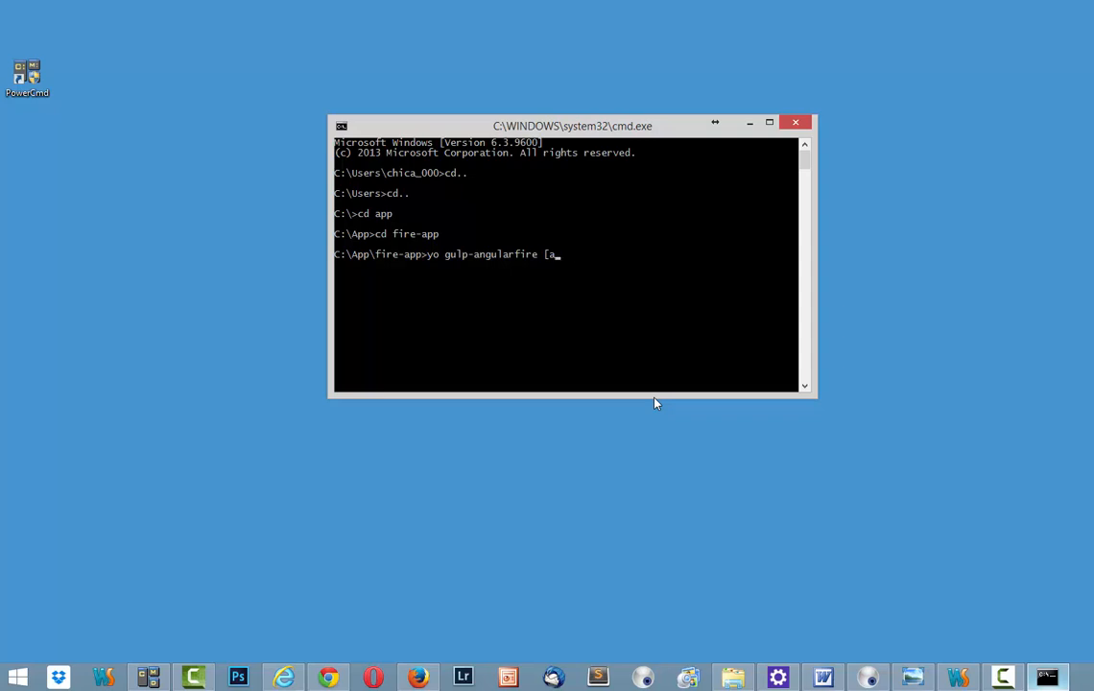
type("A")
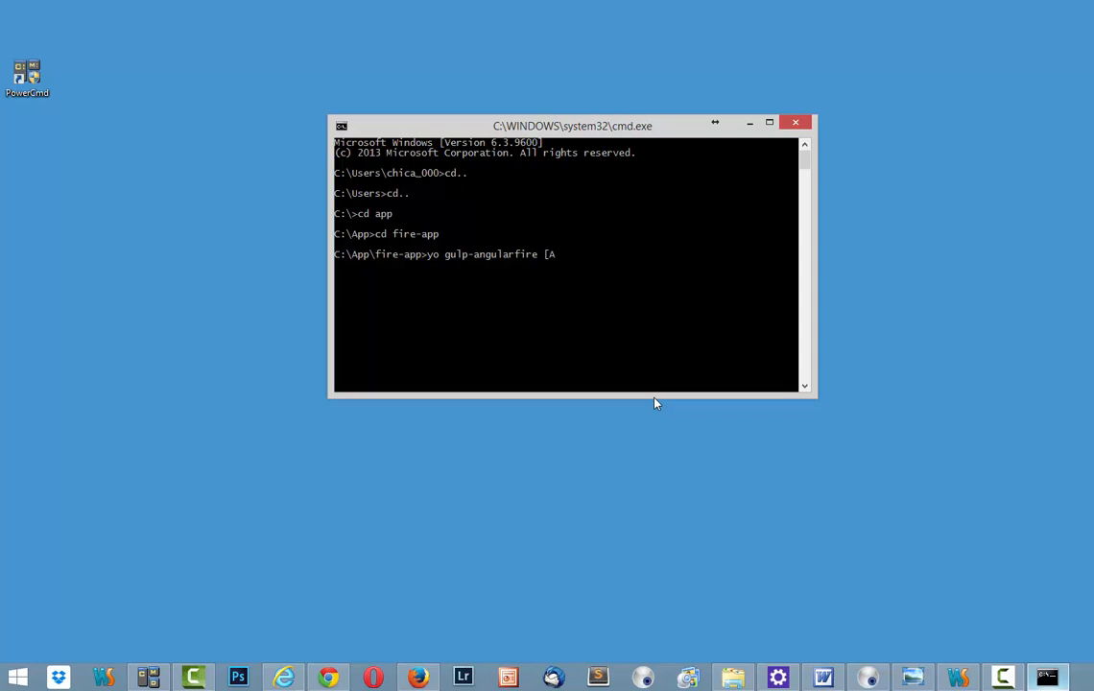
type("pp]")
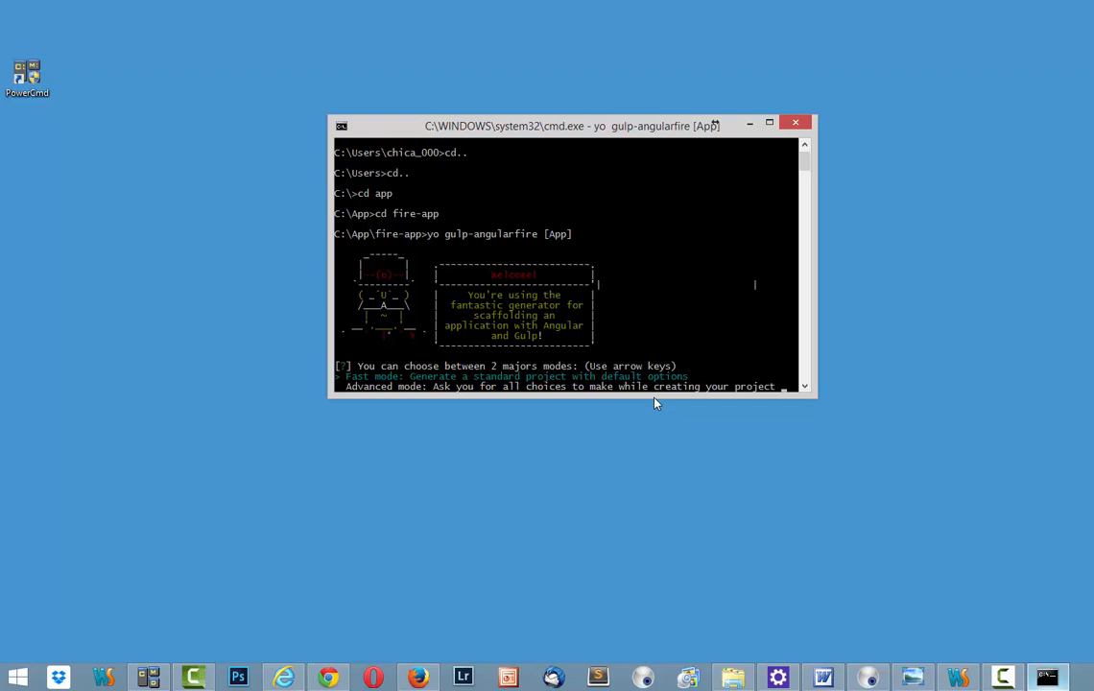
Answer the Advanced-mode prompts: Firebase & Angular, jQuery 2.x, no REST library, UI Router, then Foundation
key("down")
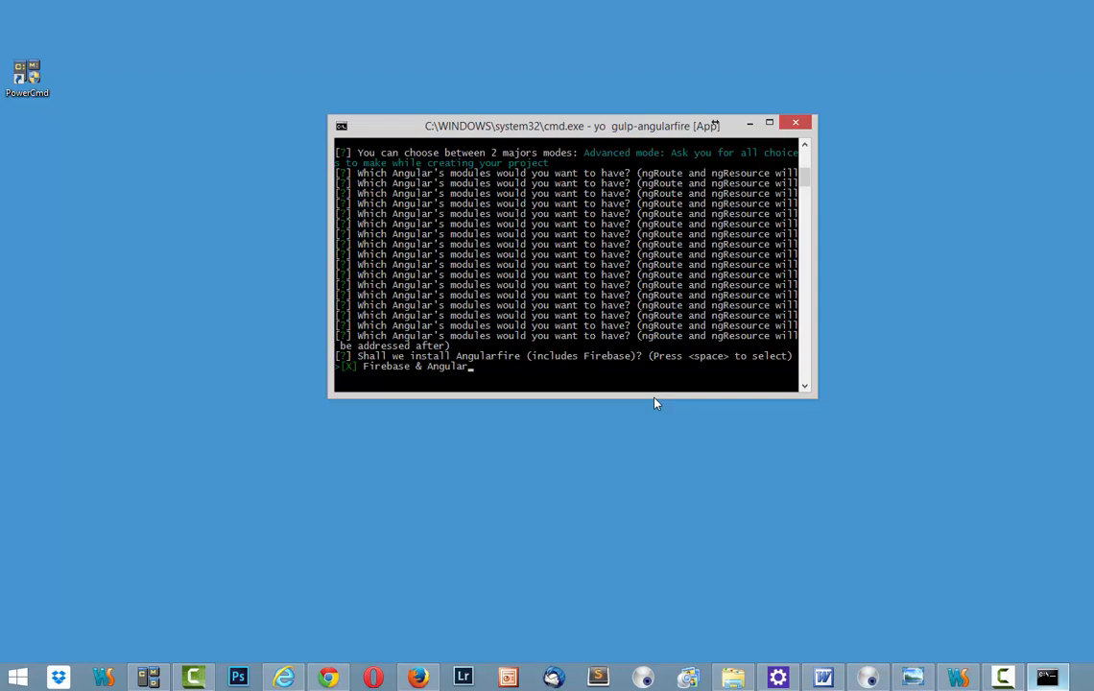
key("enter")
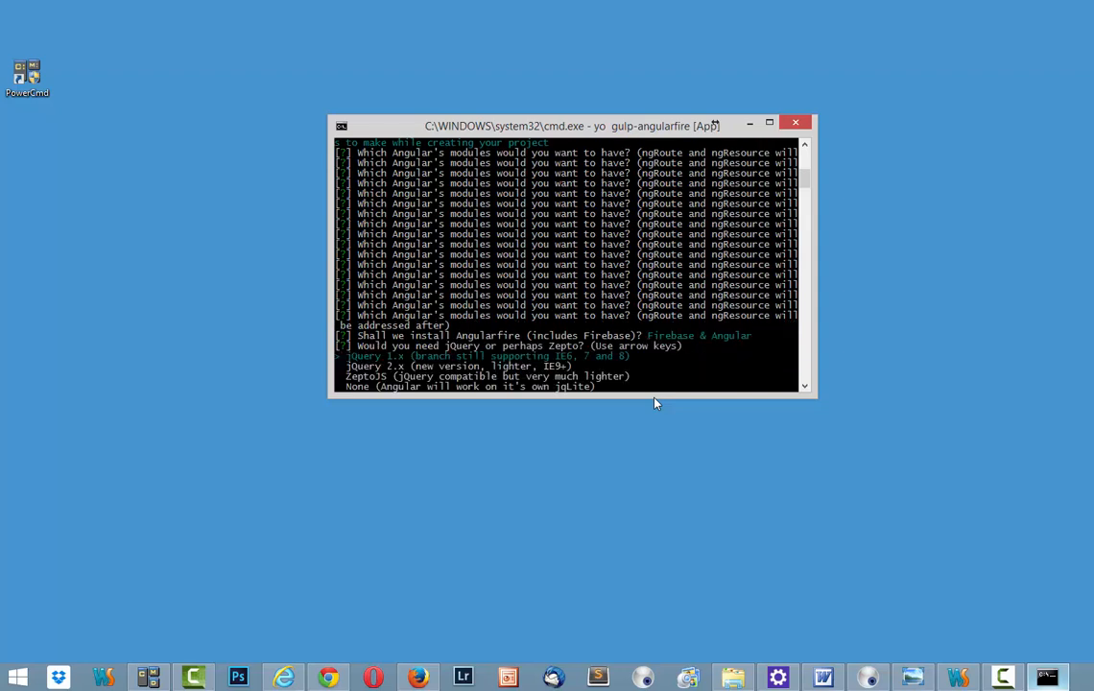
key("down")
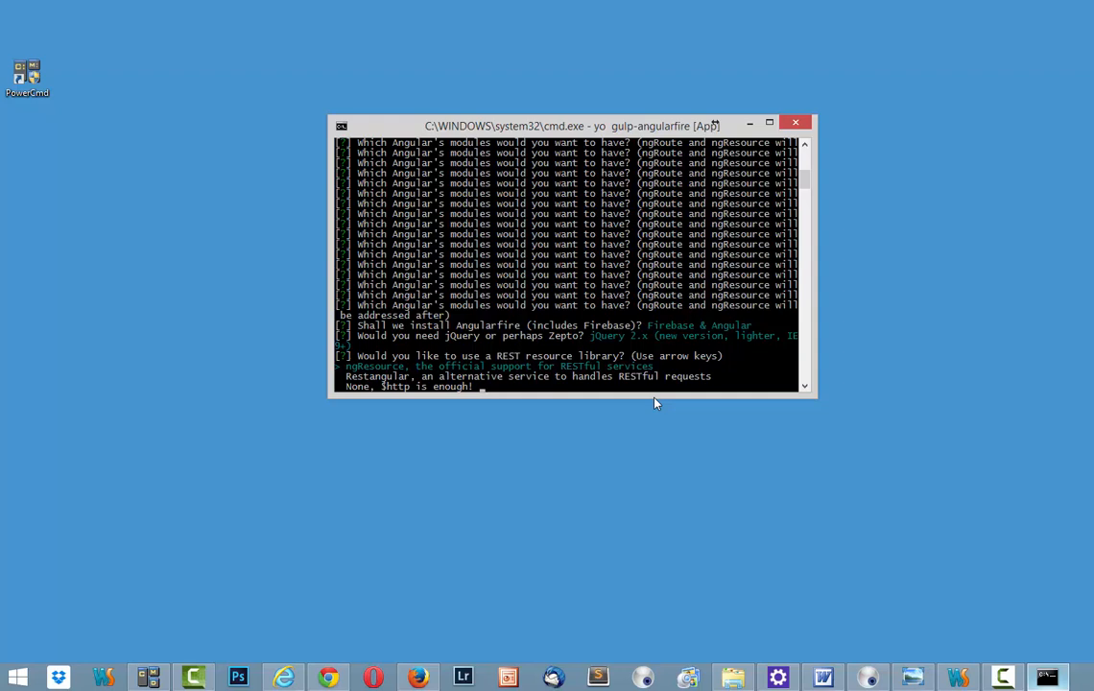
key("enter")
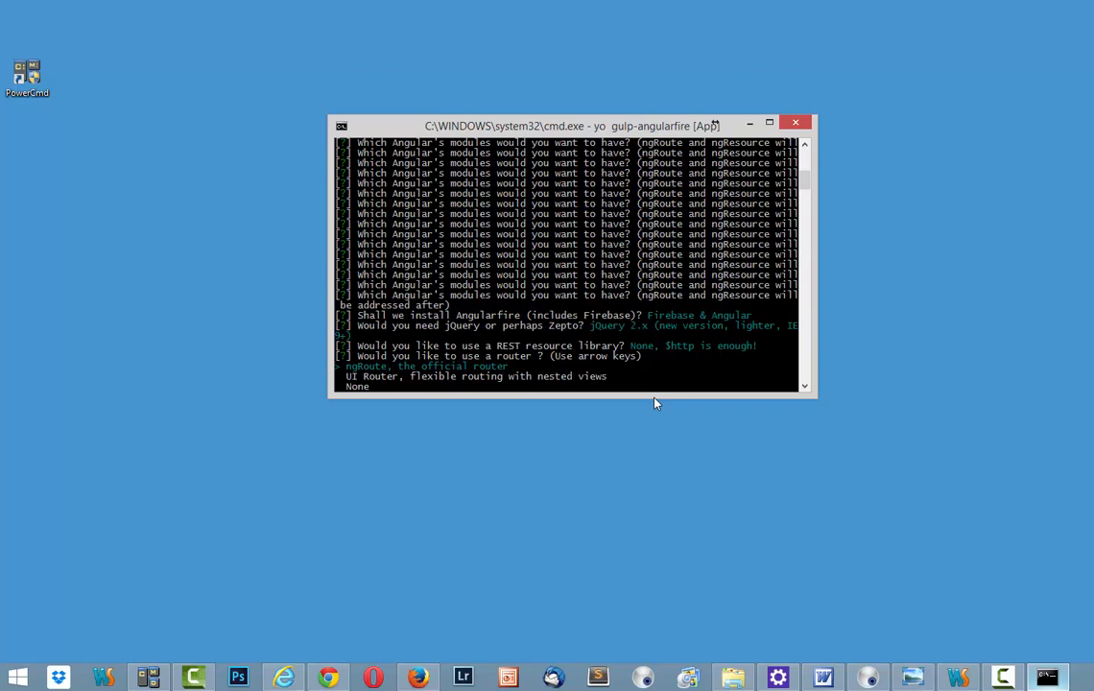
key("enter")
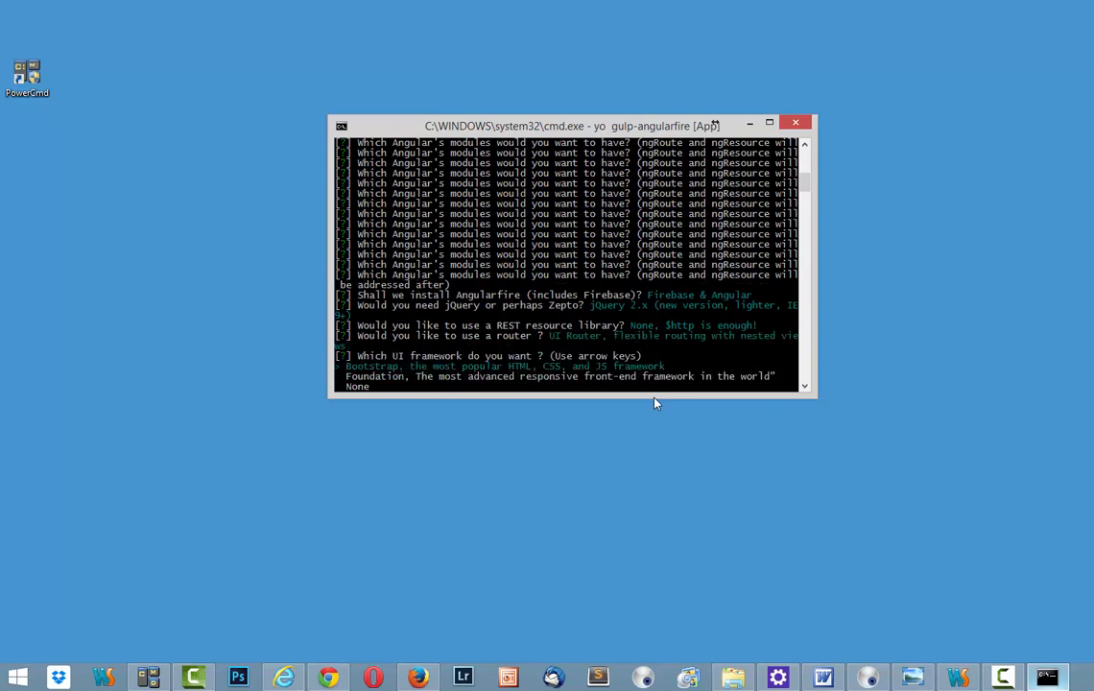
key("down")
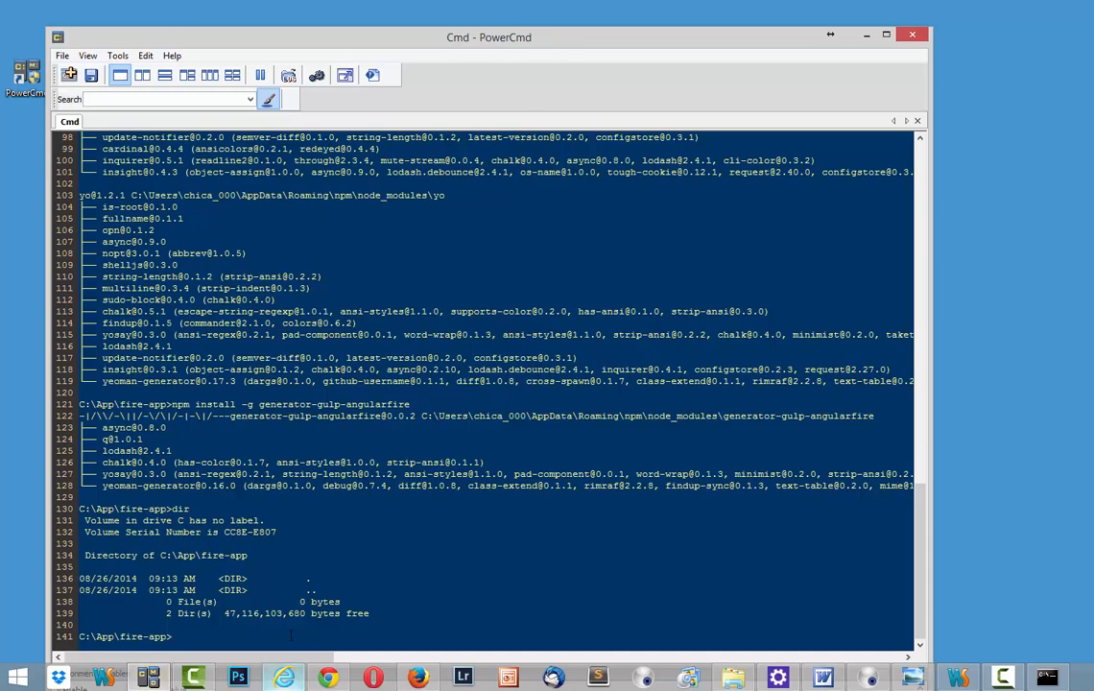
Try changing into a folder starting with 'f' from C:\App in PowerCmd
type("cd..")
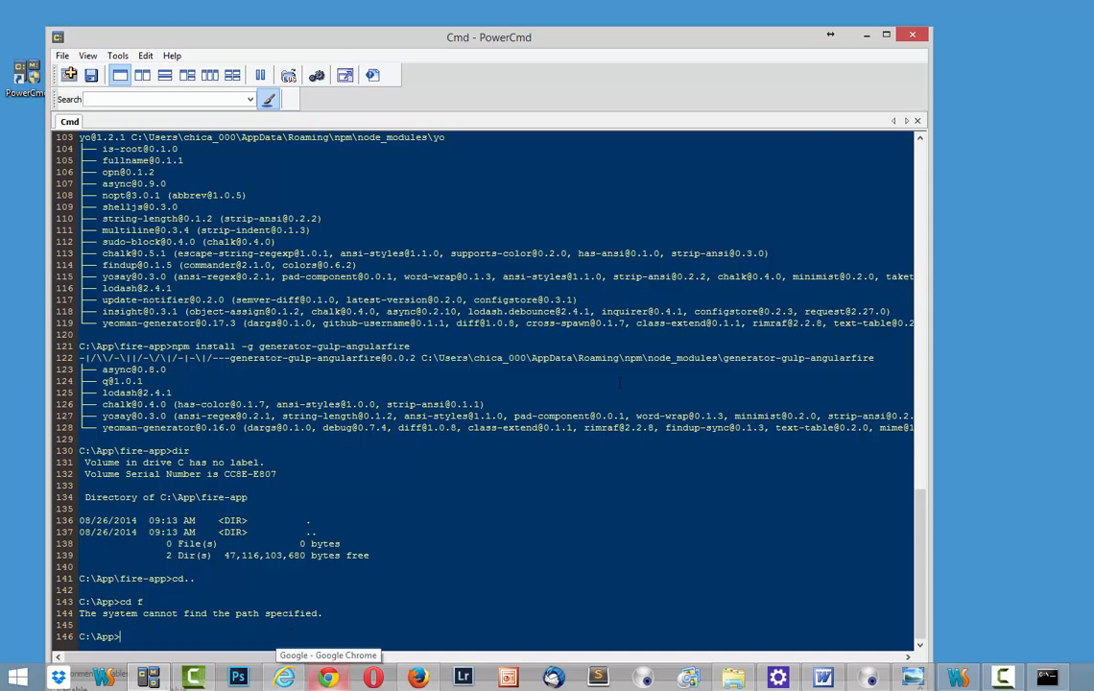
type("cd")
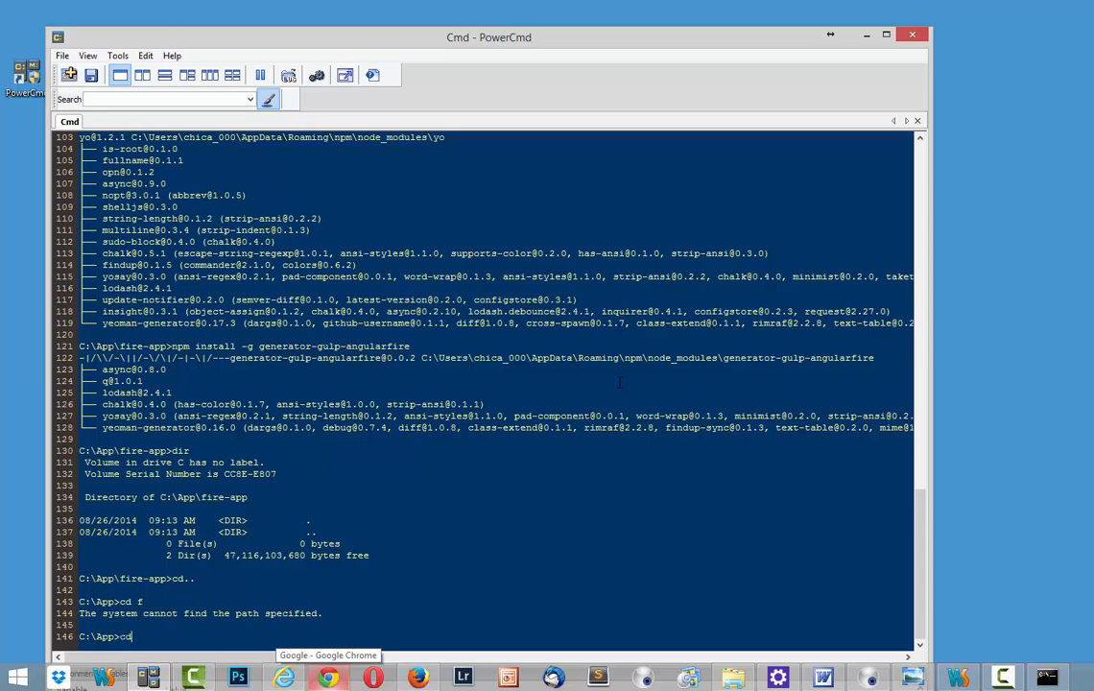
type("f")
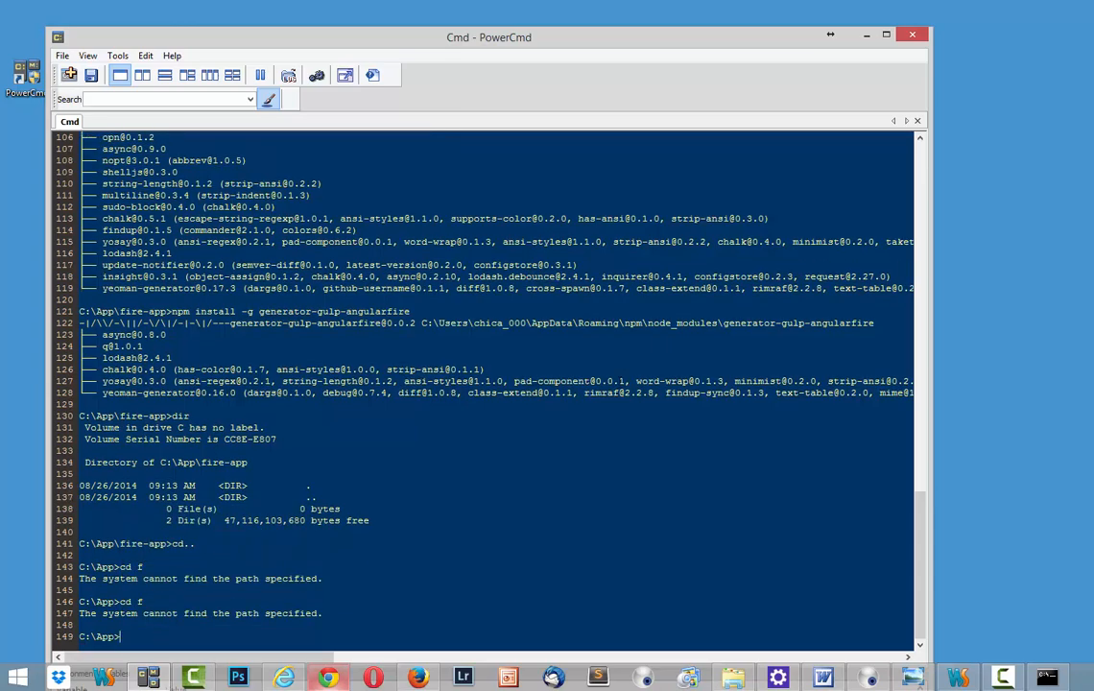
mouse_move(754, 129)
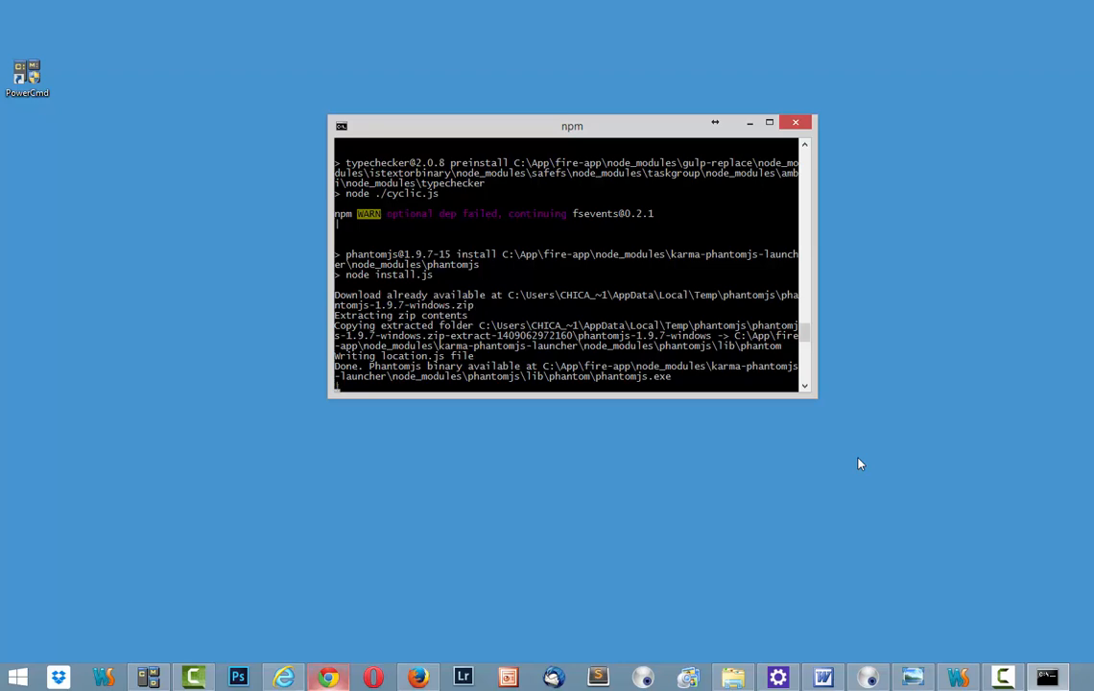
mouse_move(161, 668)
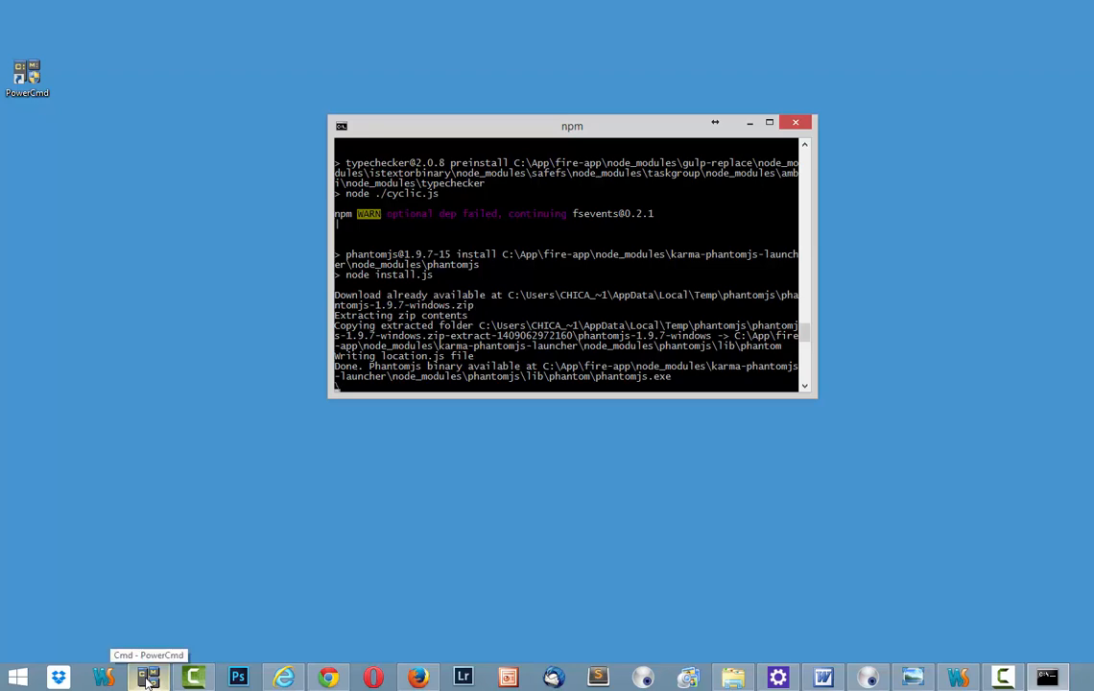
Restore PowerCmd, step up a directory with cd, start 'cd a', and dismiss the window menu
left_click(149, 676)
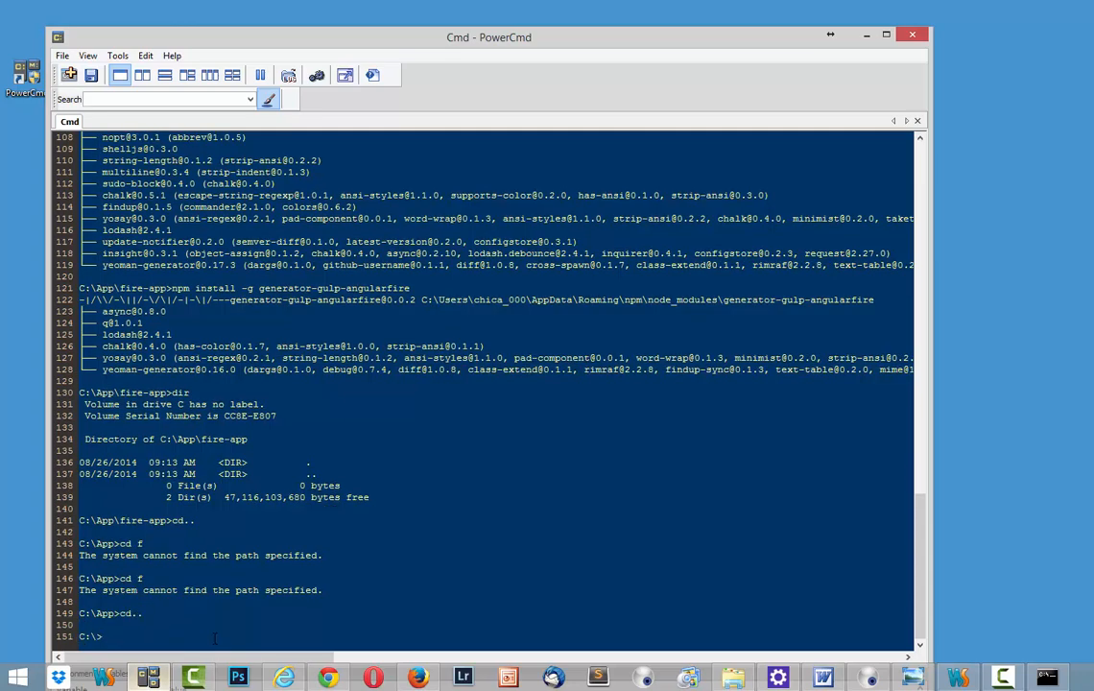
type("cd")
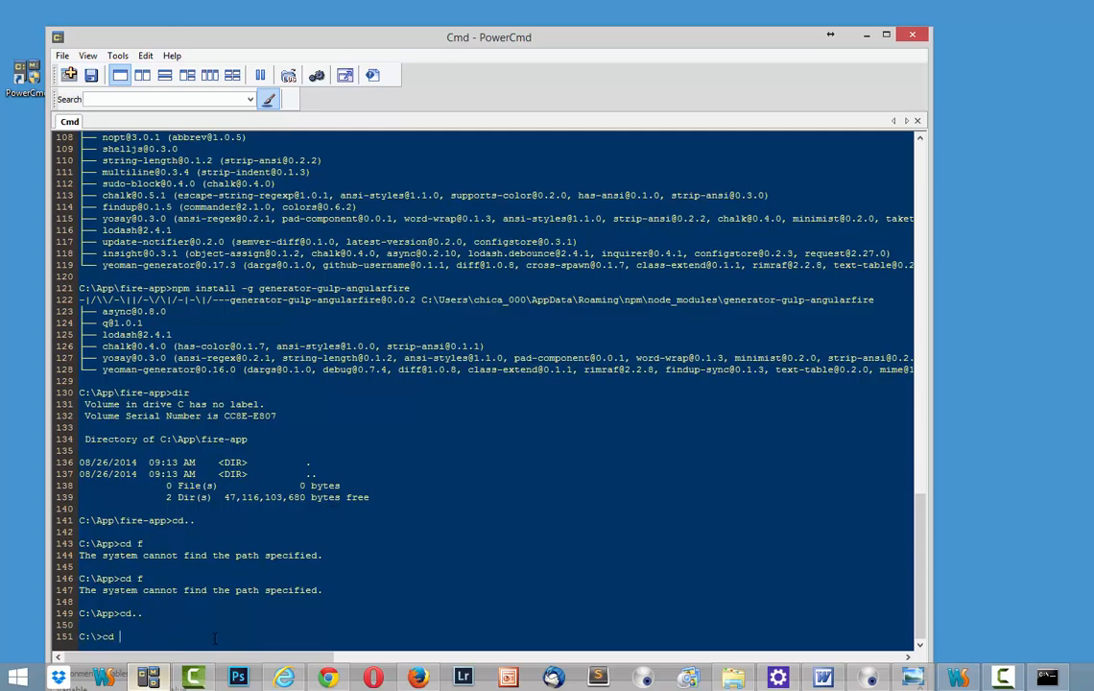
type("a")
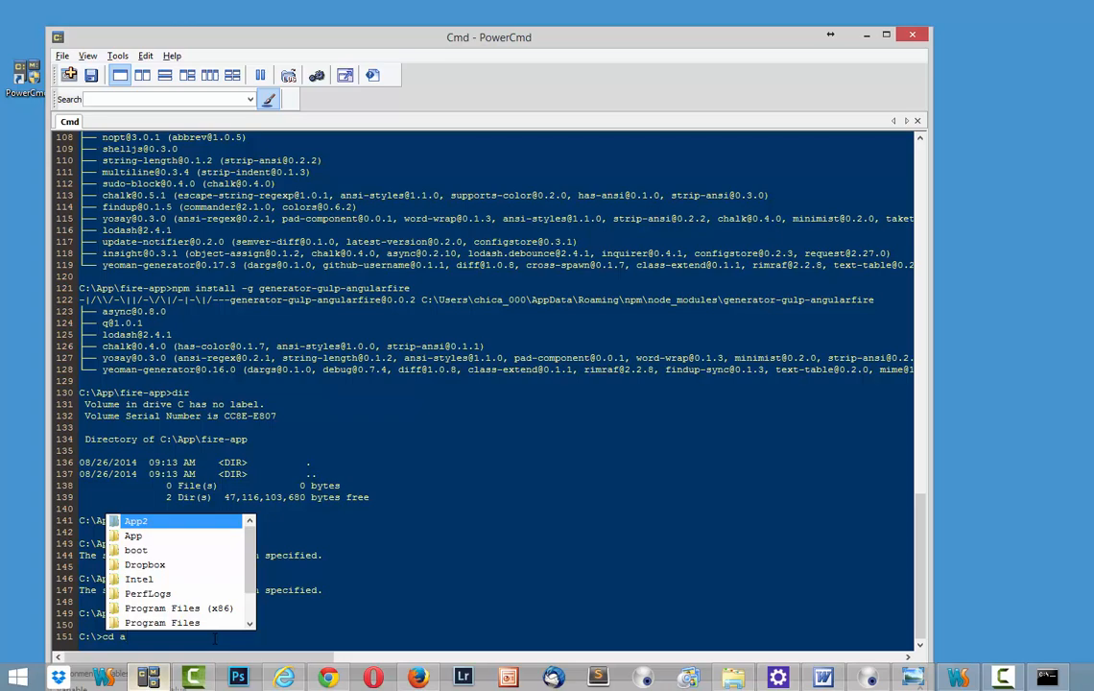
left_click(61, 55)
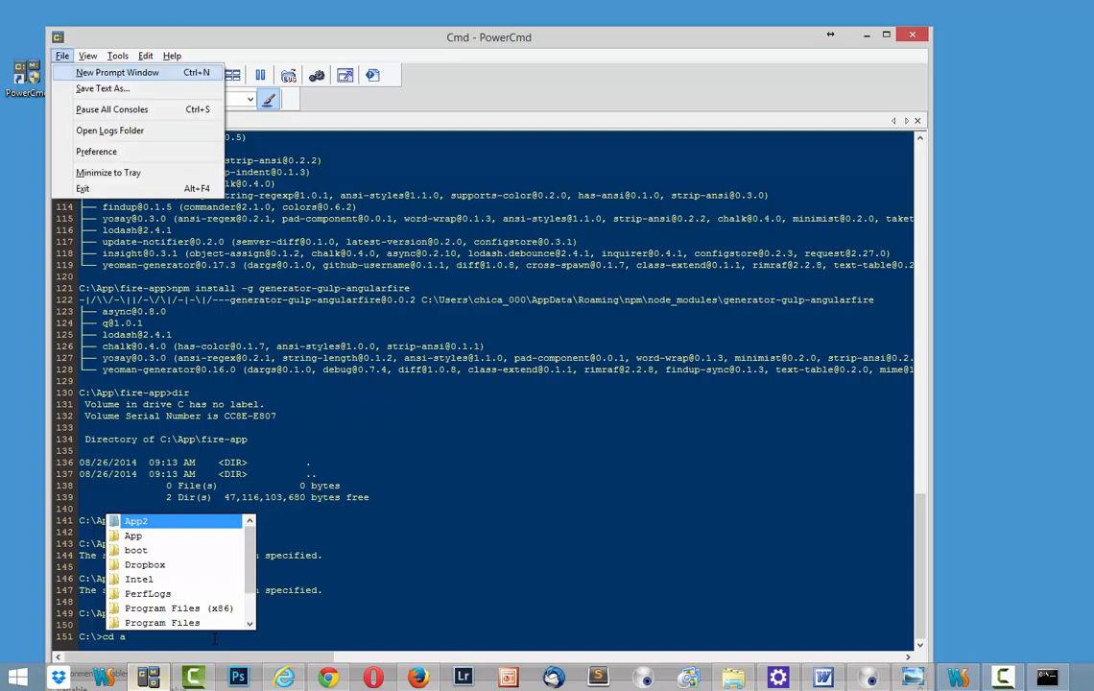
left_click(62, 55)
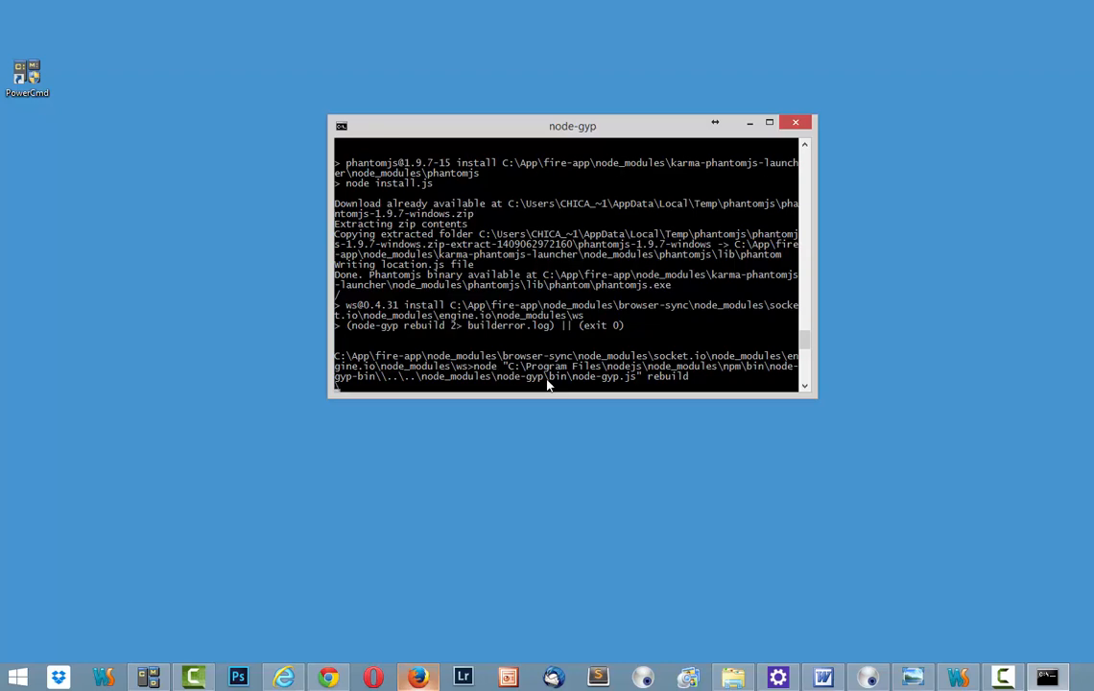
mouse_move(664, 132)
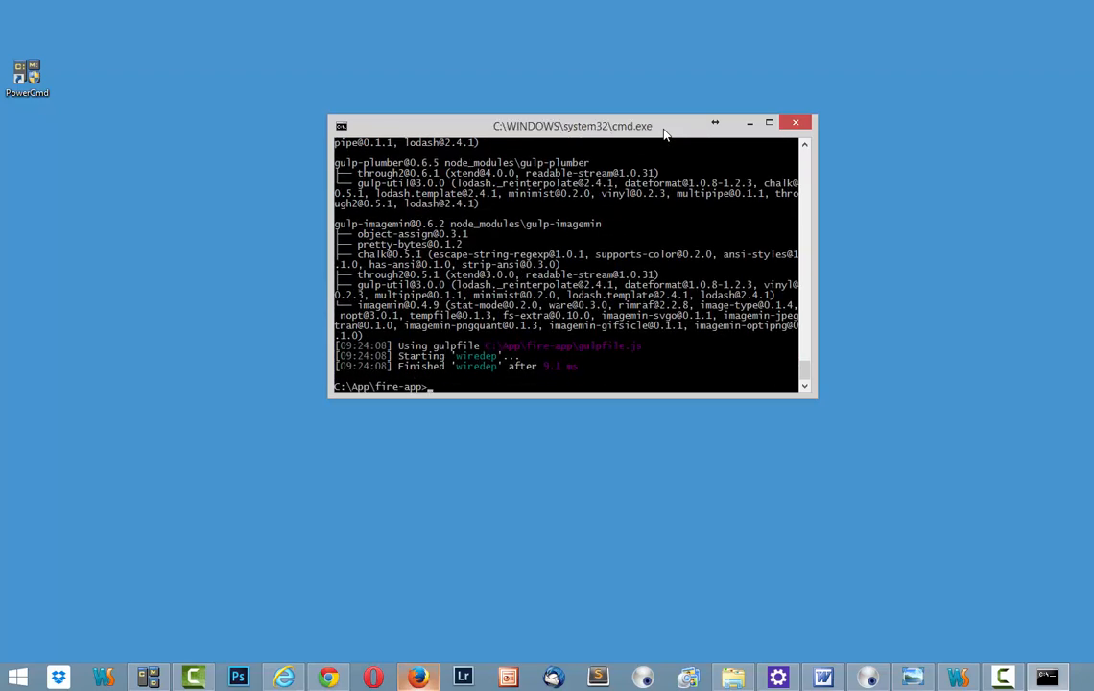
mouse_move(707, 176)
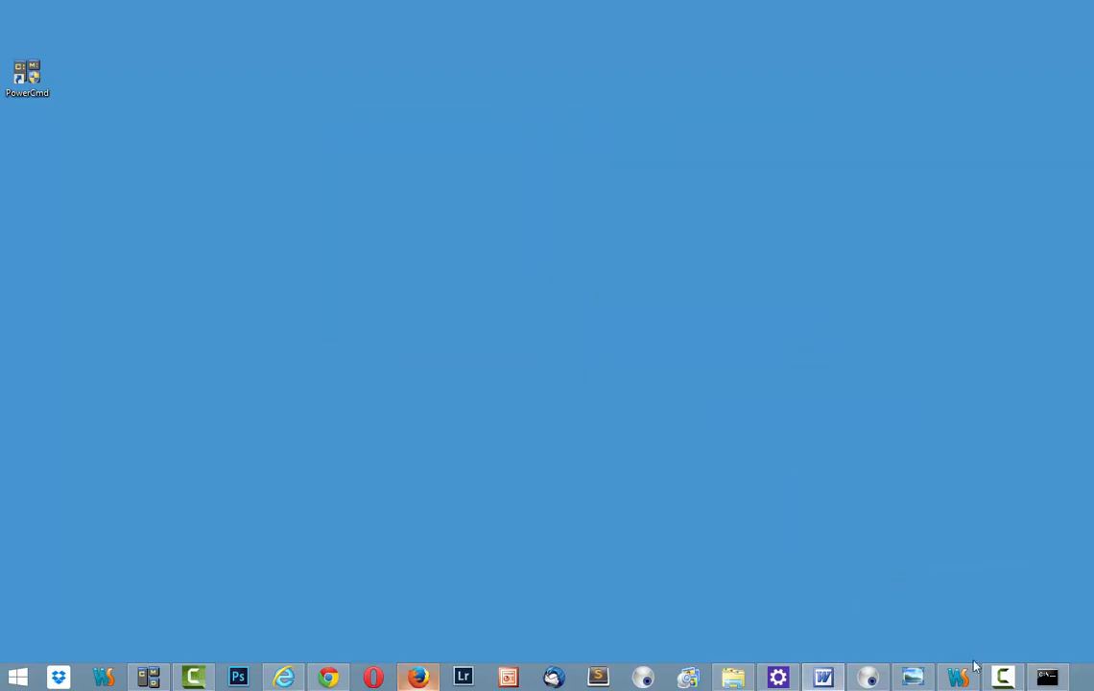
Launch WebStorm, open C:\App\fire-app as a project, and expand its file tree
left_click(956, 677)
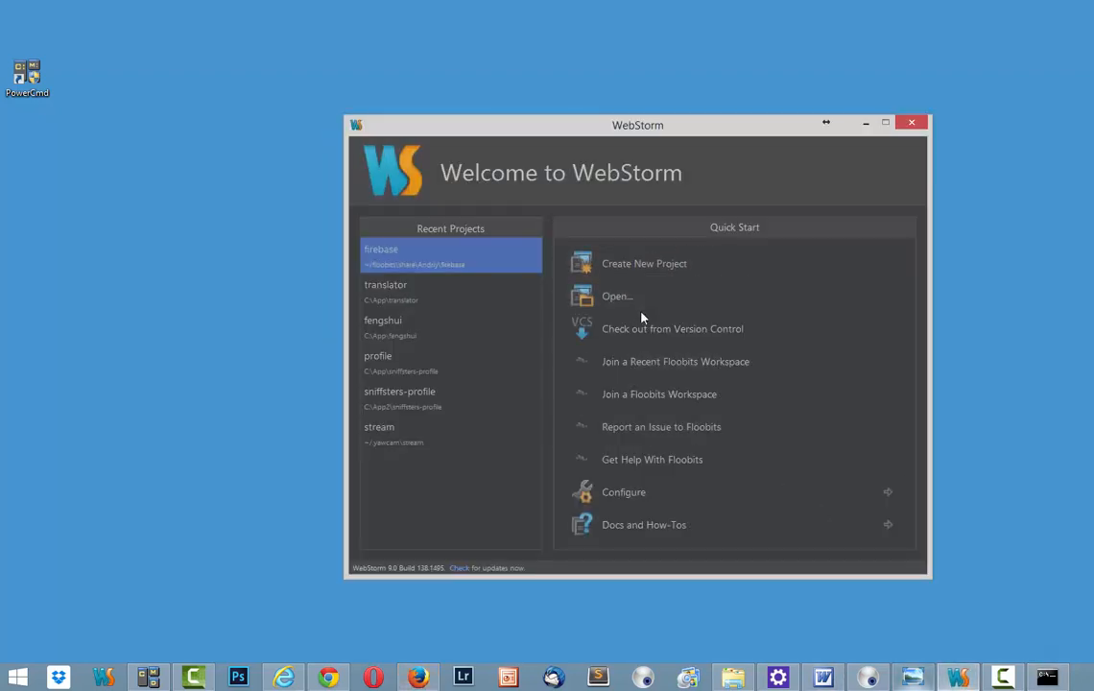
left_click(617, 295)
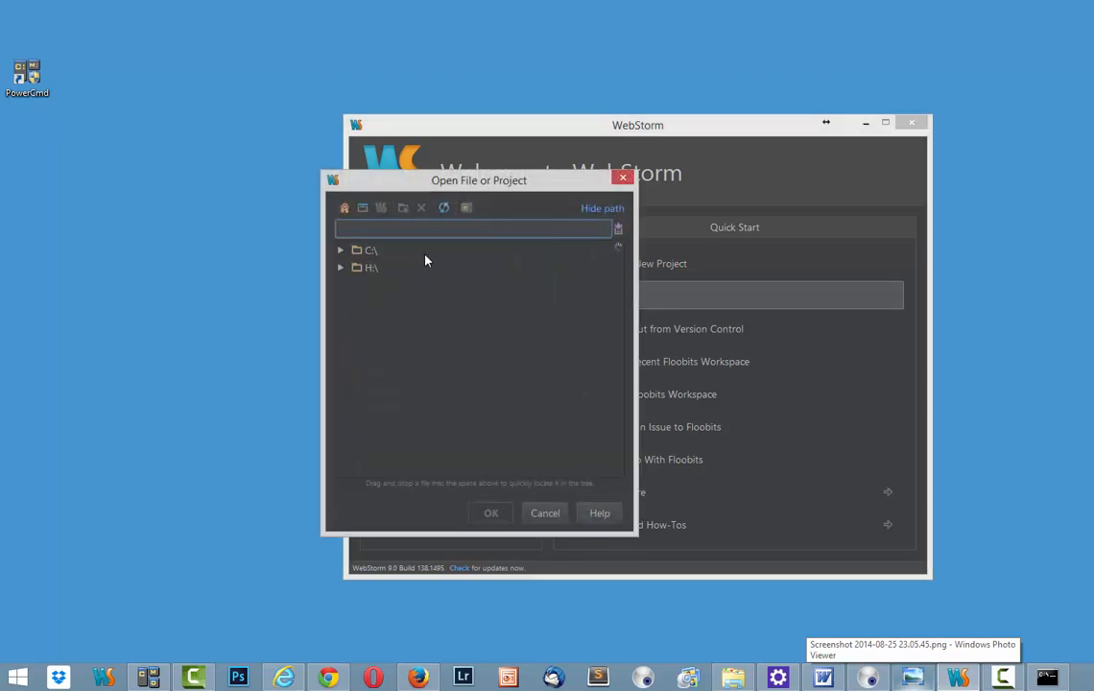
left_click(341, 249)
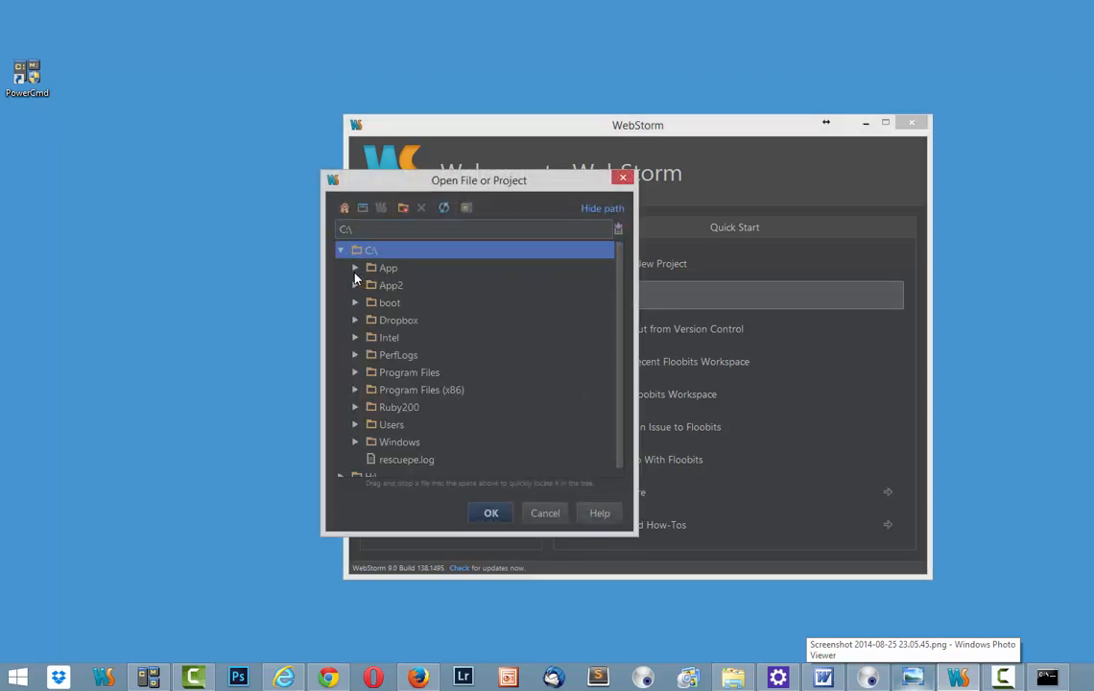
left_click(356, 268)
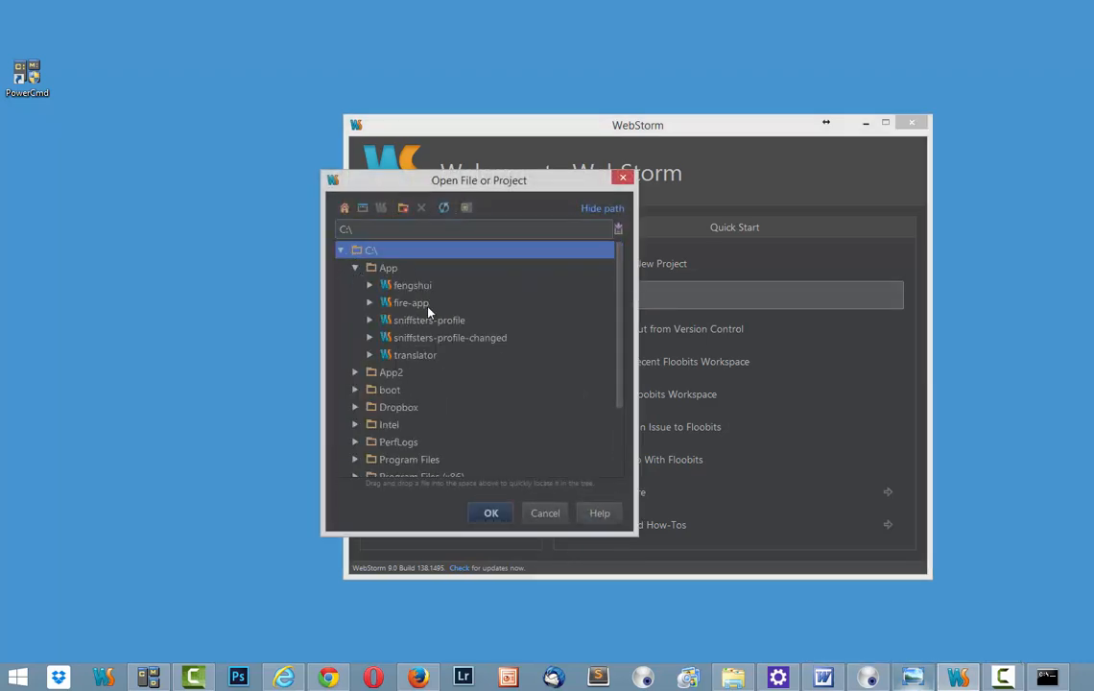
left_click(411, 302)
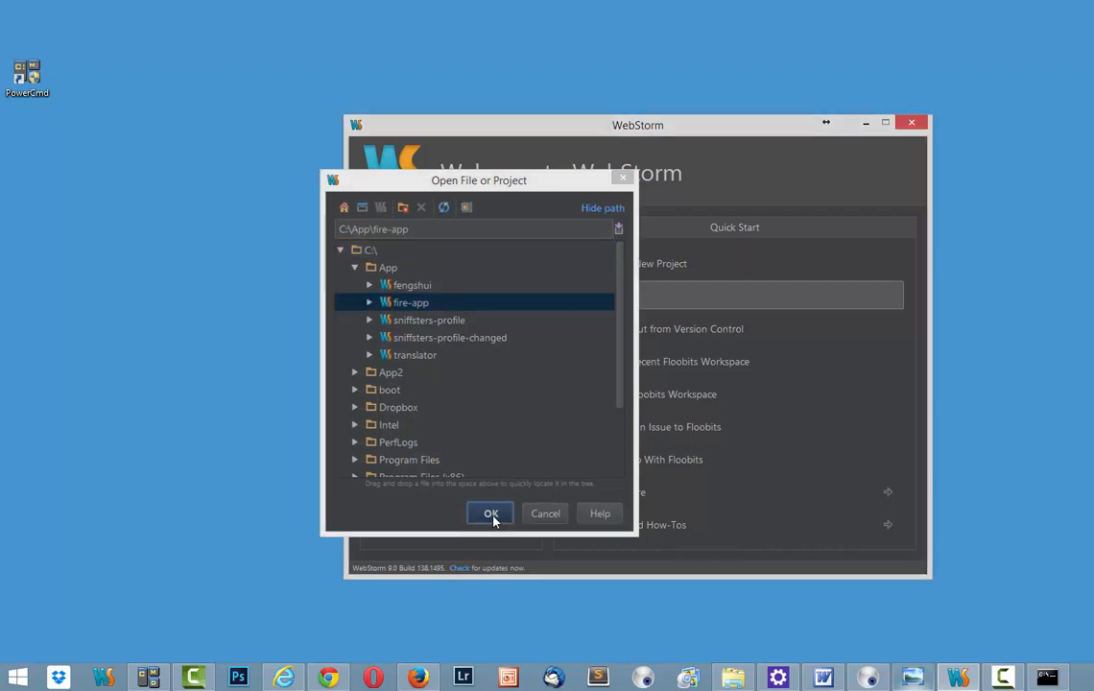
left_click(491, 514)
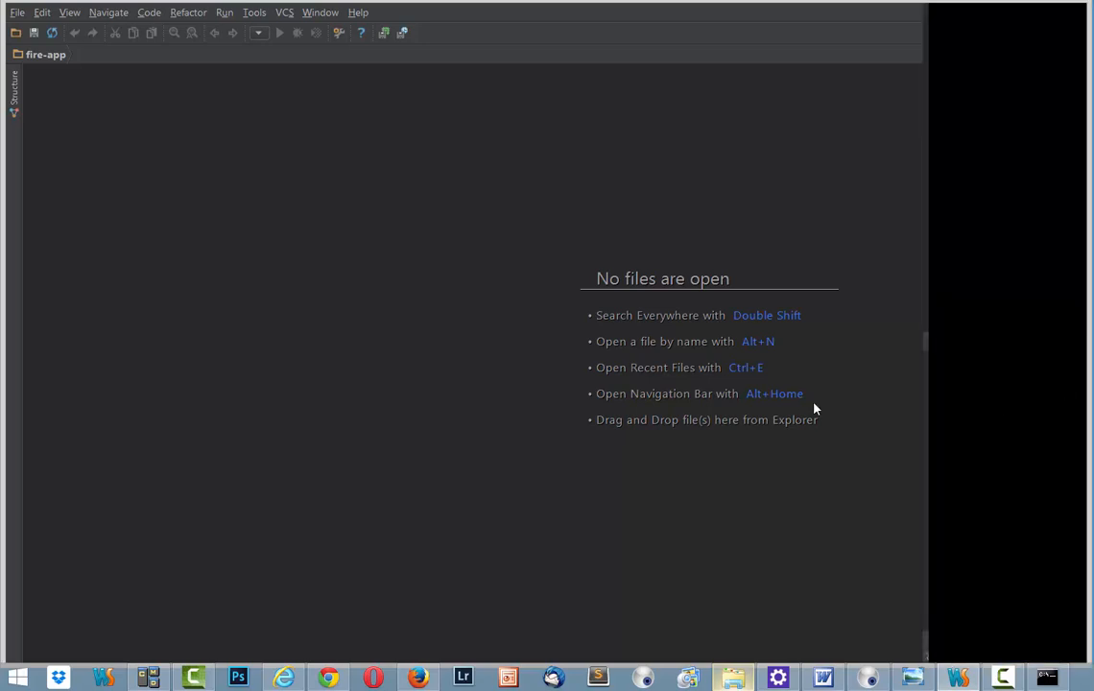
mouse_move(893, 481)
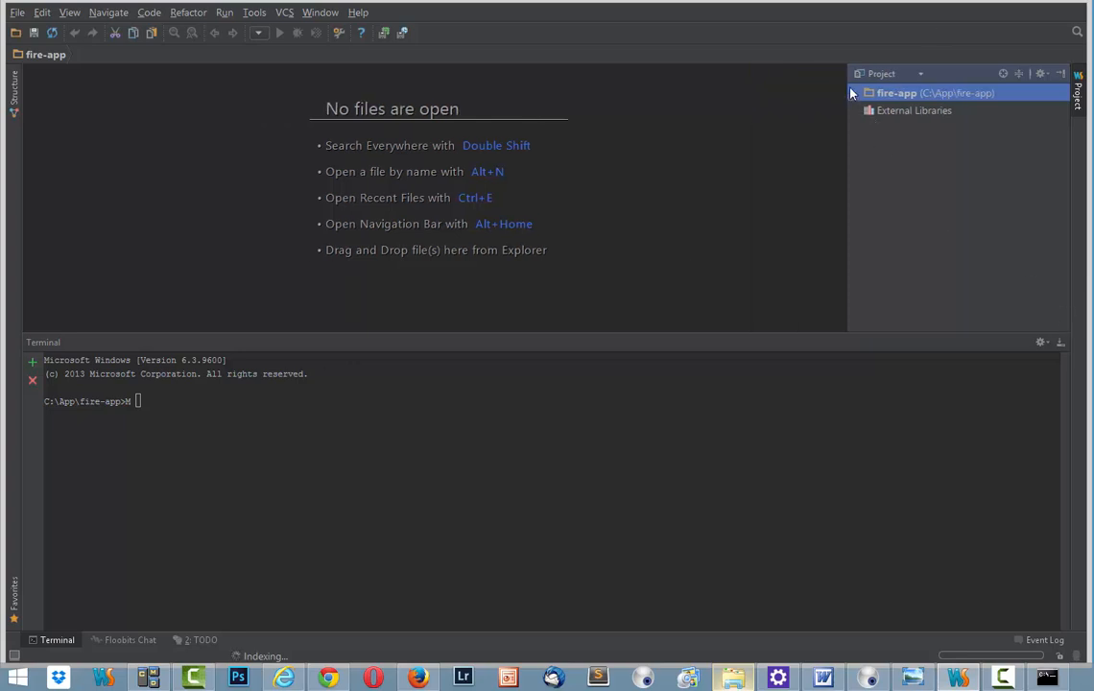
left_click(853, 93)
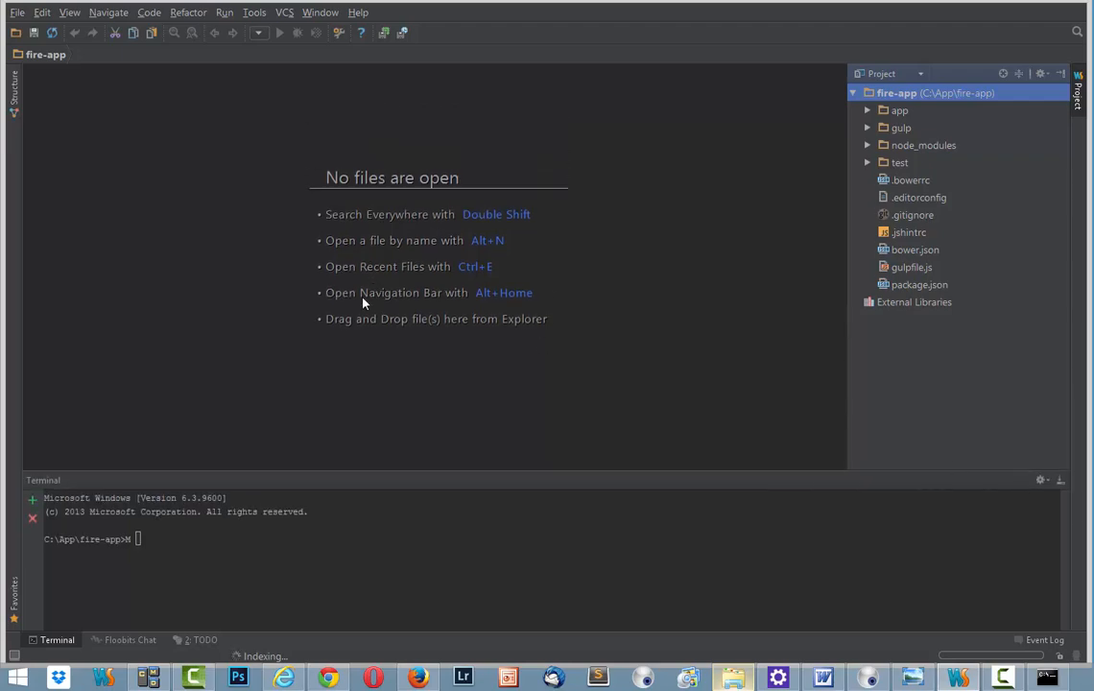
mouse_move(163, 247)
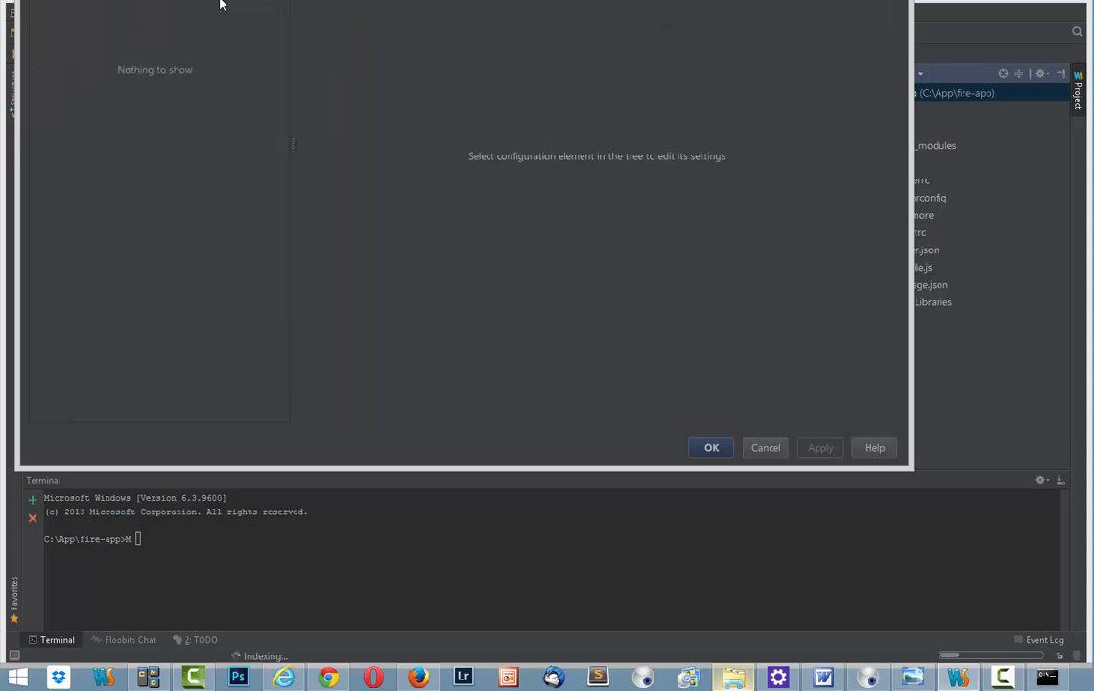
Enable Presentation Assistant's 'Show action names and shortcuts' option in Settings and close it
left_click(91, 3)
type("presentation")
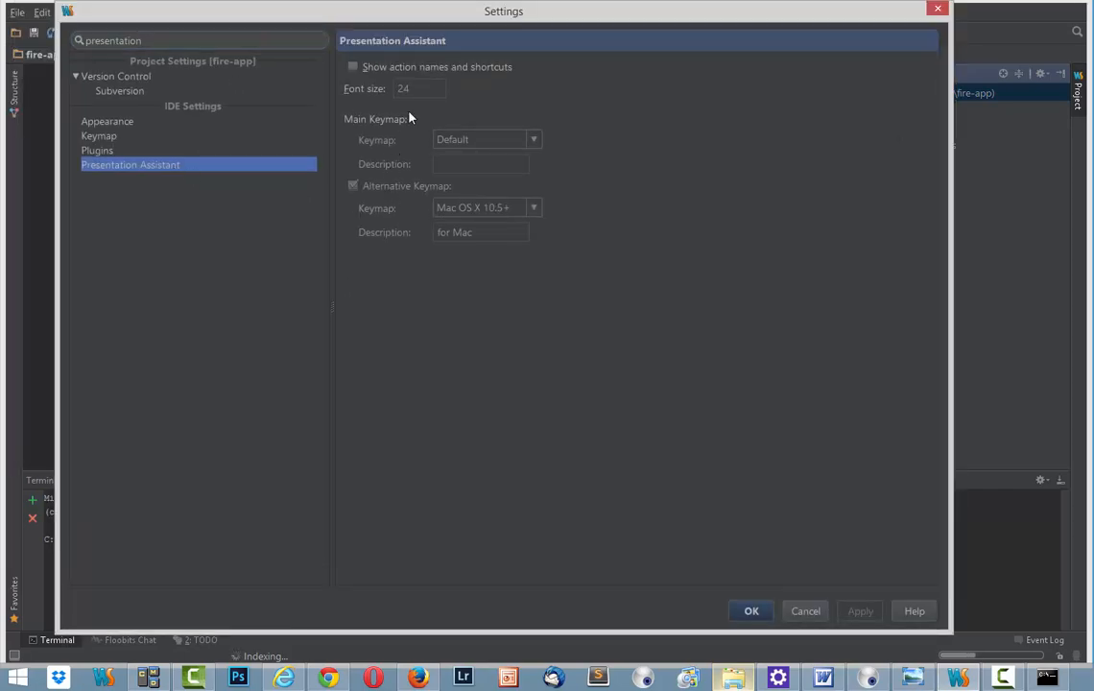
left_click(353, 66)
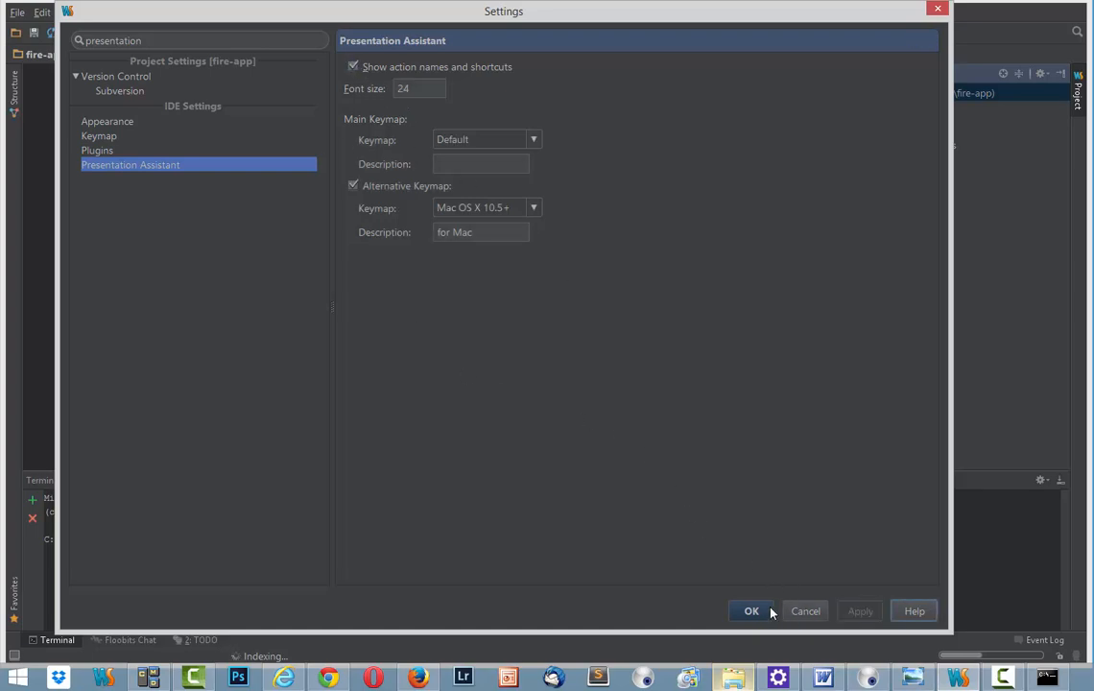
left_click(751, 610)
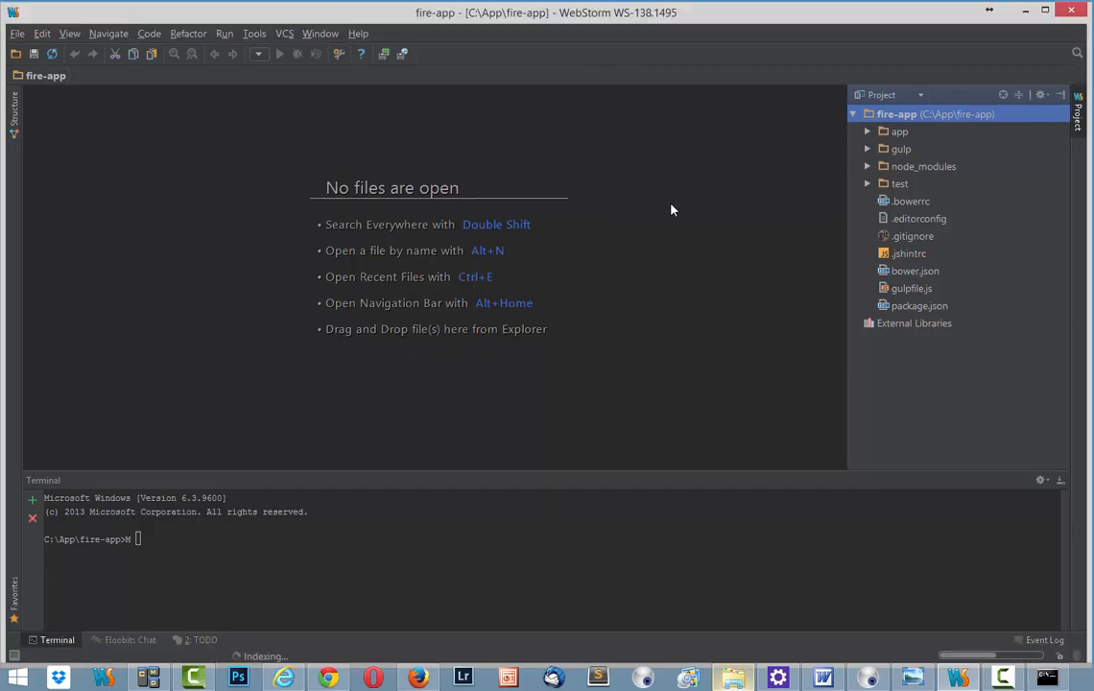
mouse_move(471, 390)
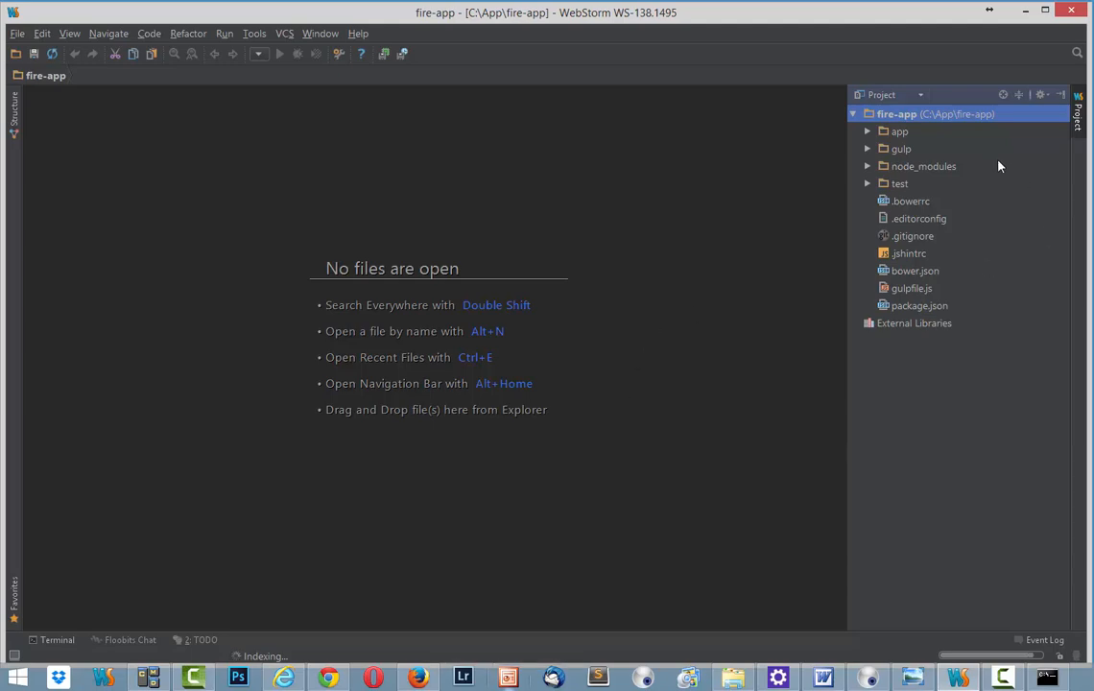
Expand the app folder to list bower_components, images, partials, scripts and styles
left_click(867, 132)
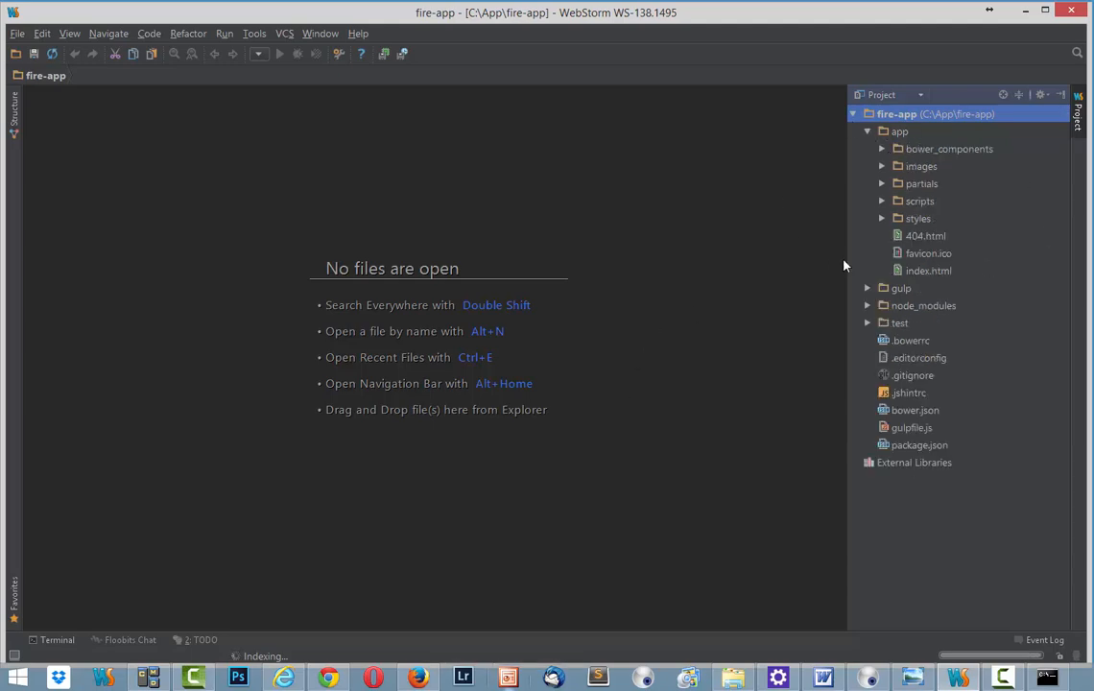
mouse_move(962, 247)
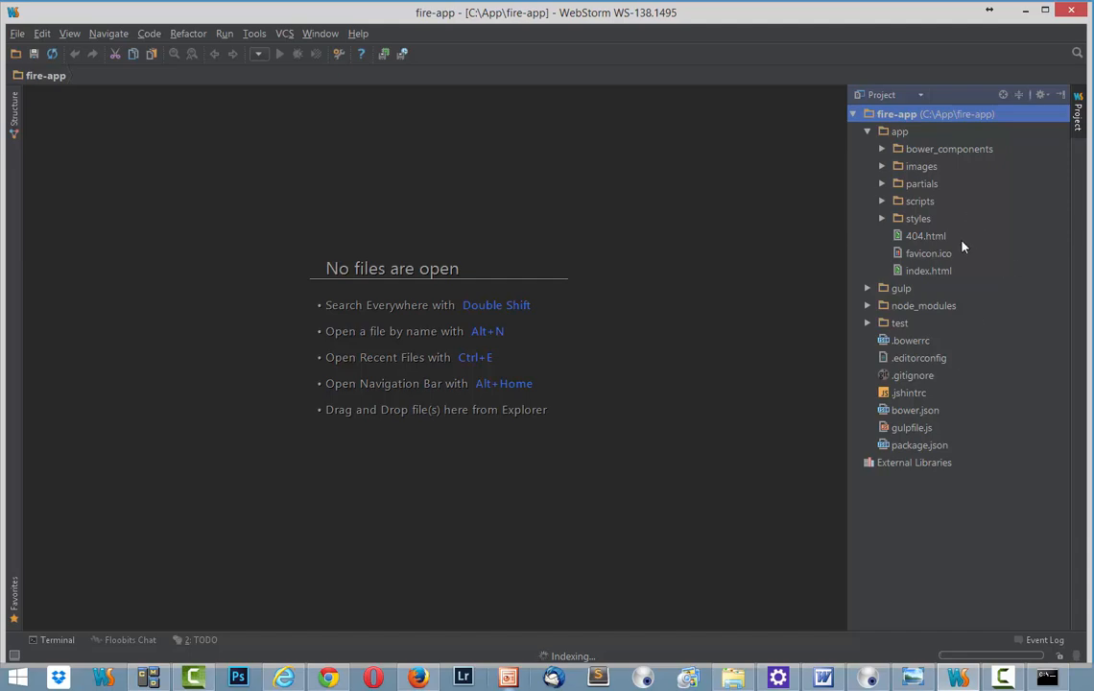
mouse_move(919, 278)
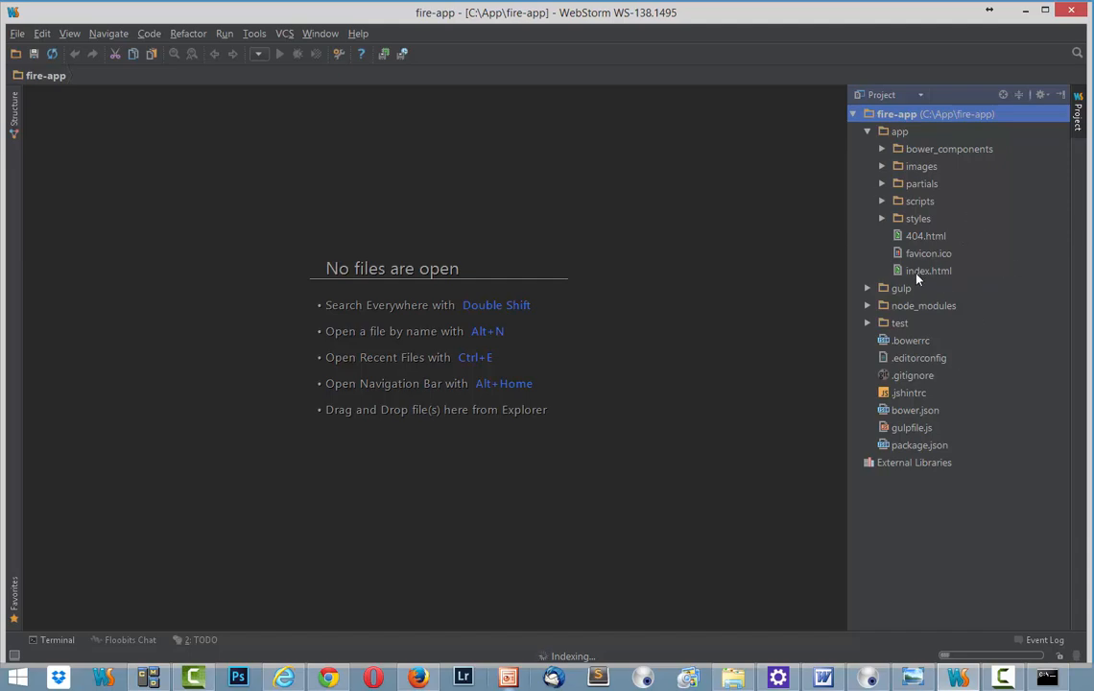
mouse_move(684, 310)
type("index")
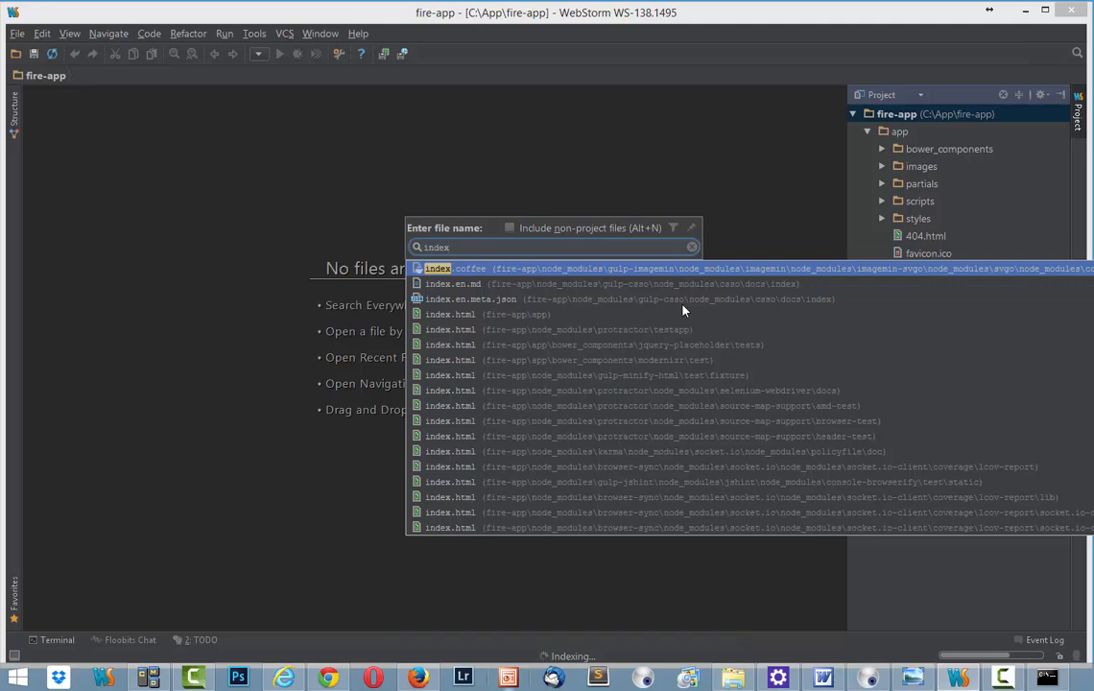
mouse_move(672, 319)
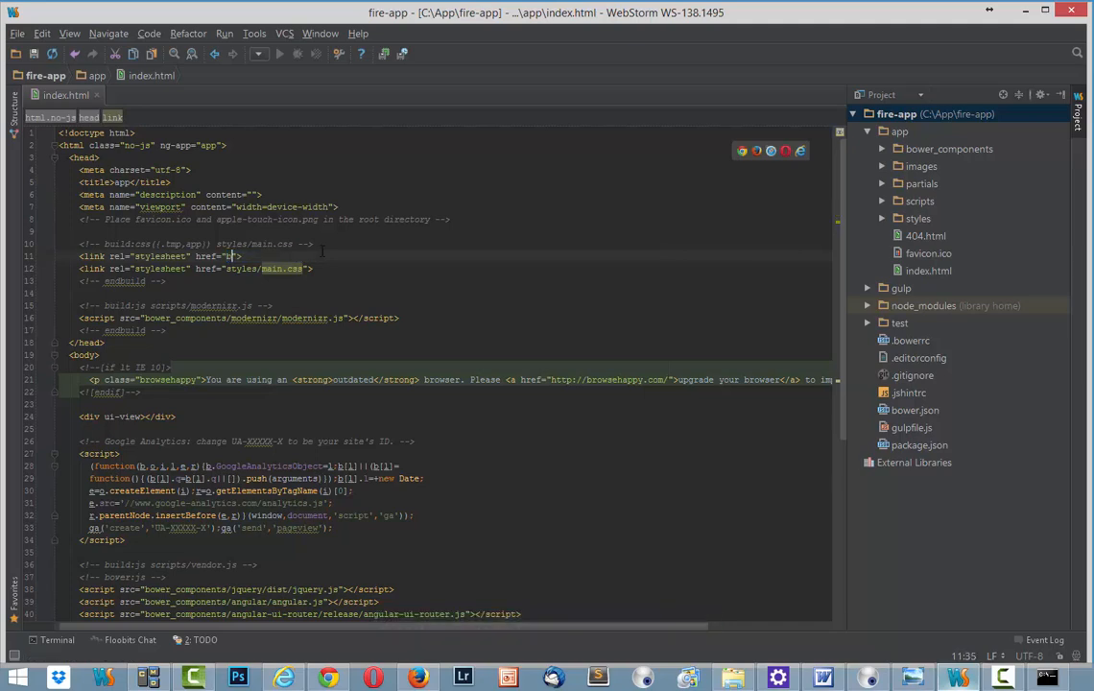
Point the index.html stylesheet link's href into bower_components for the Foundation CSS
type("bower_components/foundation/css/foundation.css")
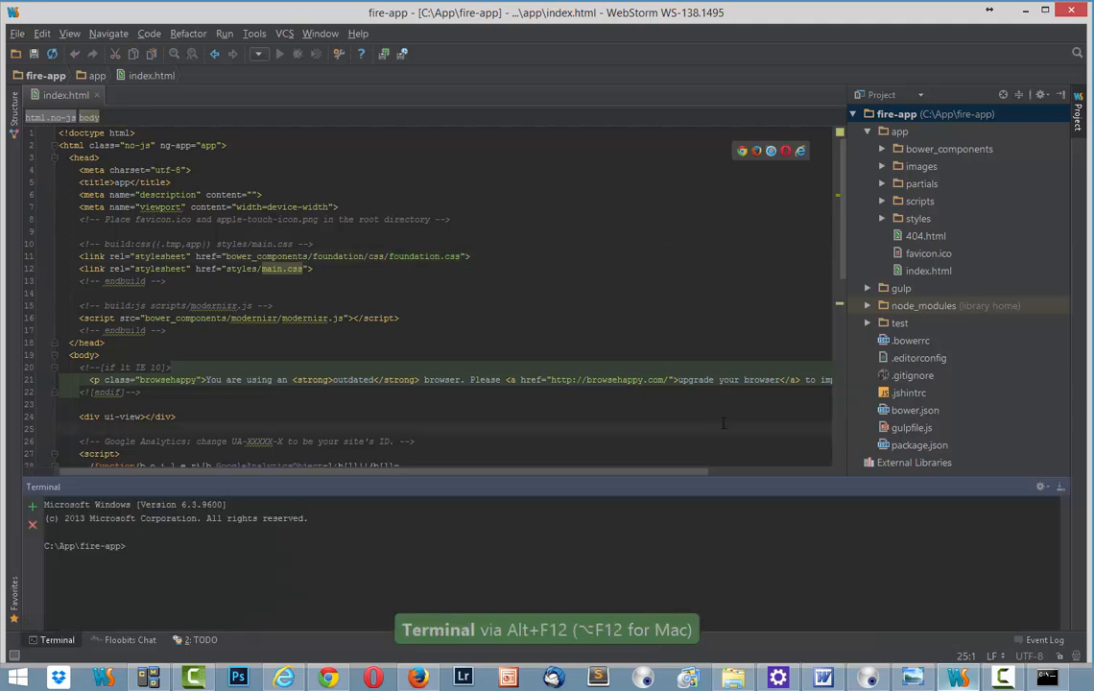
Run 'gulp serve' in the WebStorm terminal to serve the app at localhost:3000
type("g")
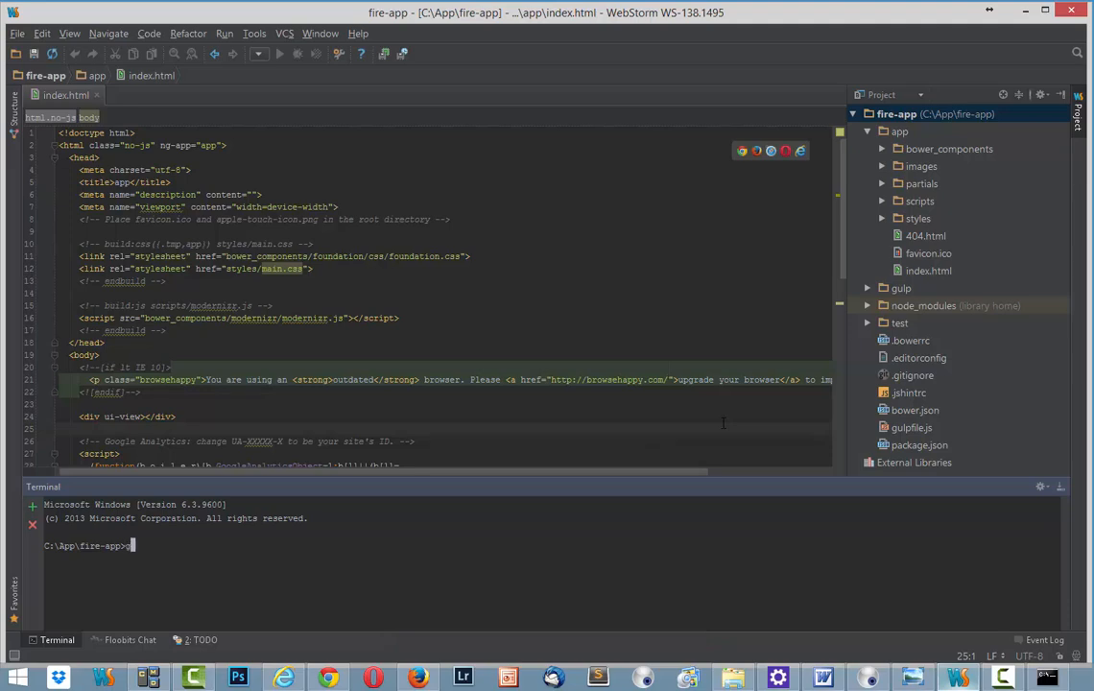
type("lp")
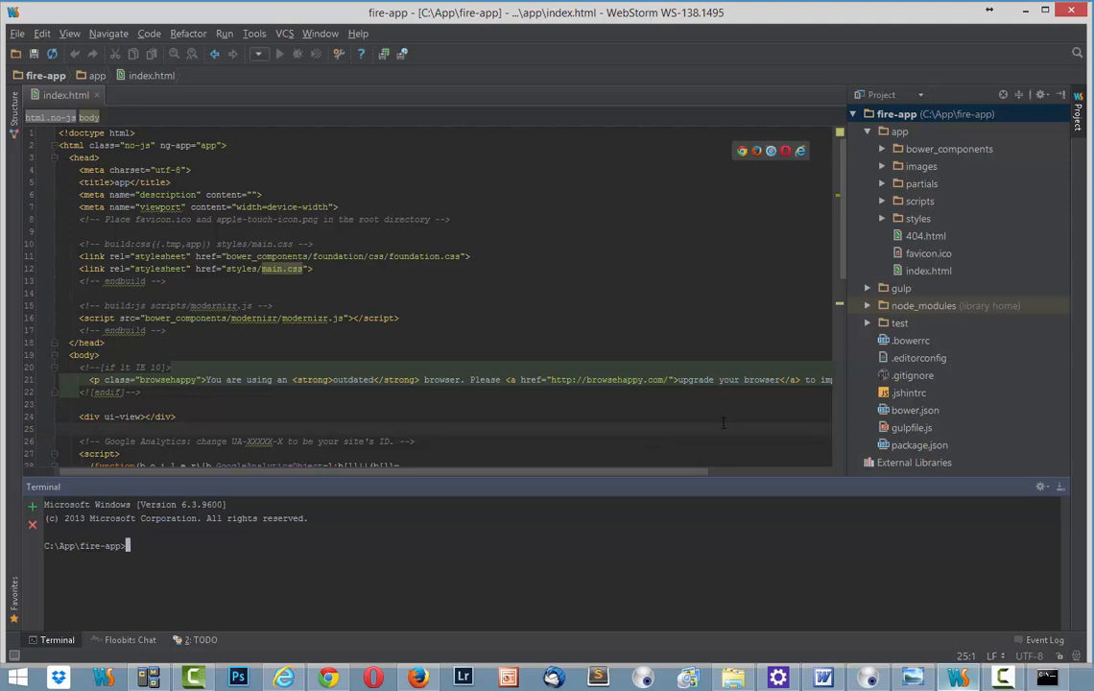
type("gl")
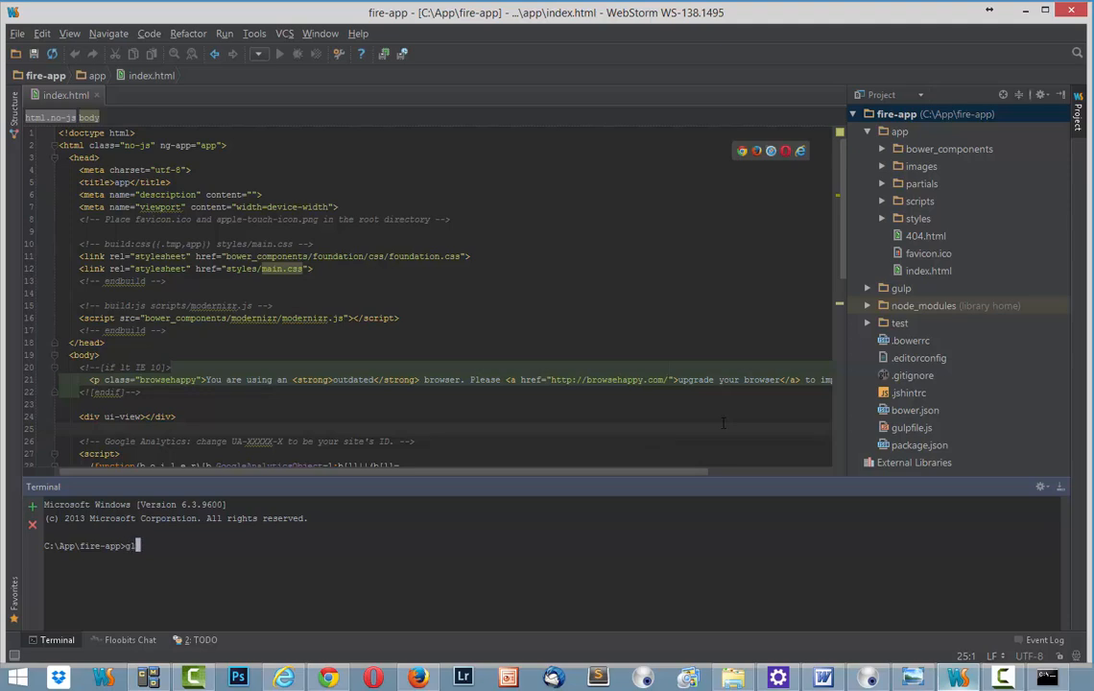
type("ulp serve")
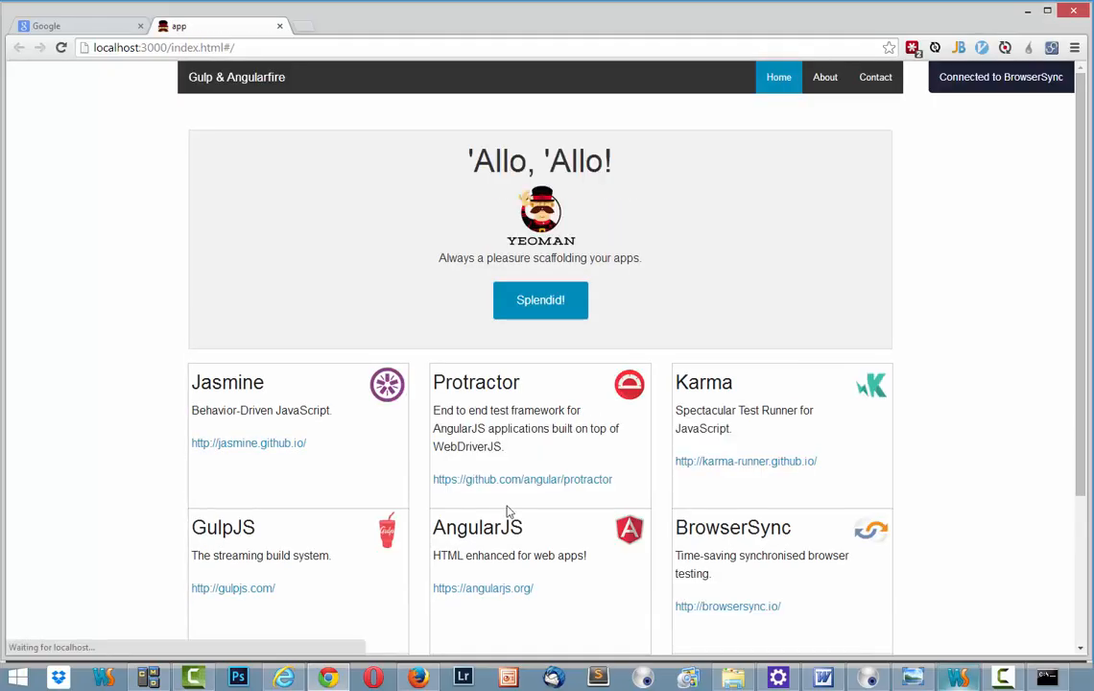
scroll("down", 3)
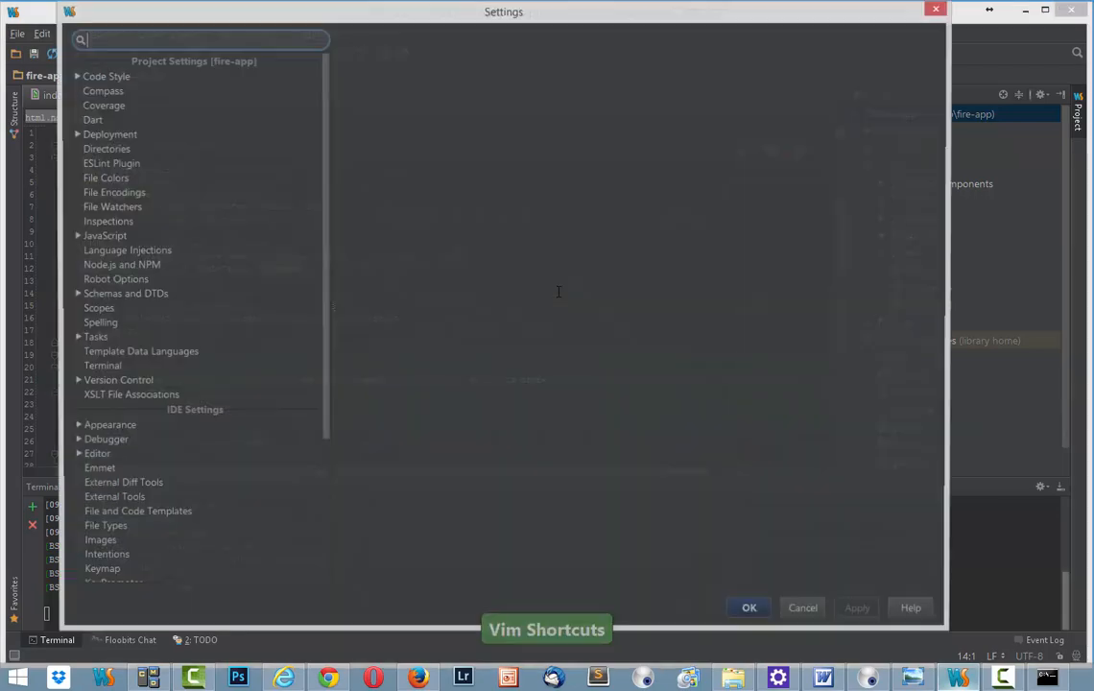
Filter Settings by 'Java' and select the JavaScript > Bower page
left_click(130, 462)
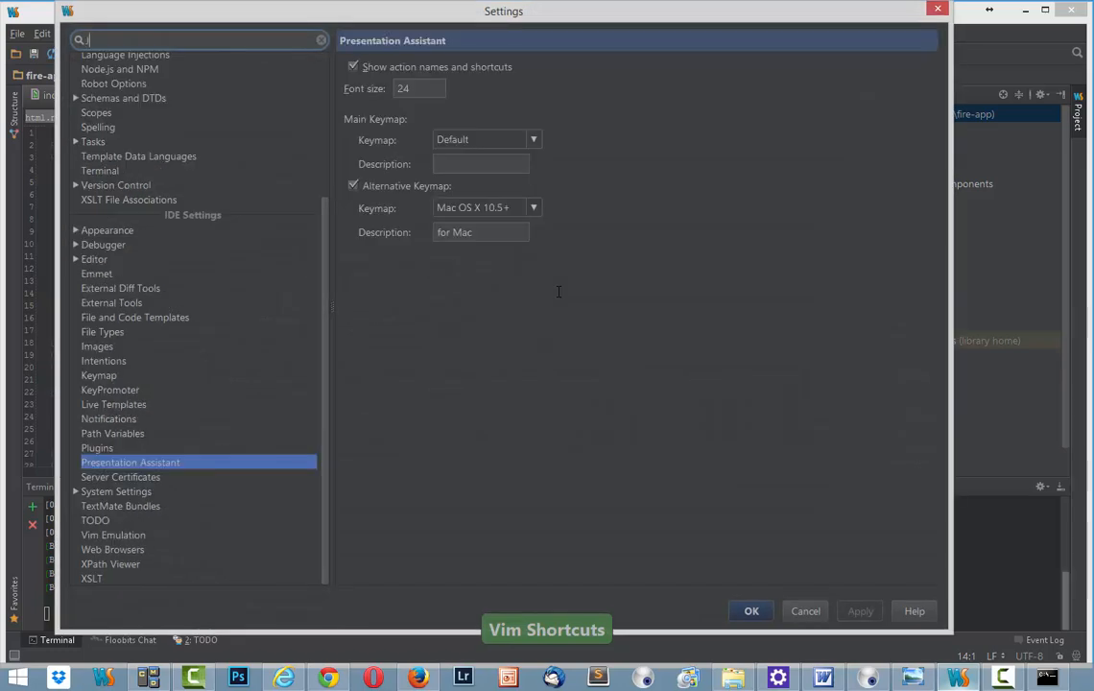
type("Java")
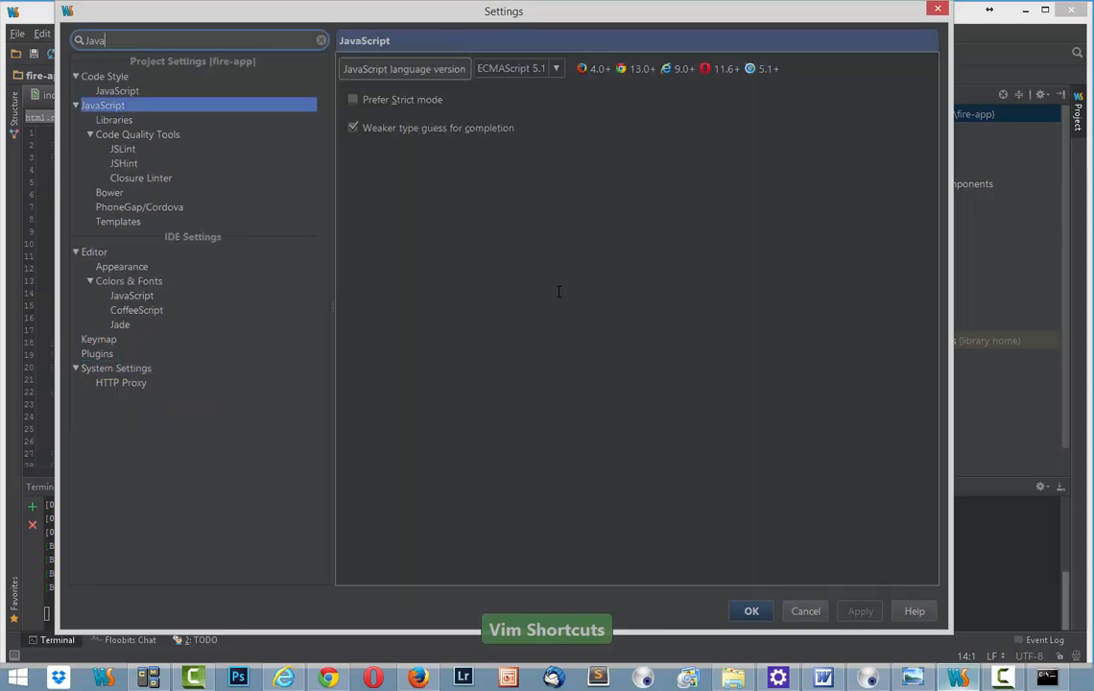
left_click(123, 149)
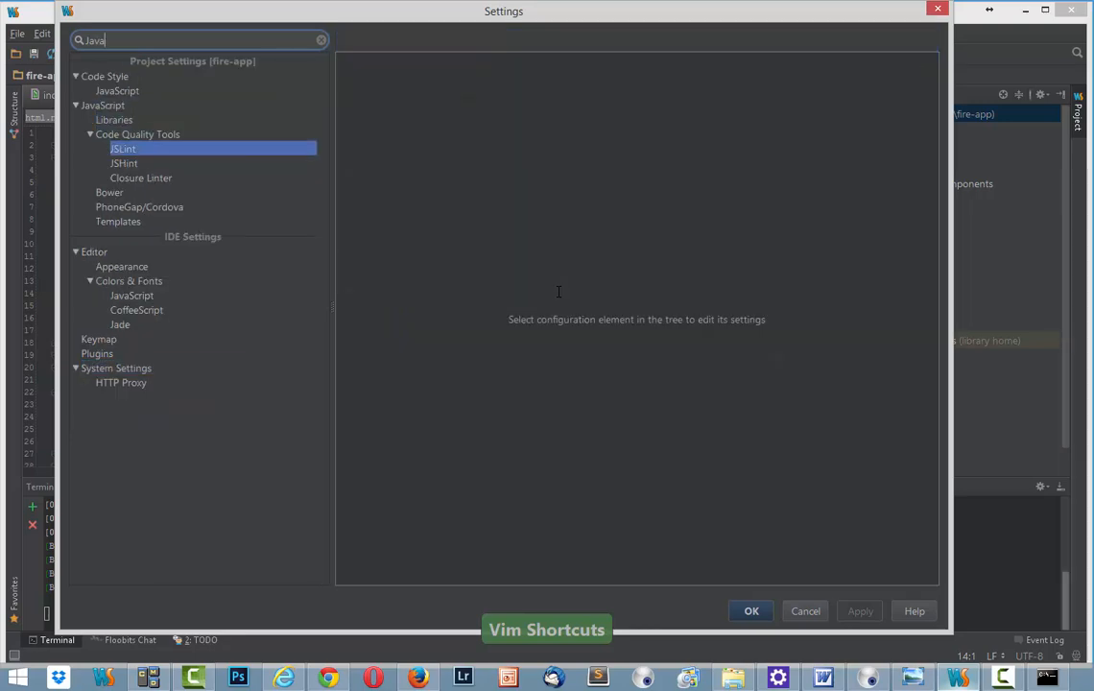
left_click(109, 192)
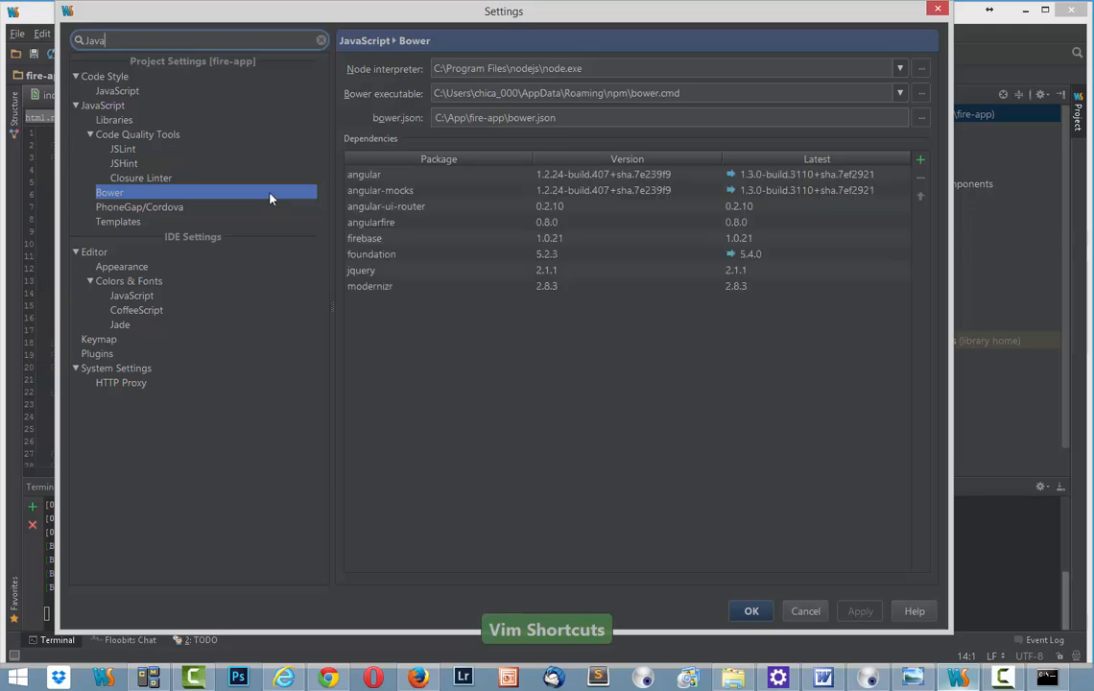
Uninstall angular-mocks and angular-ui-router from Bower packages; only angular-ui-router gets removed
left_click(662, 118)
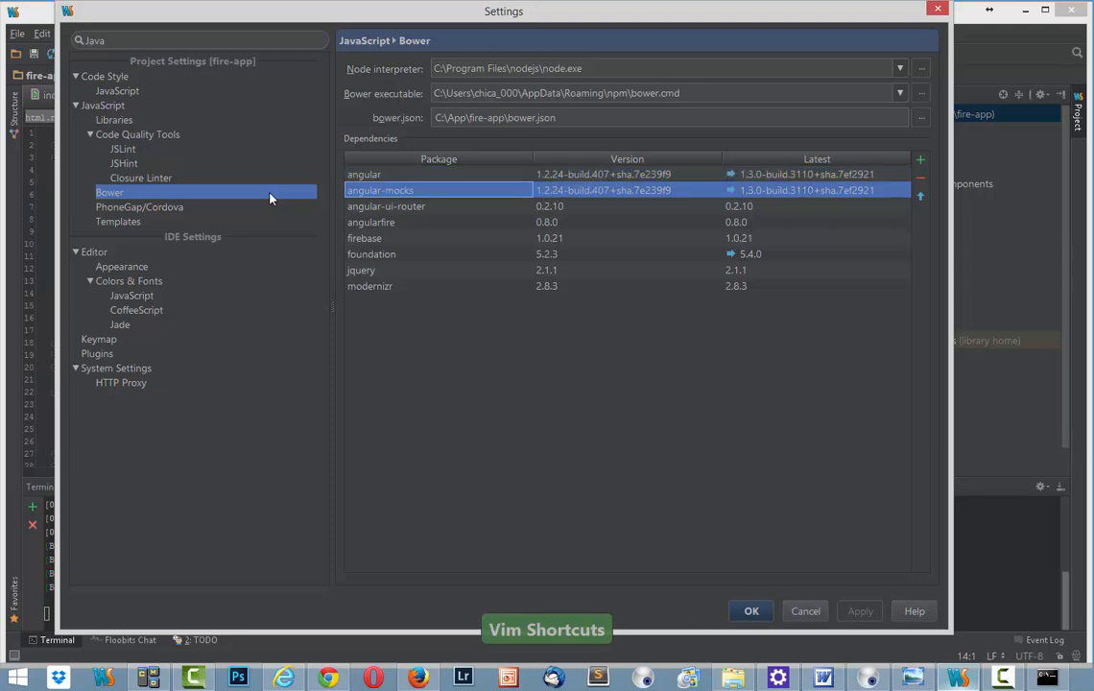
left_click(919, 179)
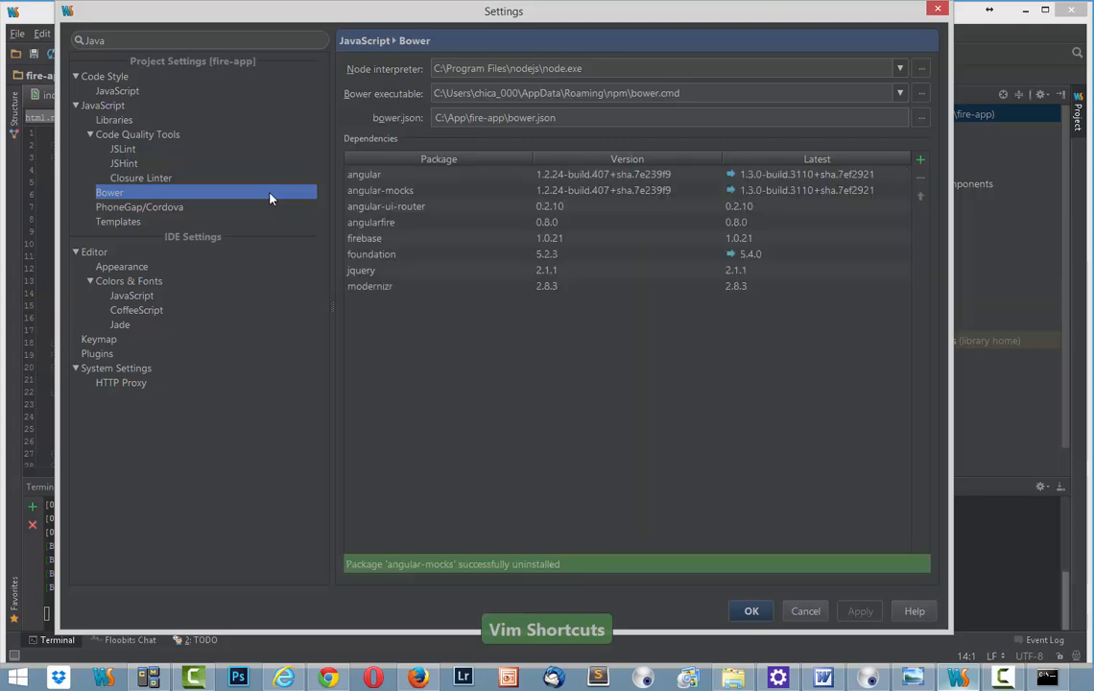
left_click(385, 205)
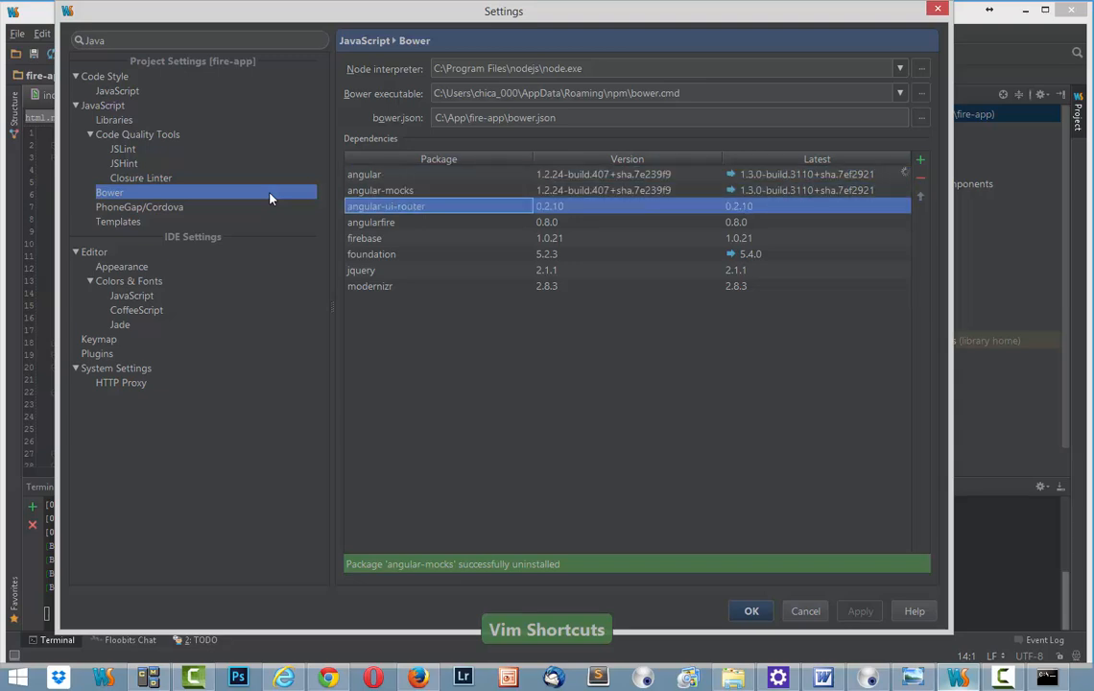
left_click(919, 177)
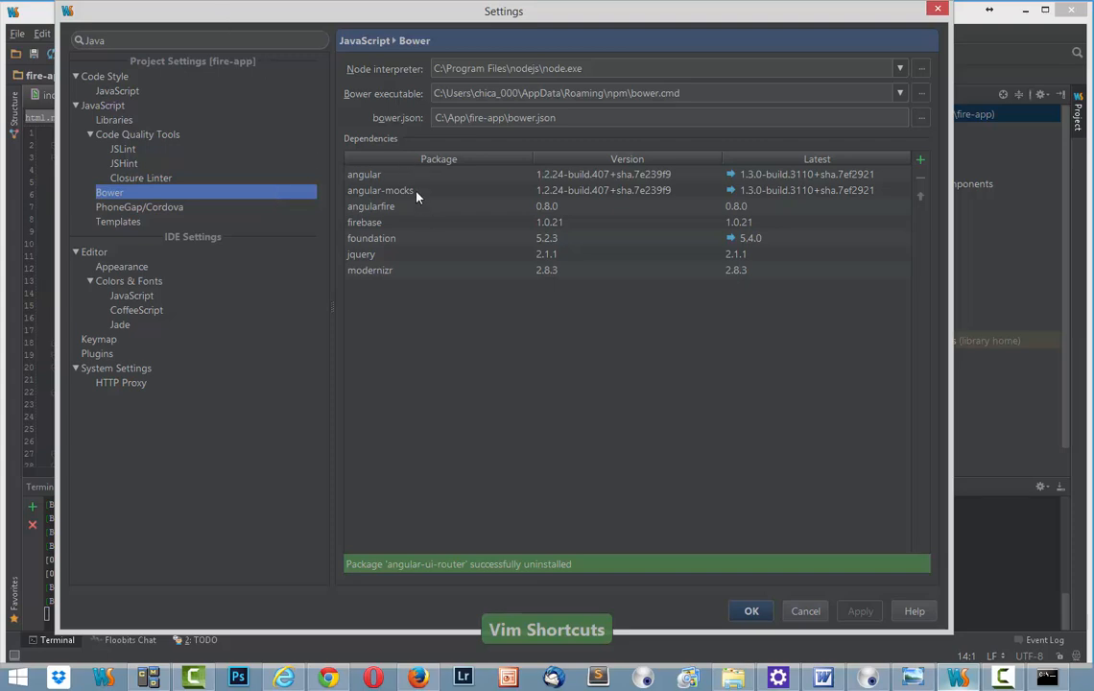
left_click(379, 190)
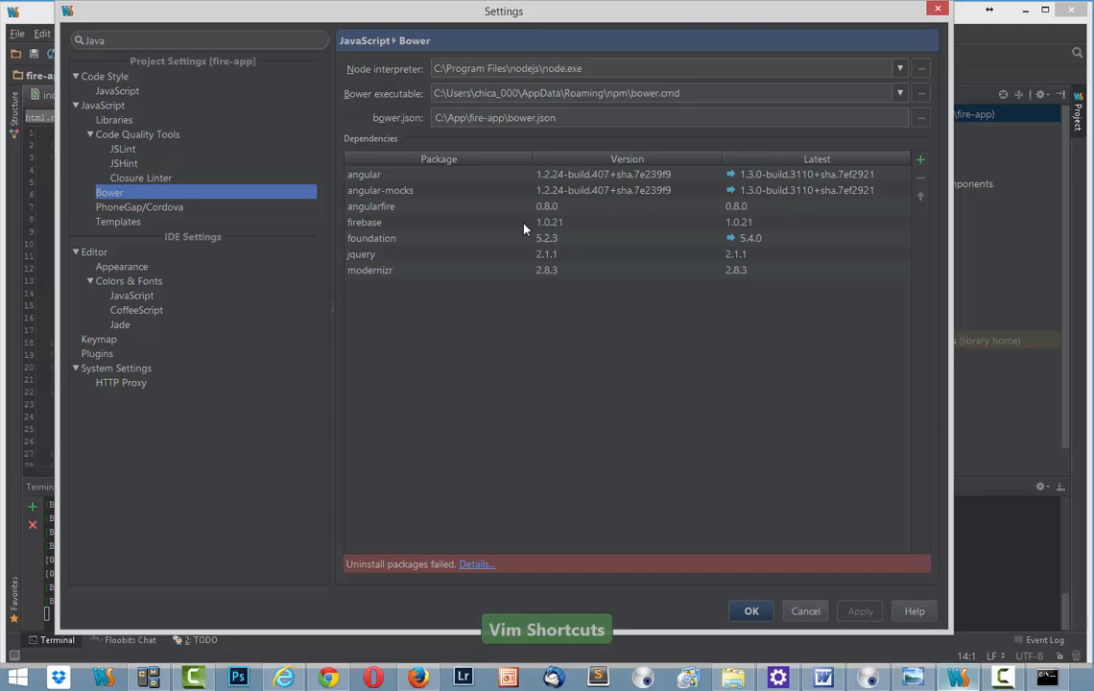
mouse_move(499, 209)
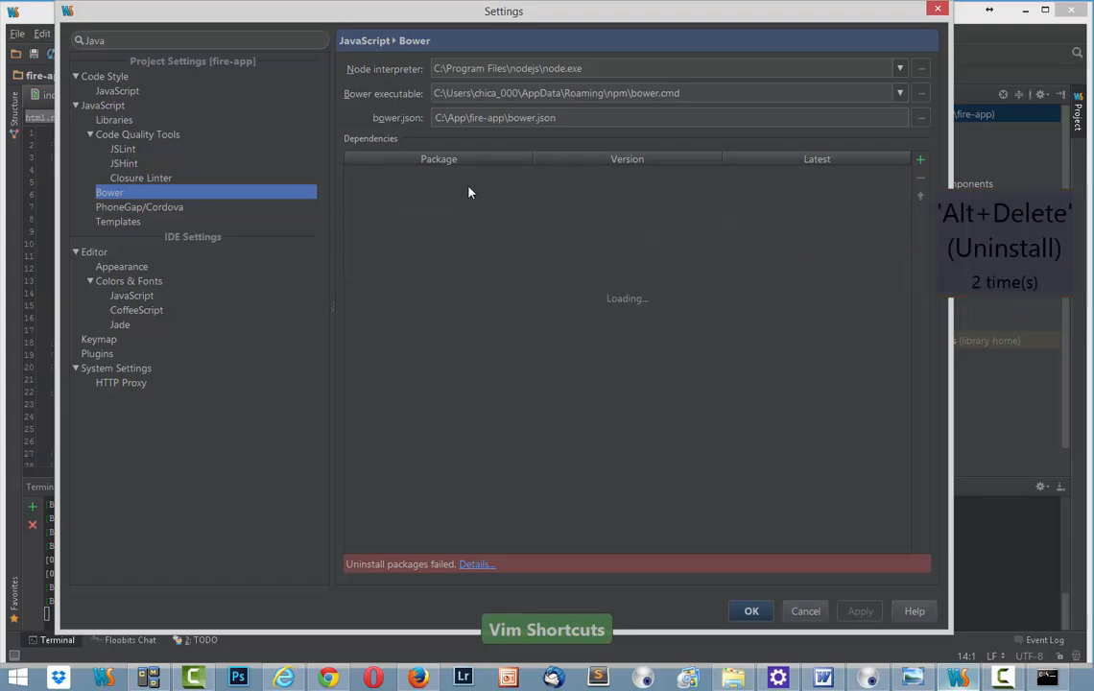
mouse_move(908, 252)
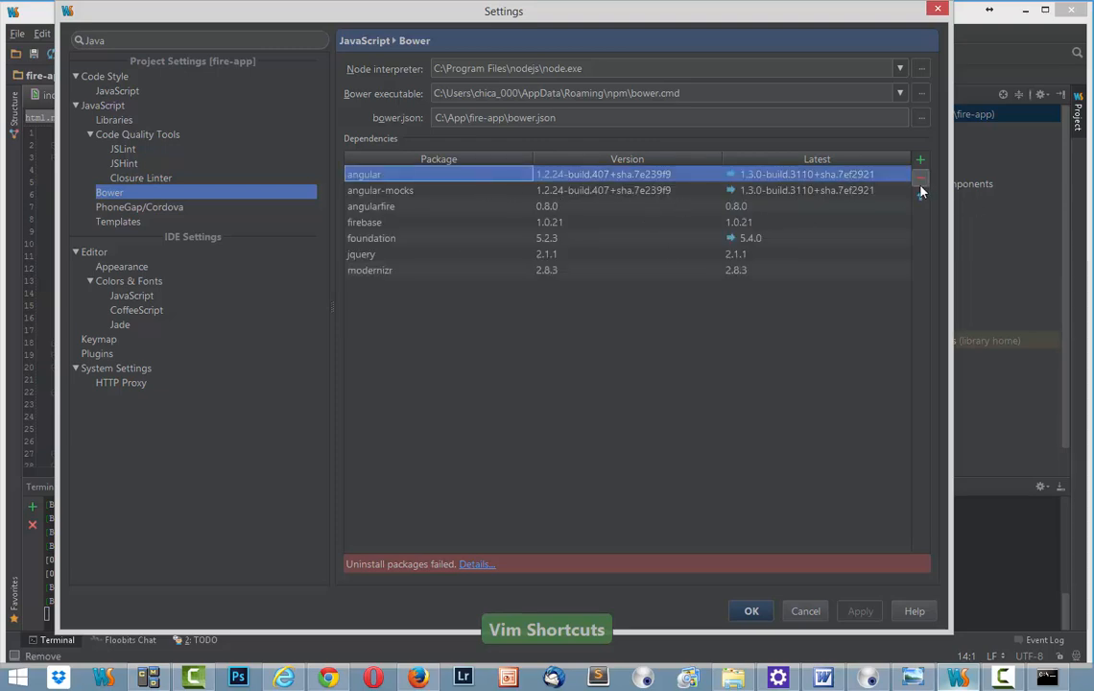
left_click(919, 178)
type("bower")
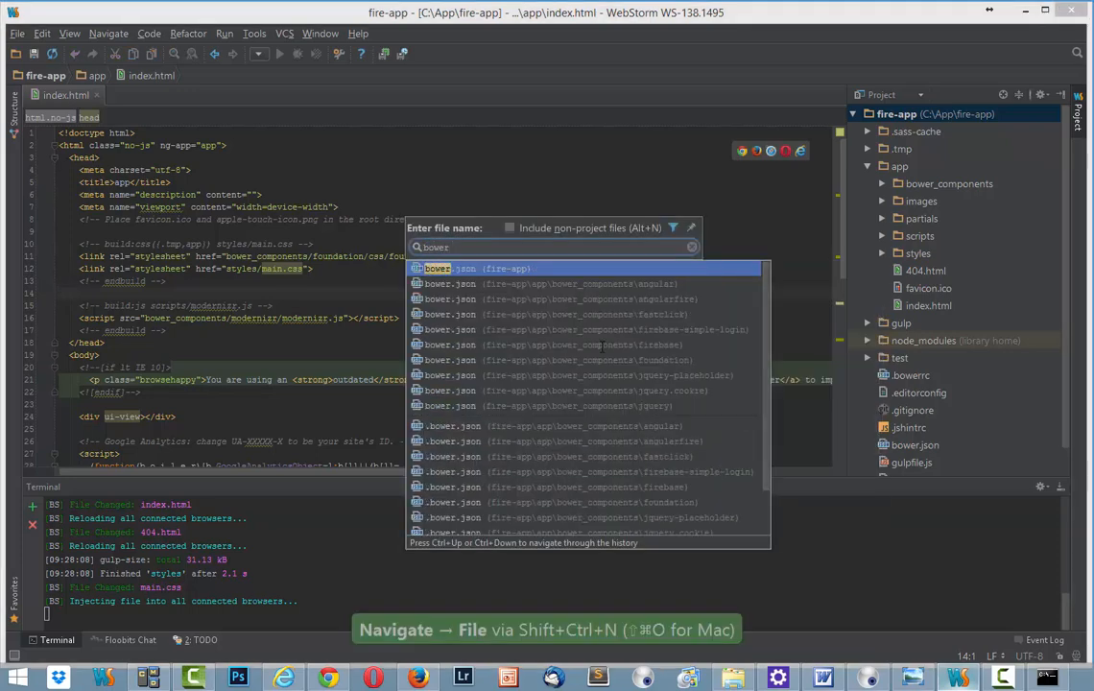
Open fire-app's root bower.json and place the cursor in its empty devDependencies block
left_click(471, 267)
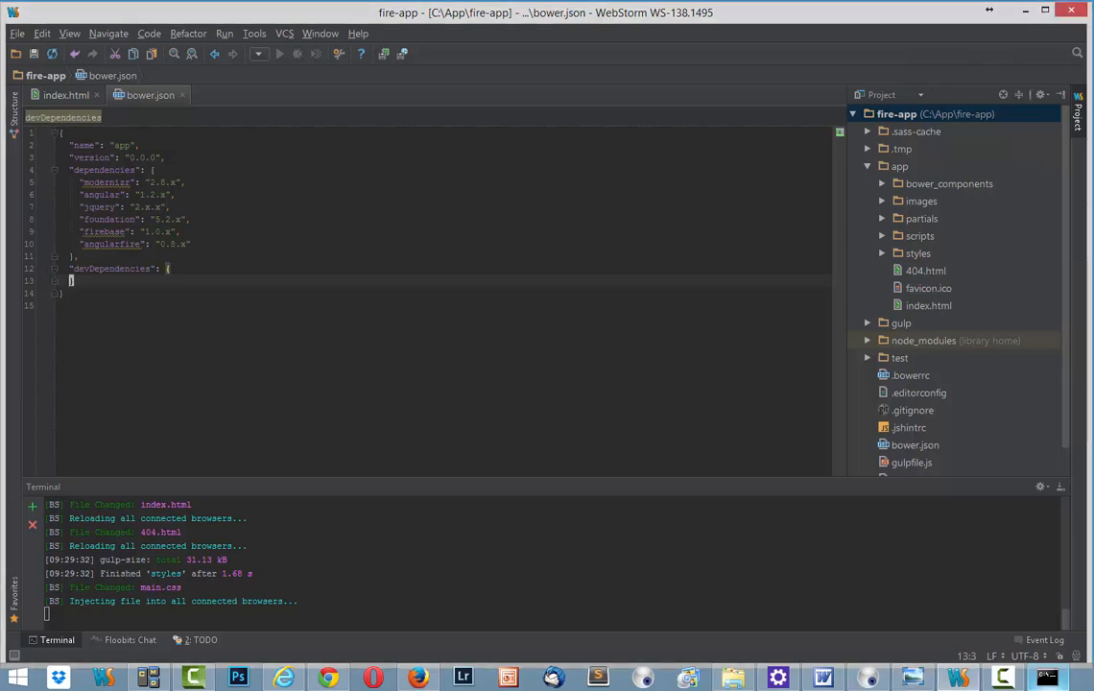
left_click(187, 244)
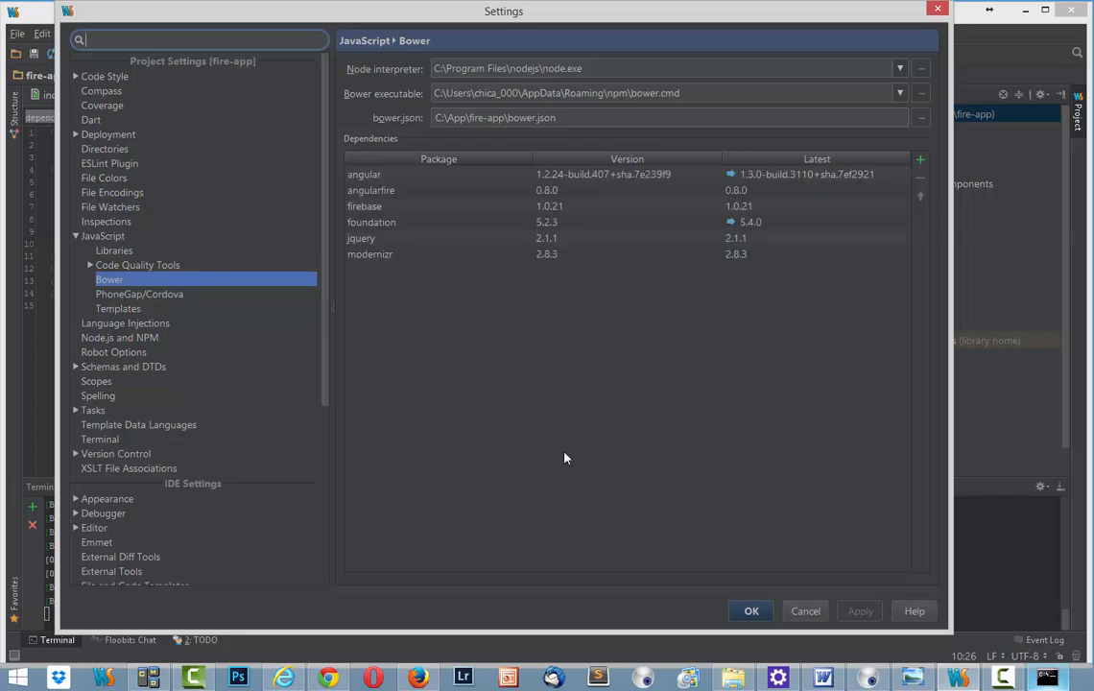
mouse_move(435, 179)
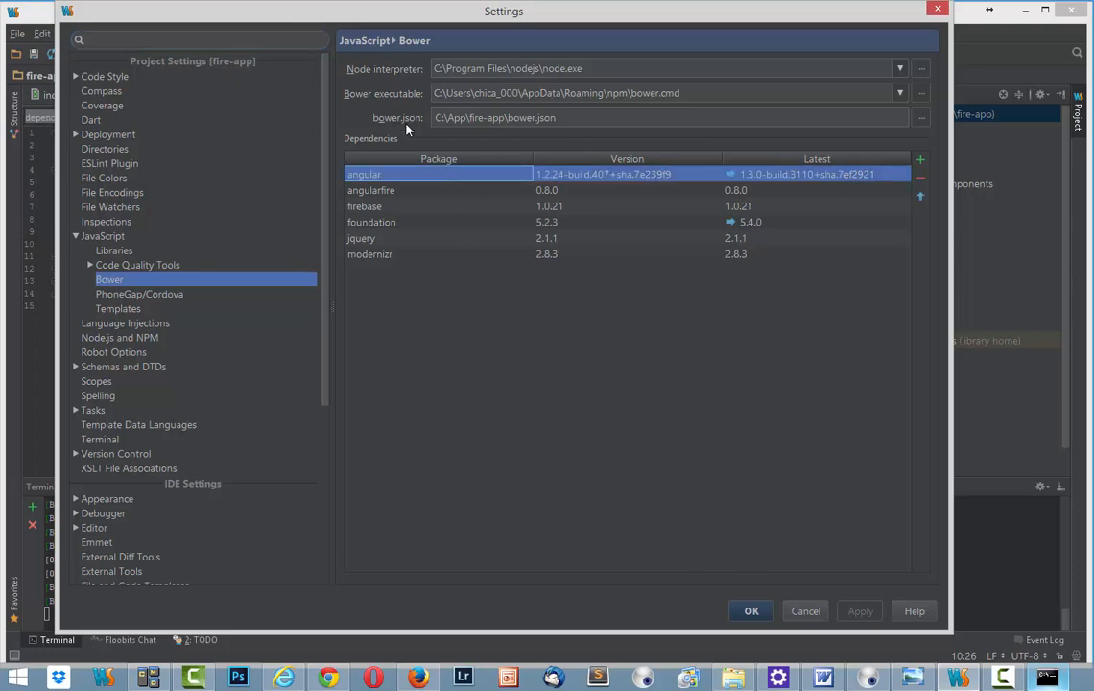
mouse_move(265, 290)
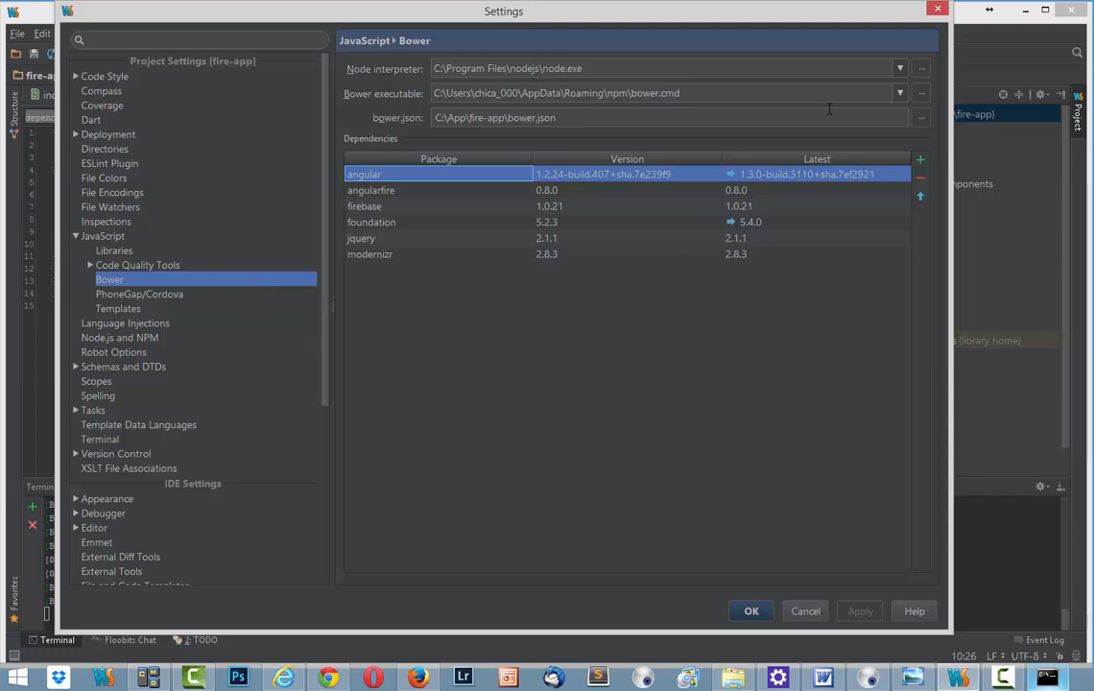
Open the Available Packages dialog from the Bower settings
left_click(918, 160)
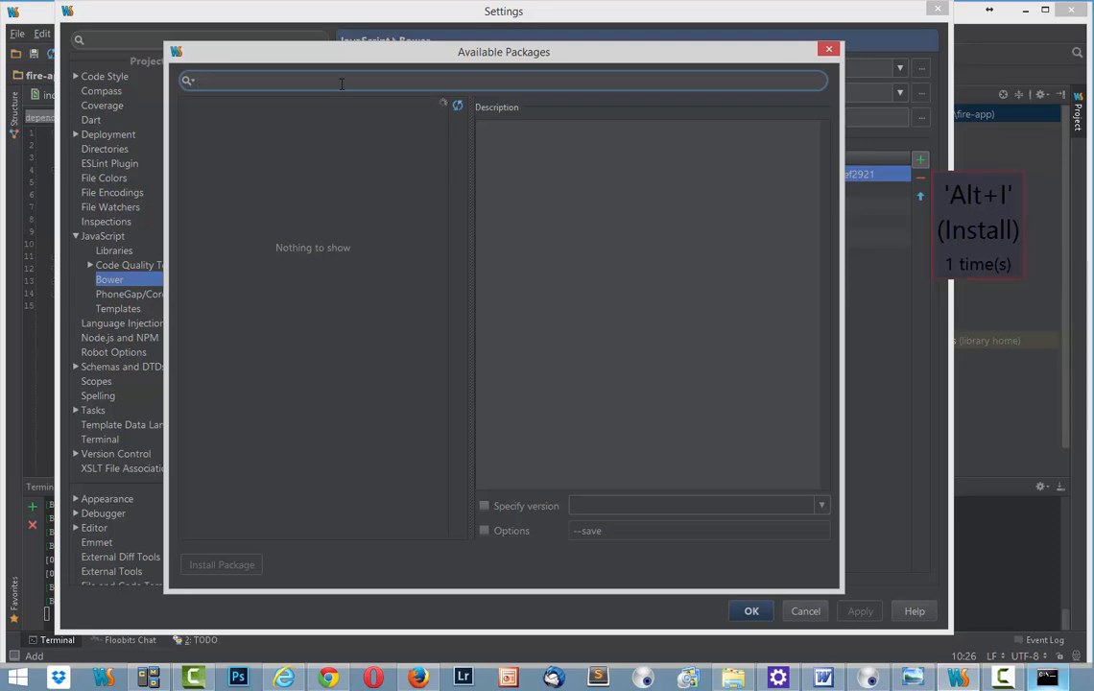
Search the Bower package list for 'angular'
type("a")
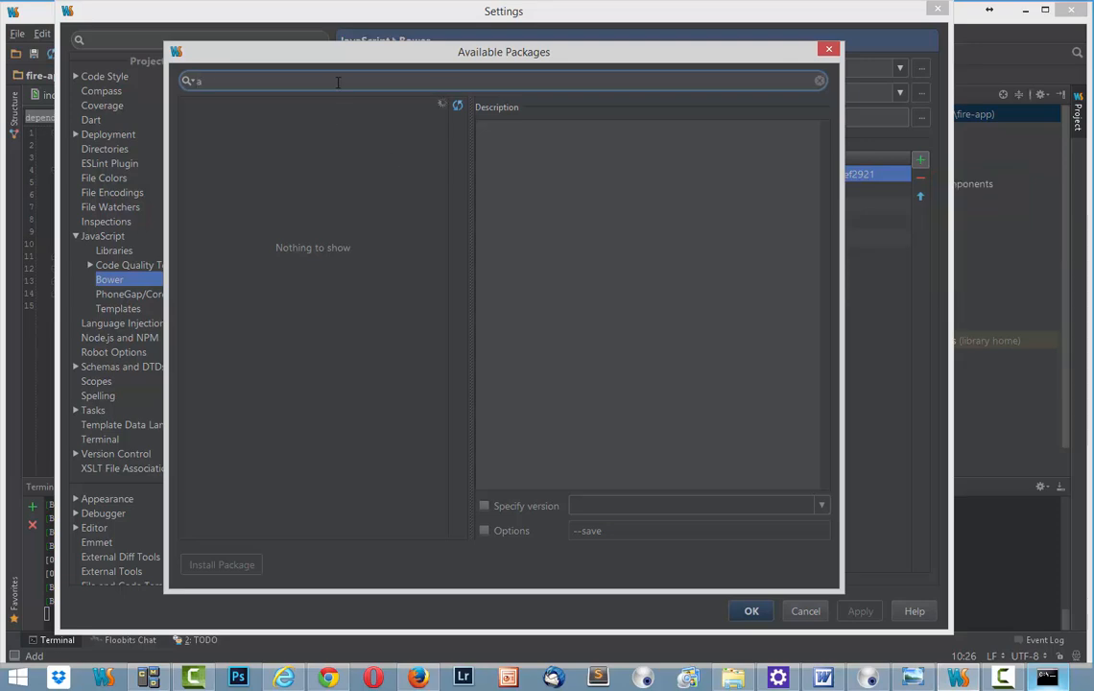
type("angula")
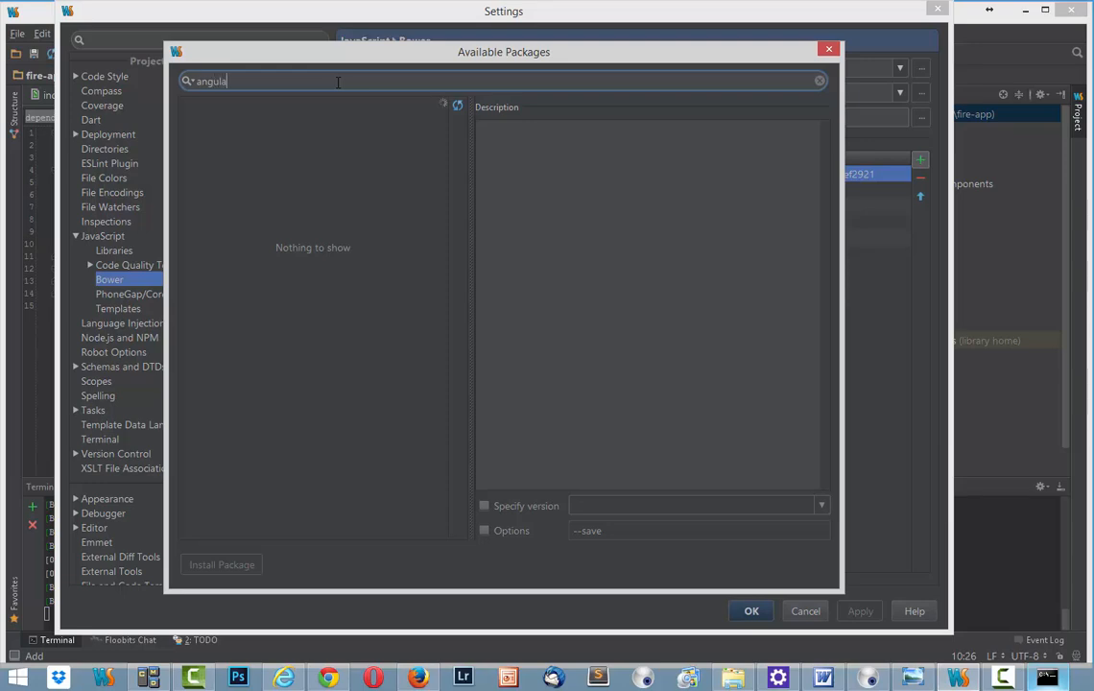
type("r")
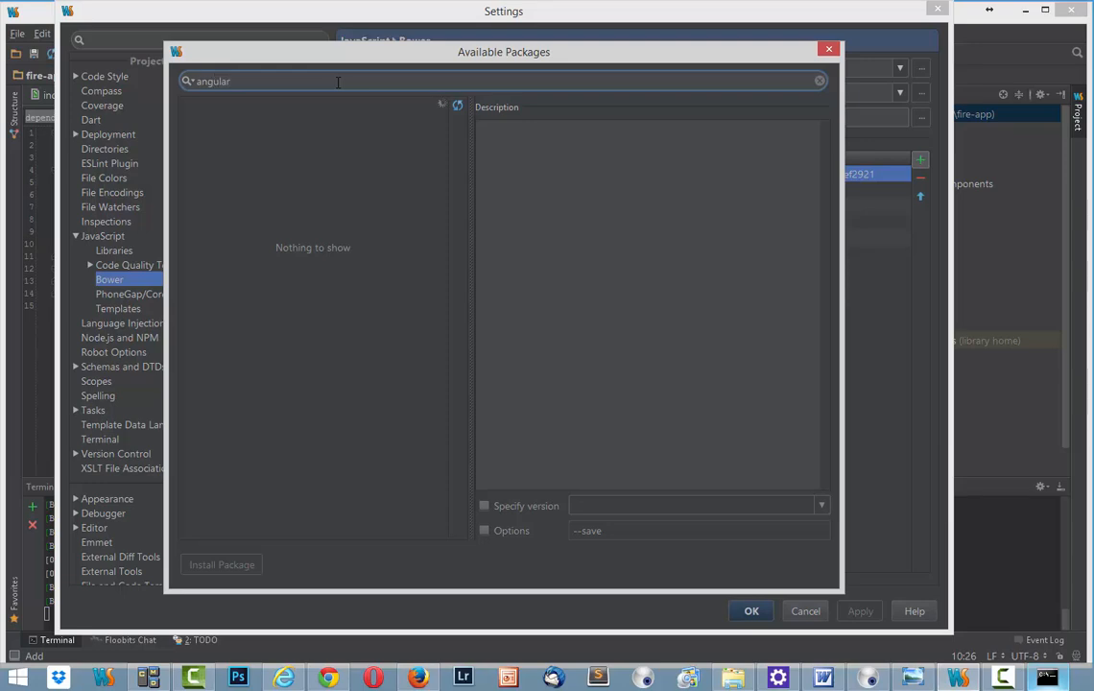
mouse_move(559, 428)
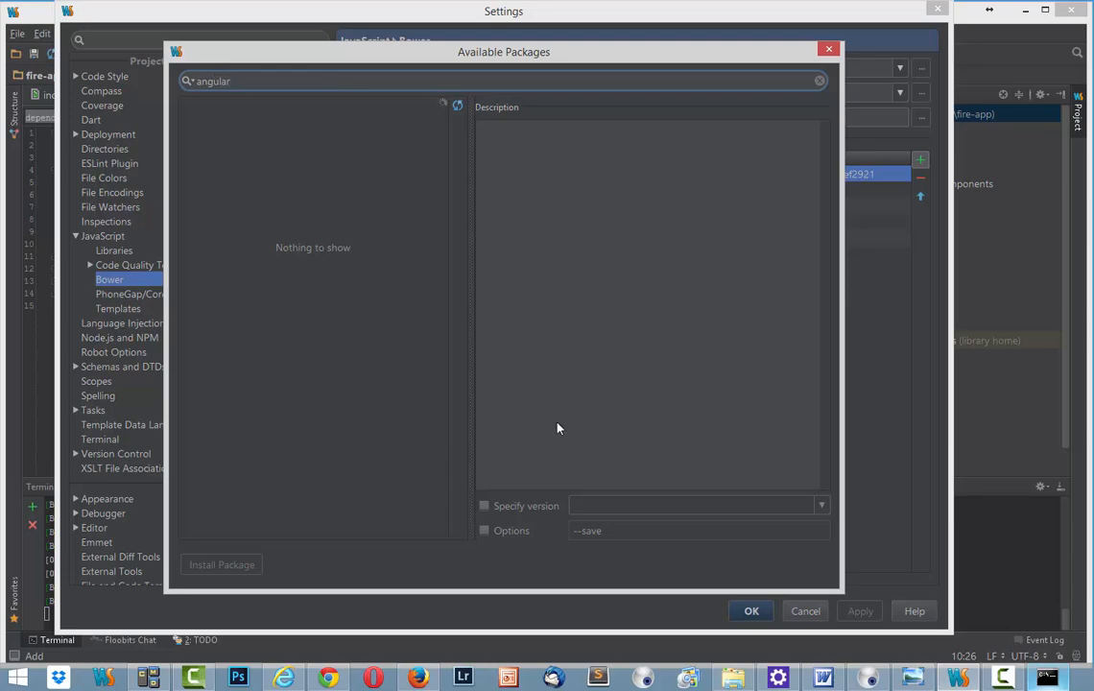
mouse_move(390, 285)
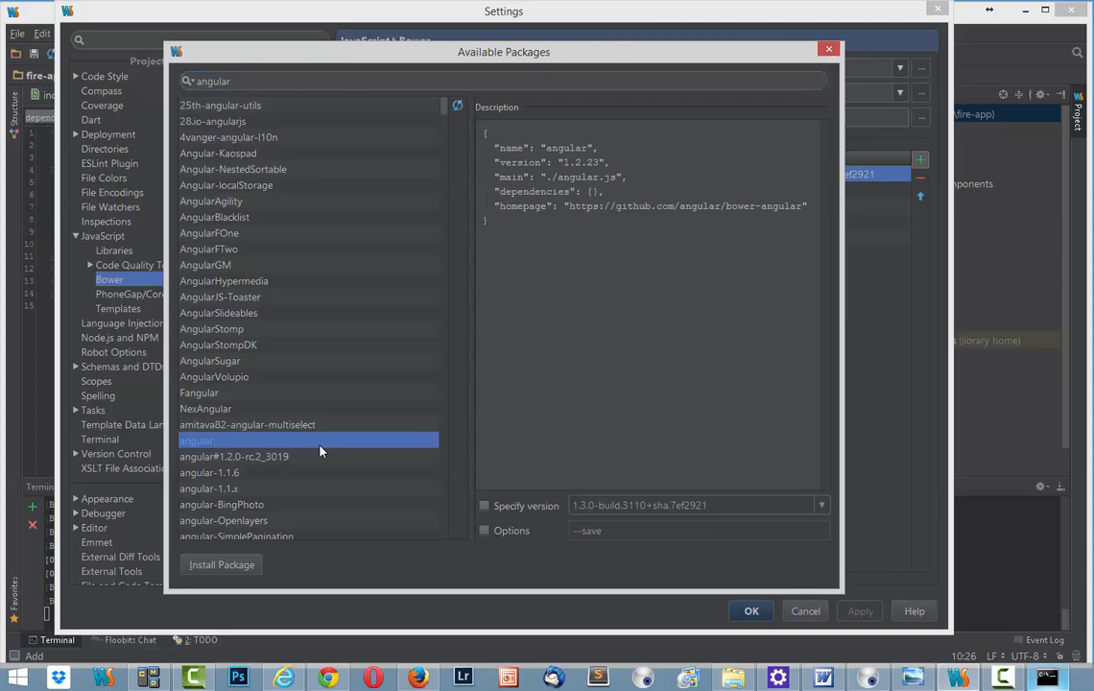
mouse_move(484, 519)
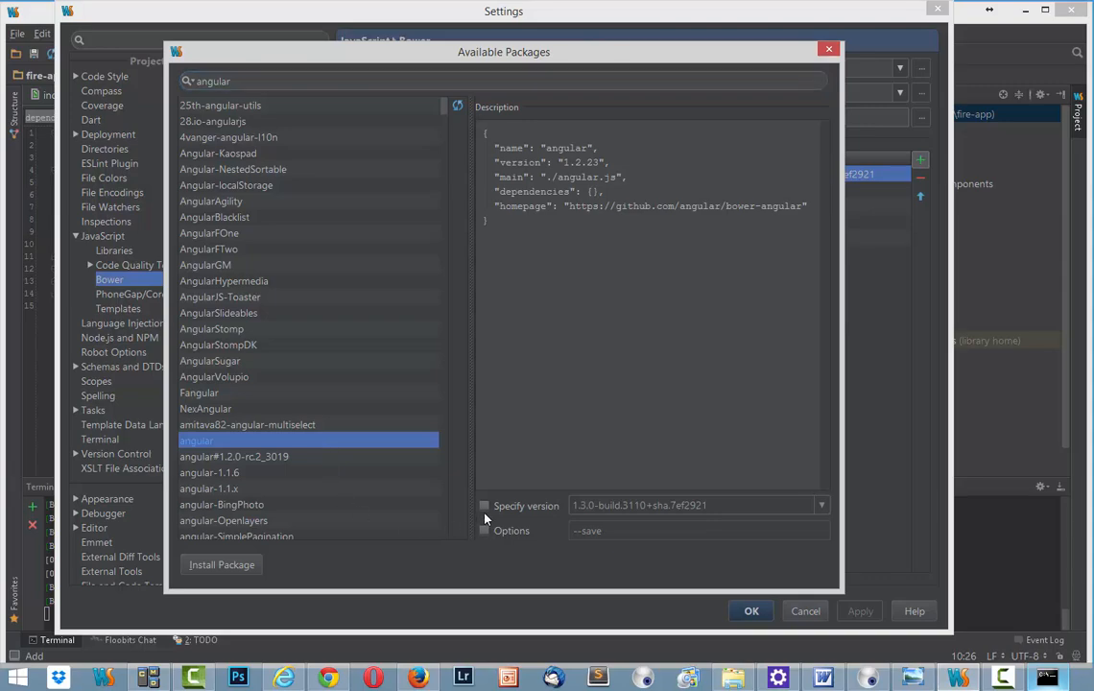
Install angular with a specific version and --save, view the error, and close the search
left_click(485, 504)
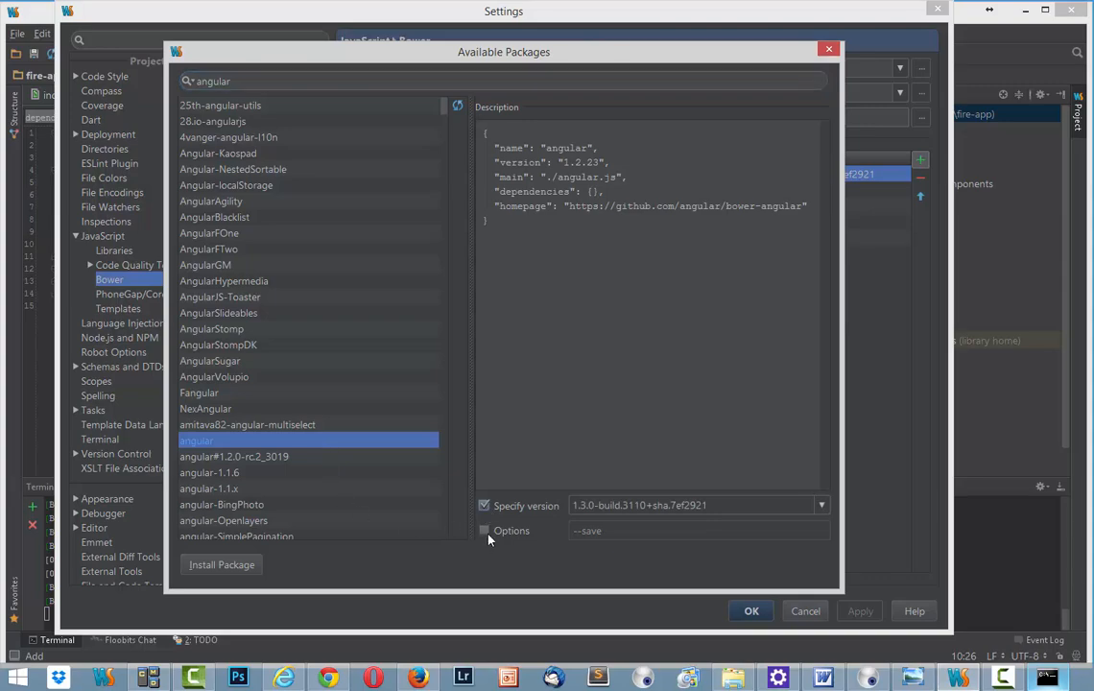
left_click(484, 530)
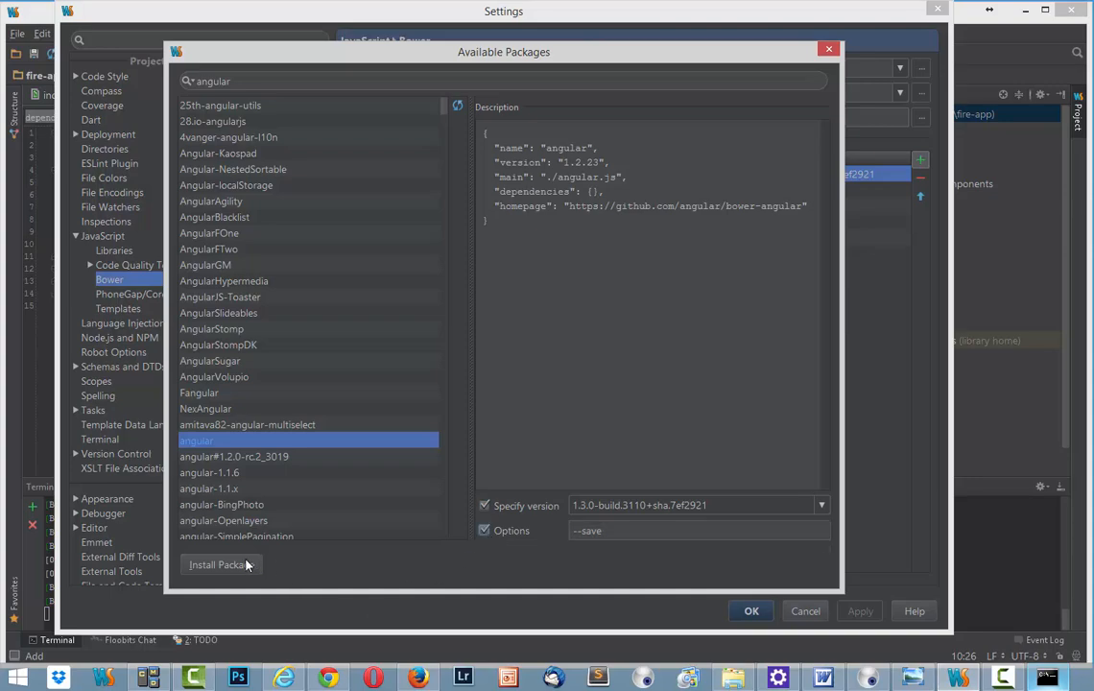
left_click(220, 565)
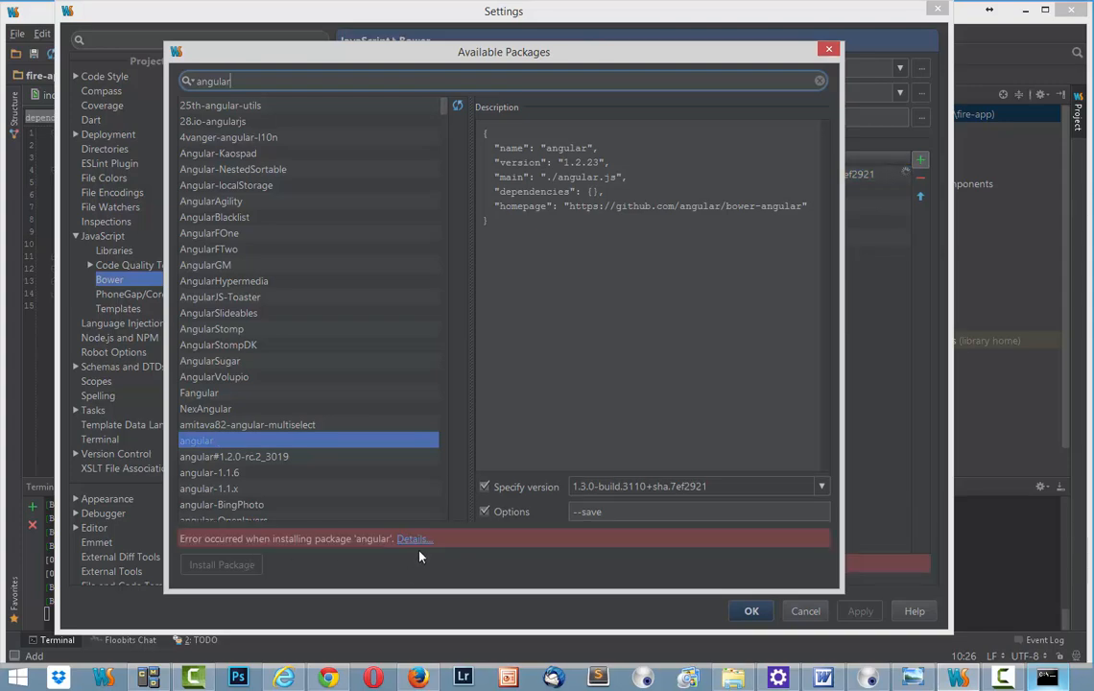
left_click(413, 538)
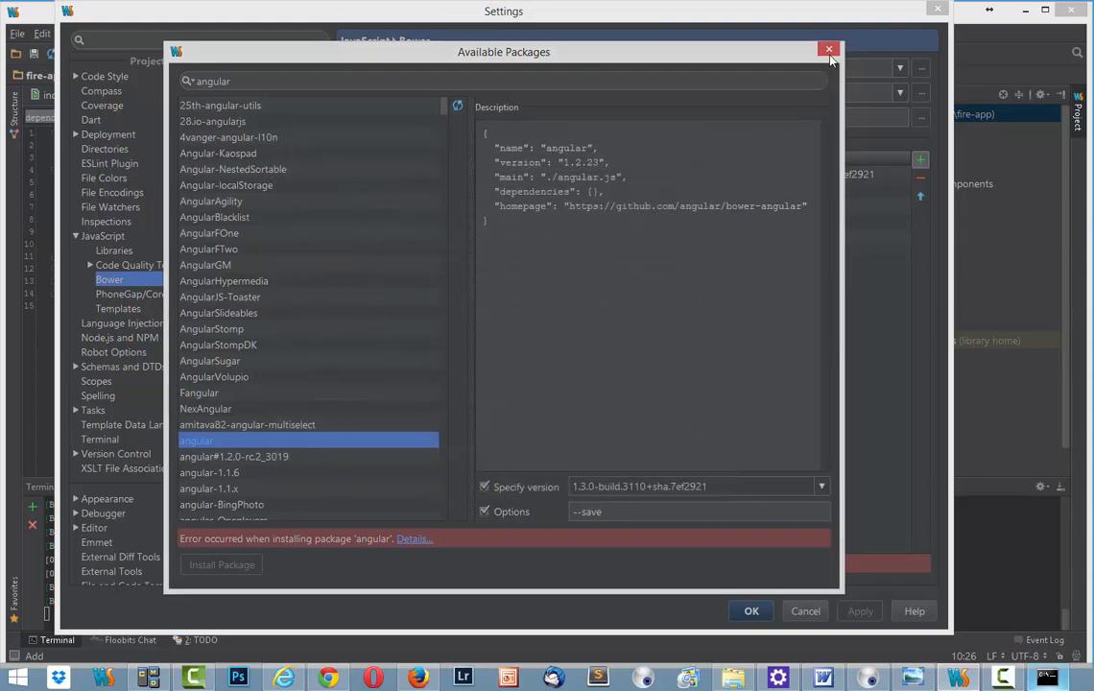
left_click(828, 49)
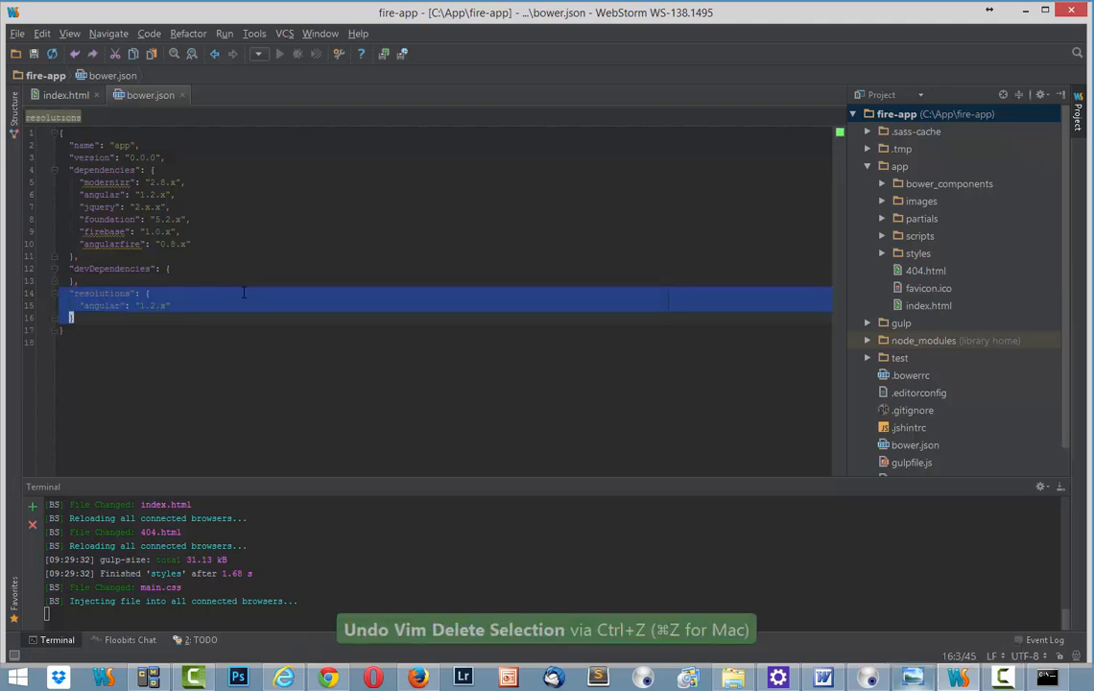
Save bower.json with the resolutions block pinning angular to 1.2.x
key("ctrl+s")
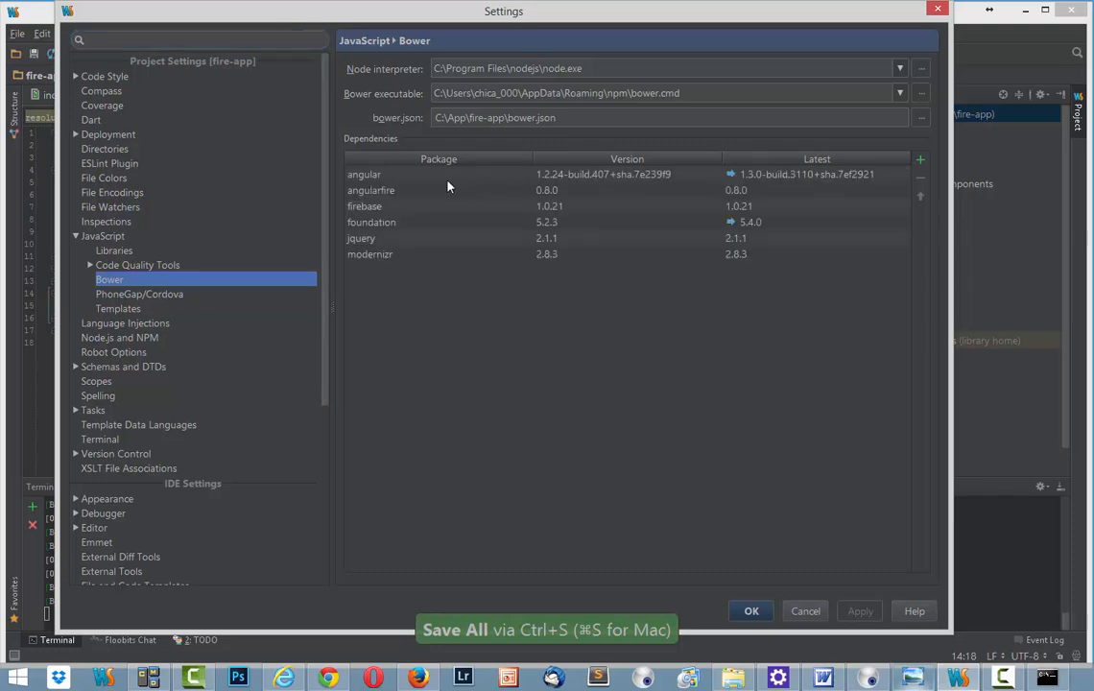
mouse_move(413, 199)
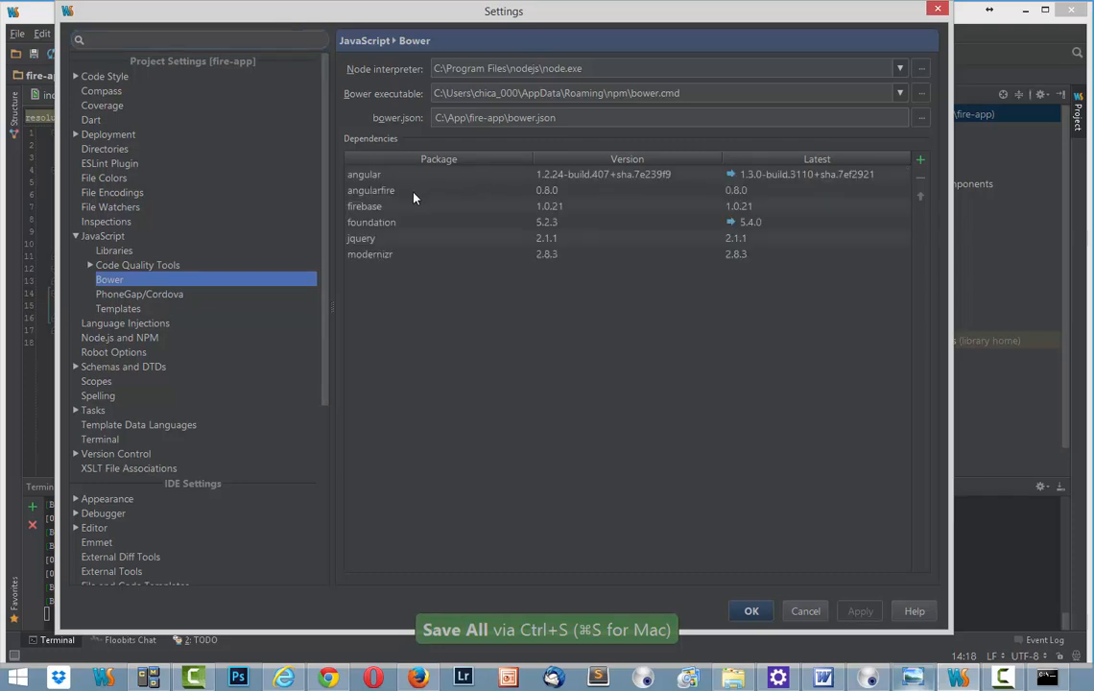
Uninstall angularfire and angular from the Bower dependencies table
left_click(418, 253)
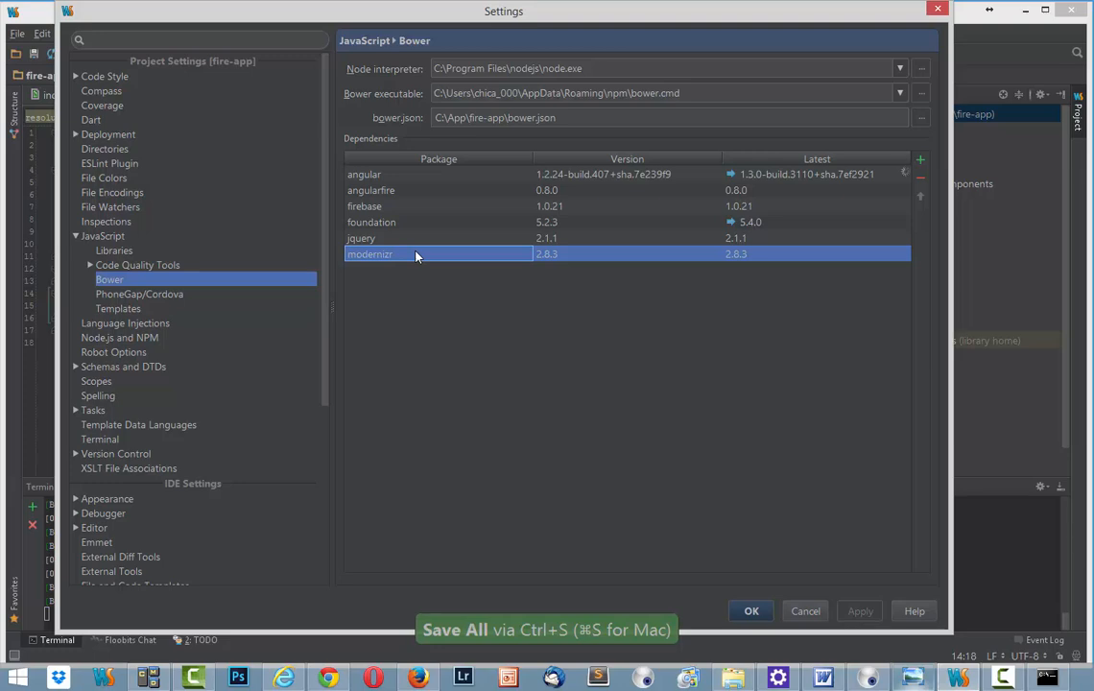
left_click(920, 179)
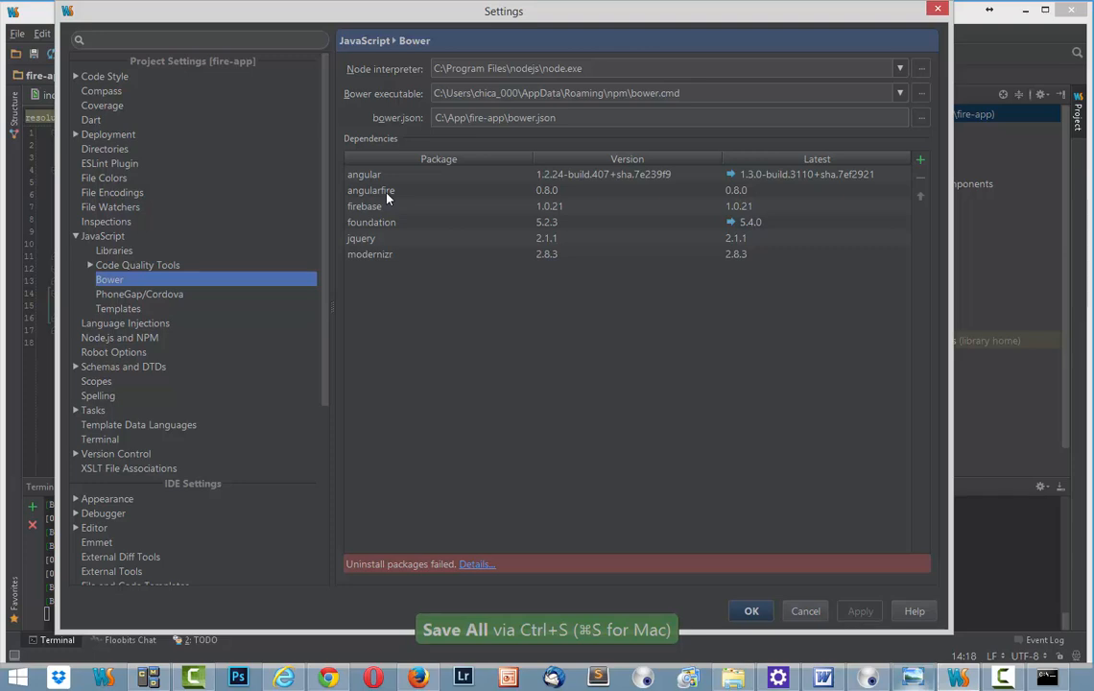
mouse_move(397, 198)
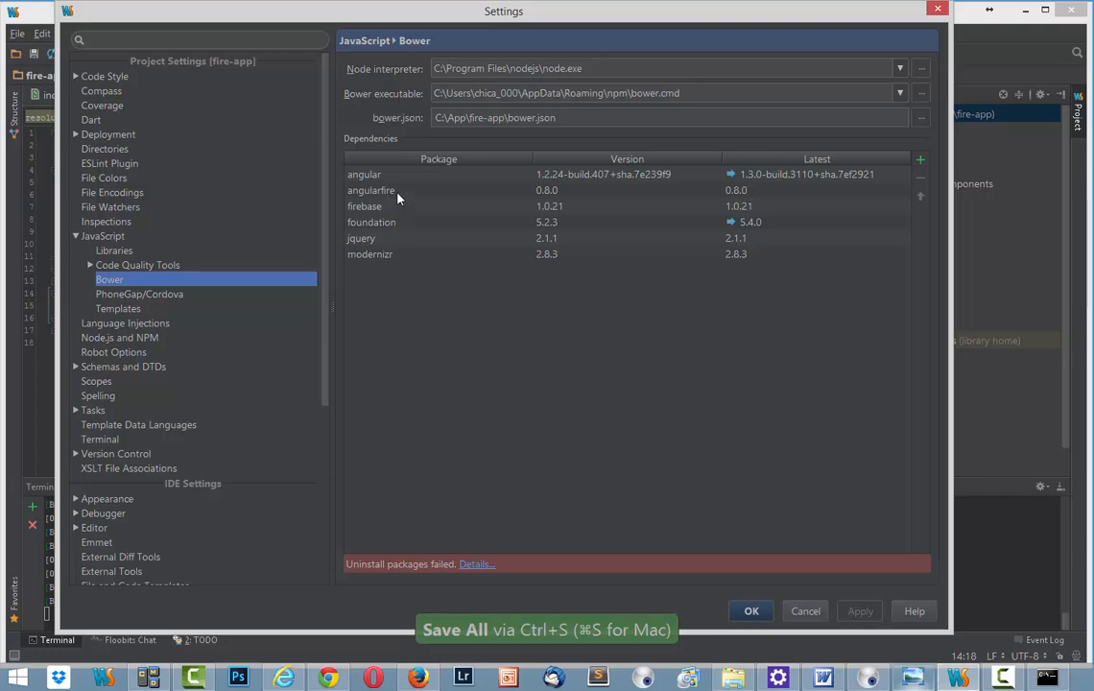
left_click(370, 190)
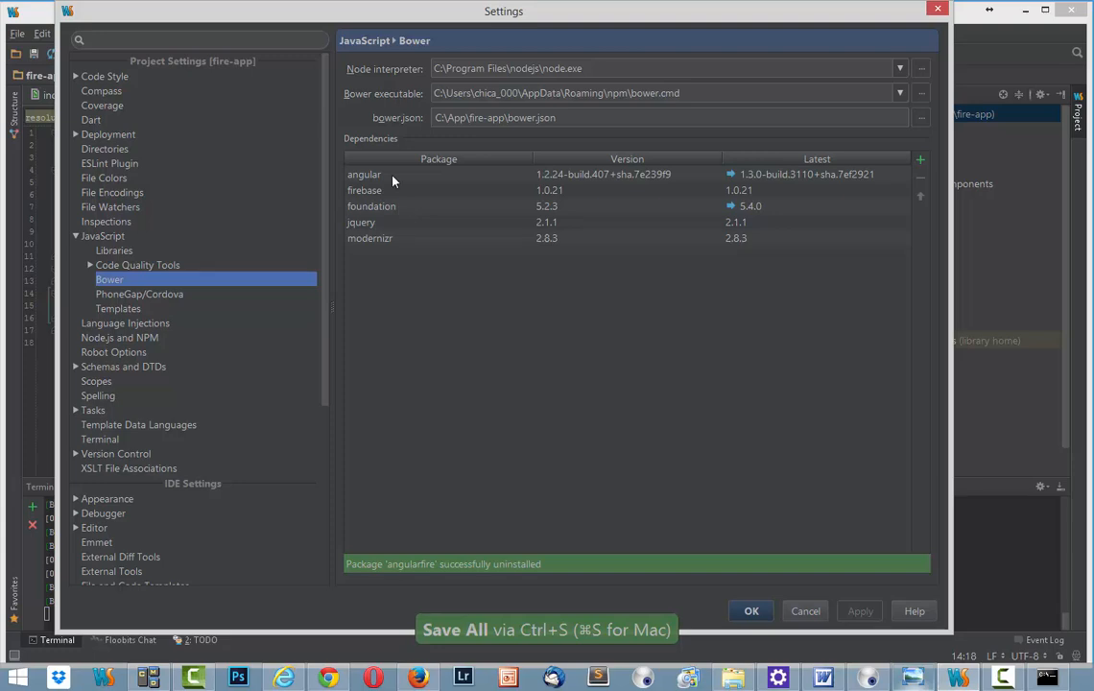
left_click(391, 174)
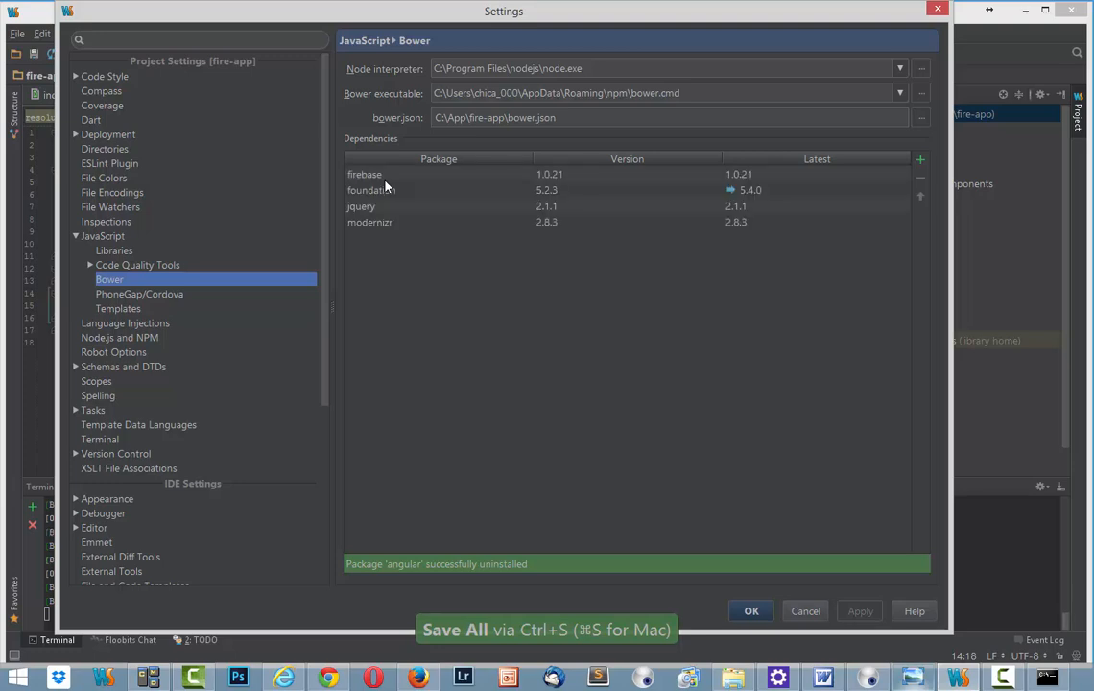
left_click(371, 222)
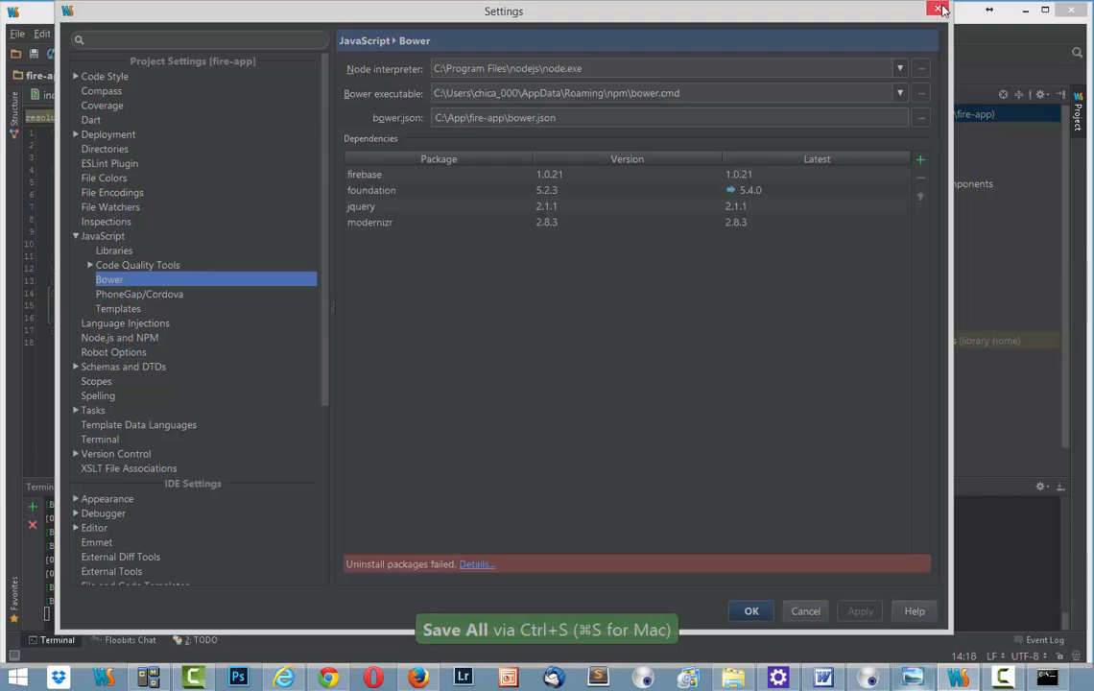
Close Settings and save bower.json without the devDependencies and resolutions entries
left_click(937, 10)
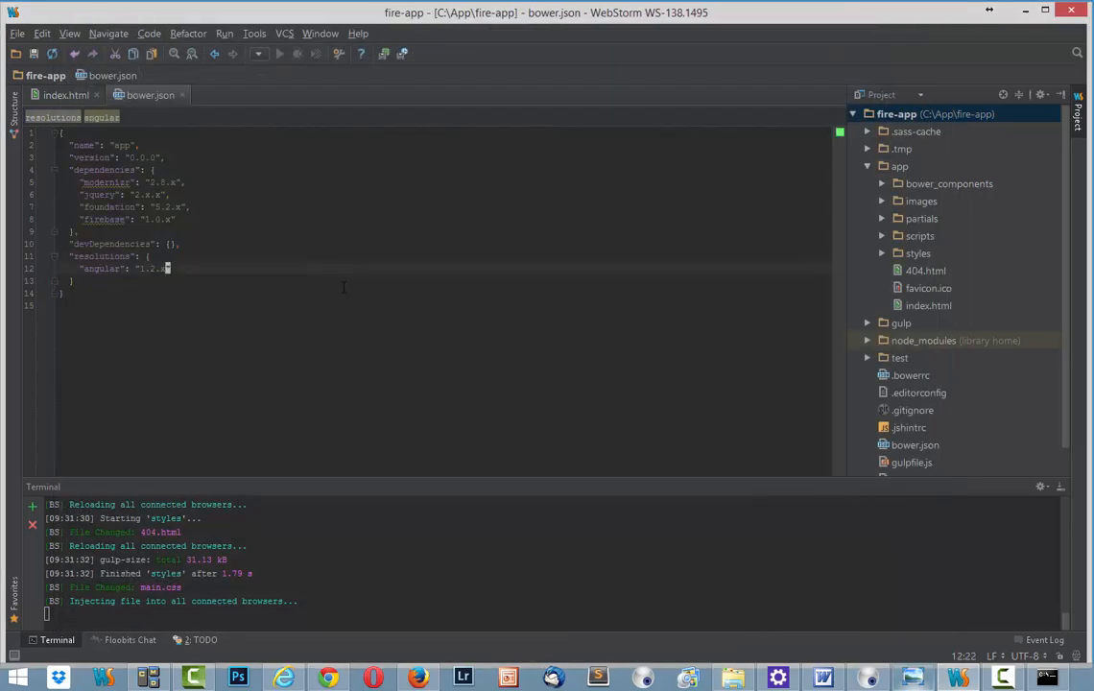
mouse_move(578, 429)
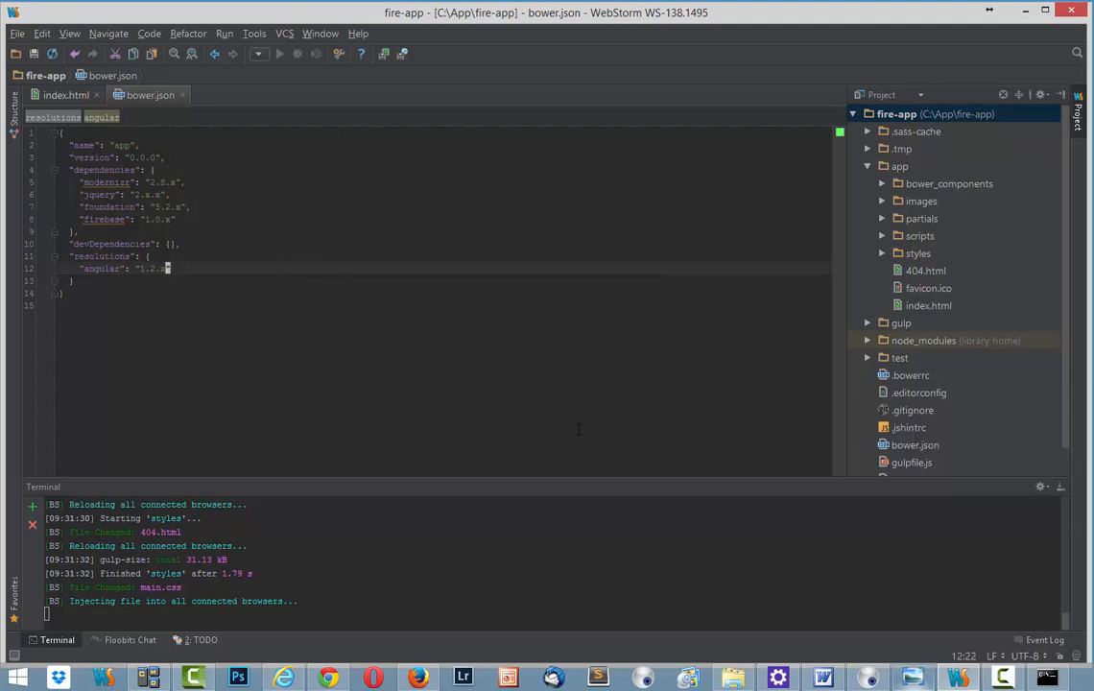
key("ctrl+s")
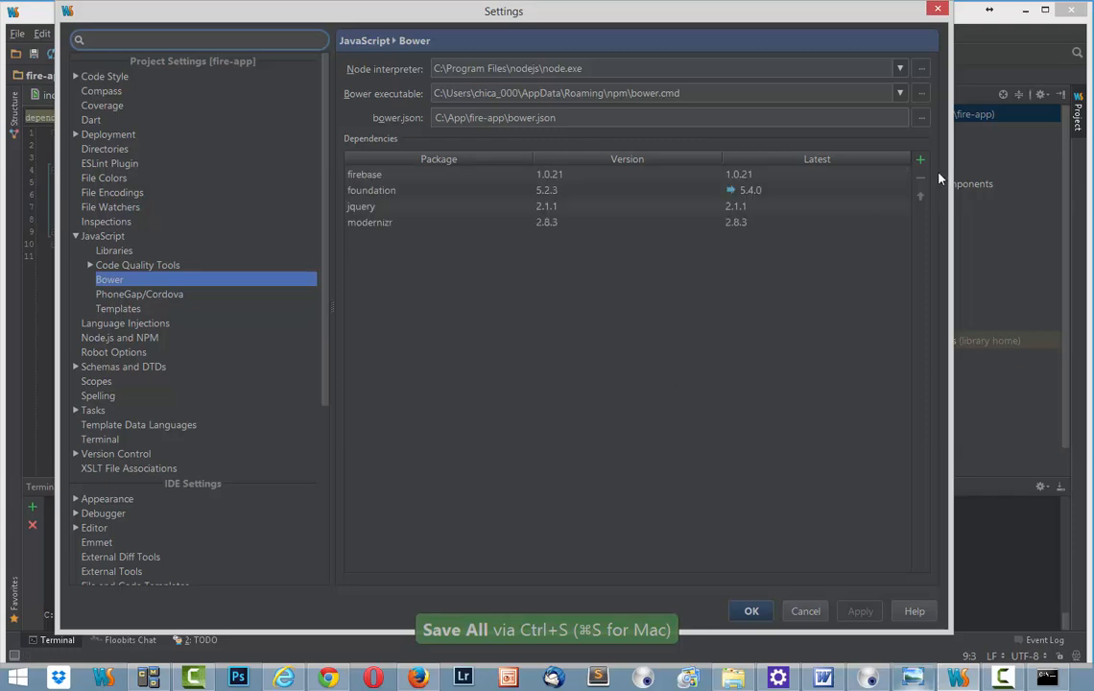
Install angular at the 1.3.0 build with --save from the 'angu' search
left_click(920, 160)
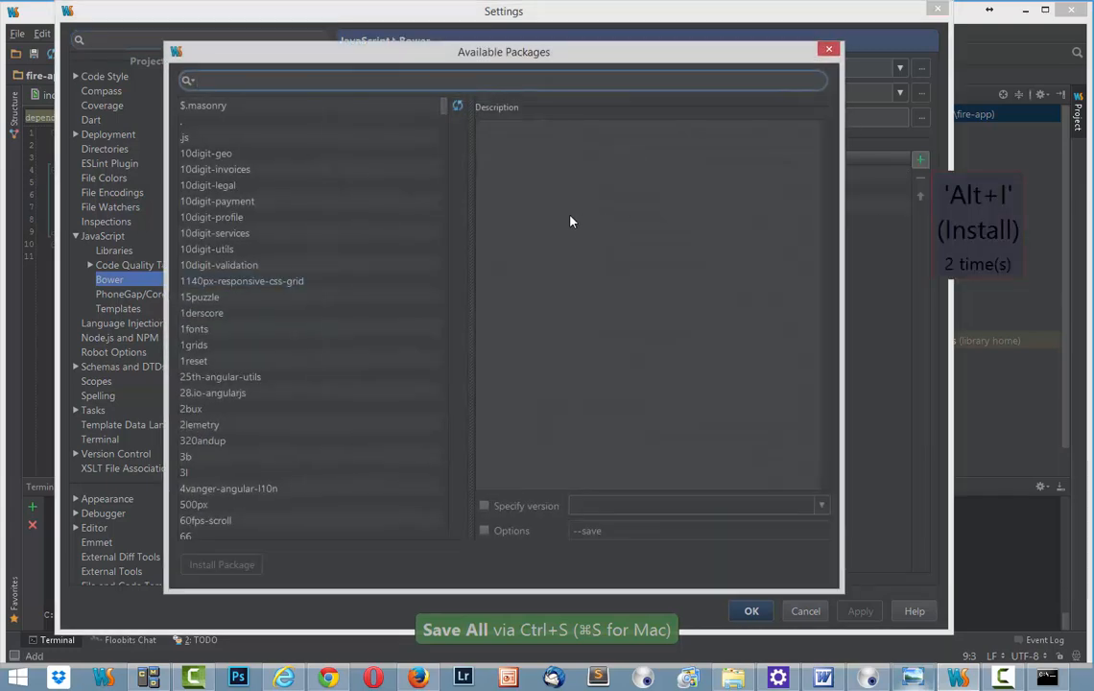
type("angular")
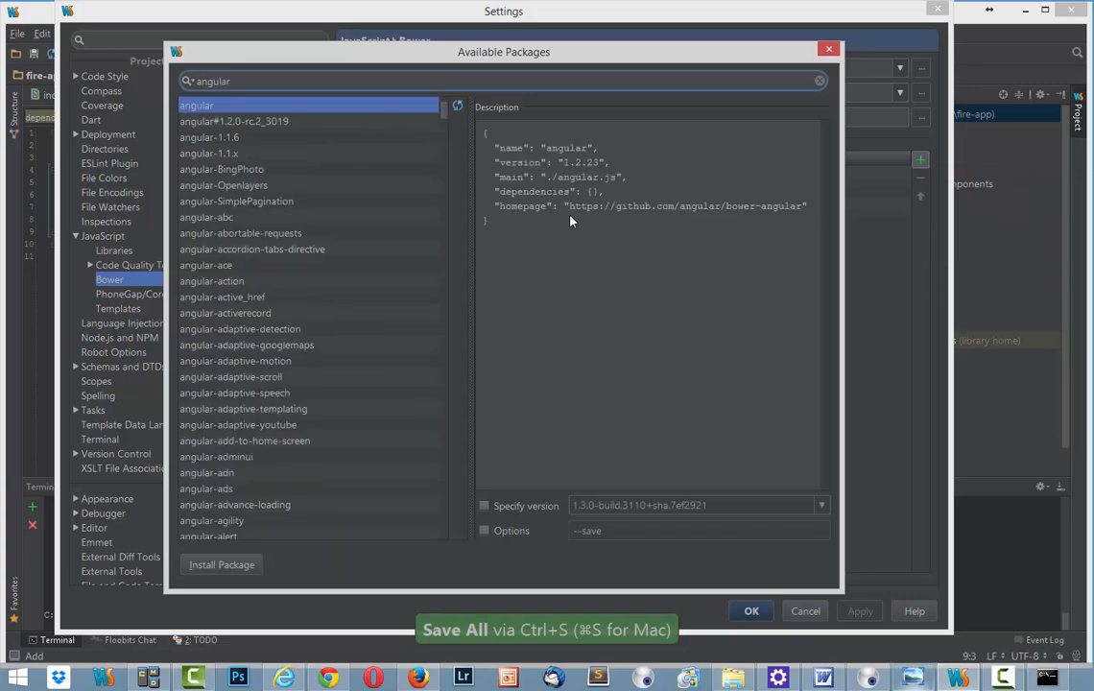
left_click(484, 504)
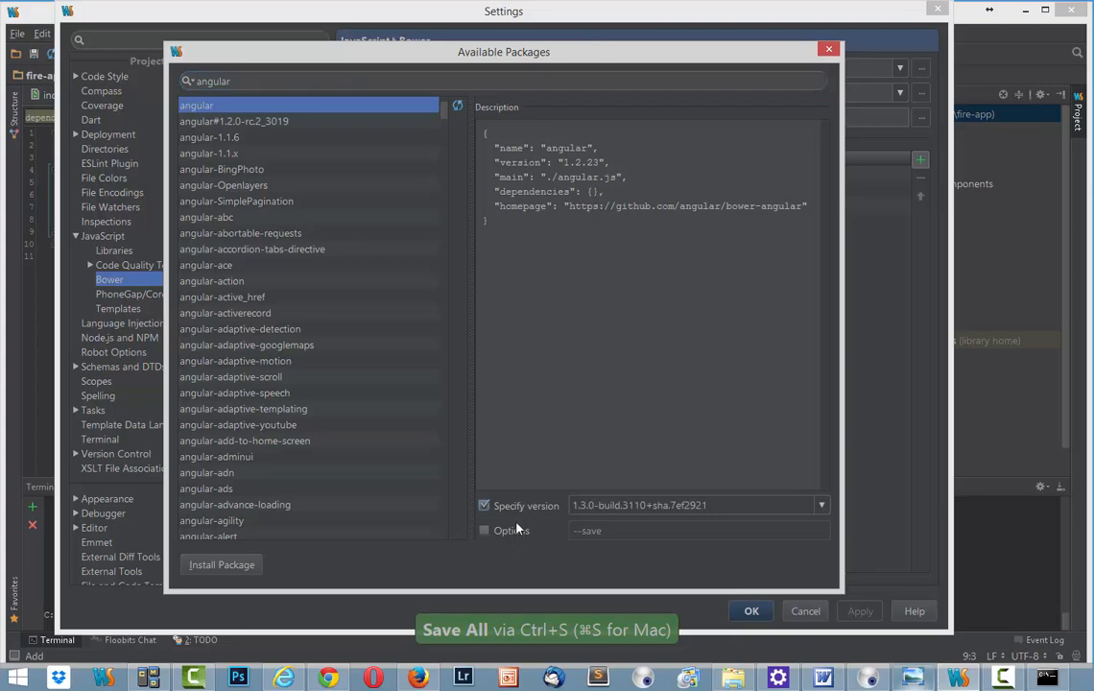
left_click(484, 530)
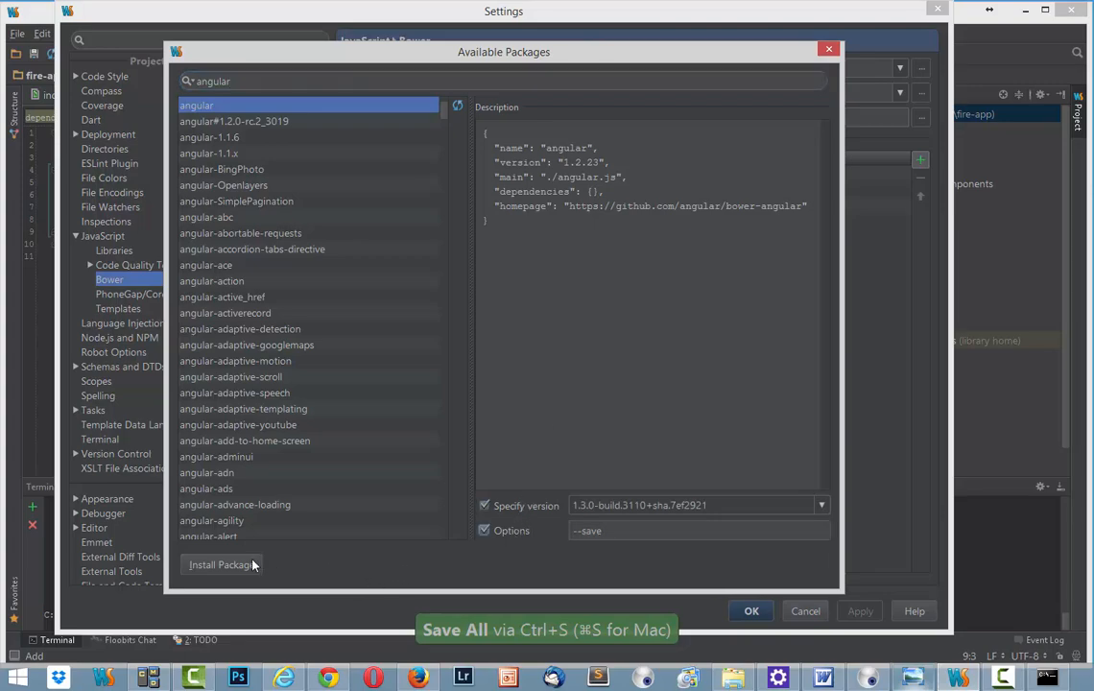
left_click(220, 564)
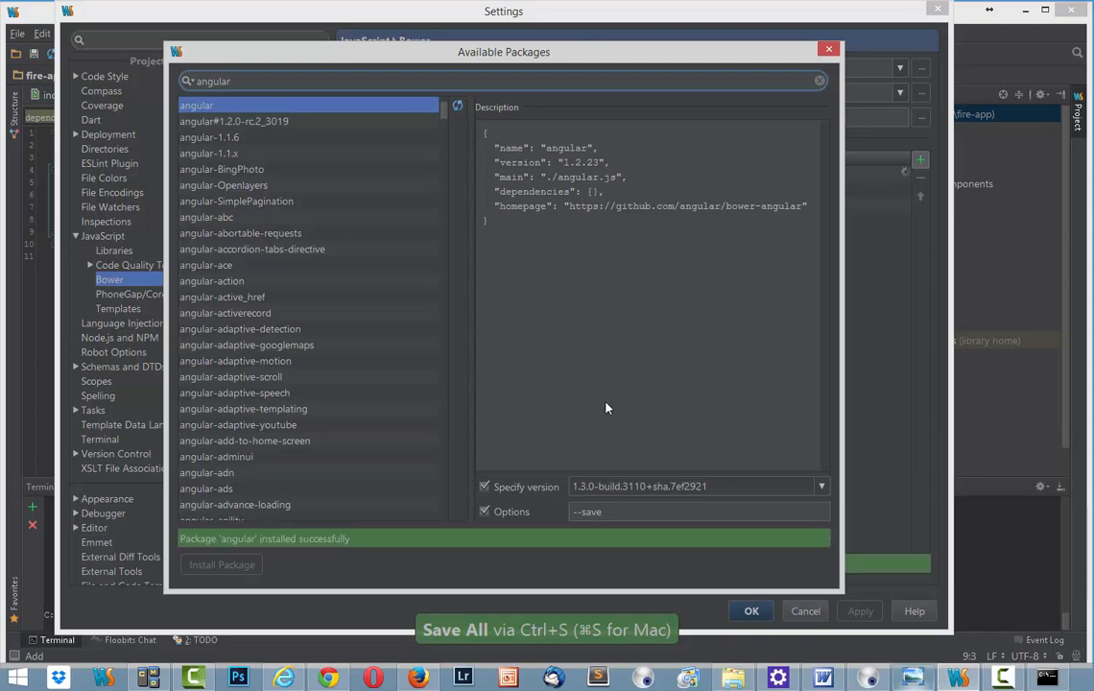
mouse_move(305, 125)
type("-ani")
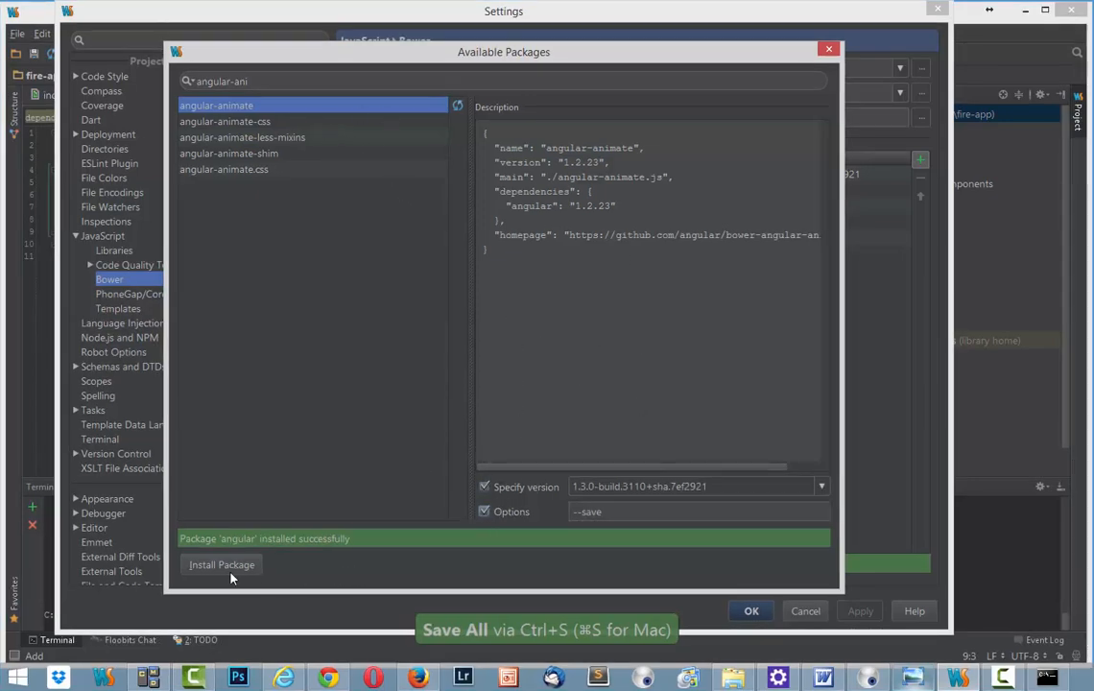
Install angular-animate, then angular-ui-router 0.2.10 with --save
left_click(221, 565)
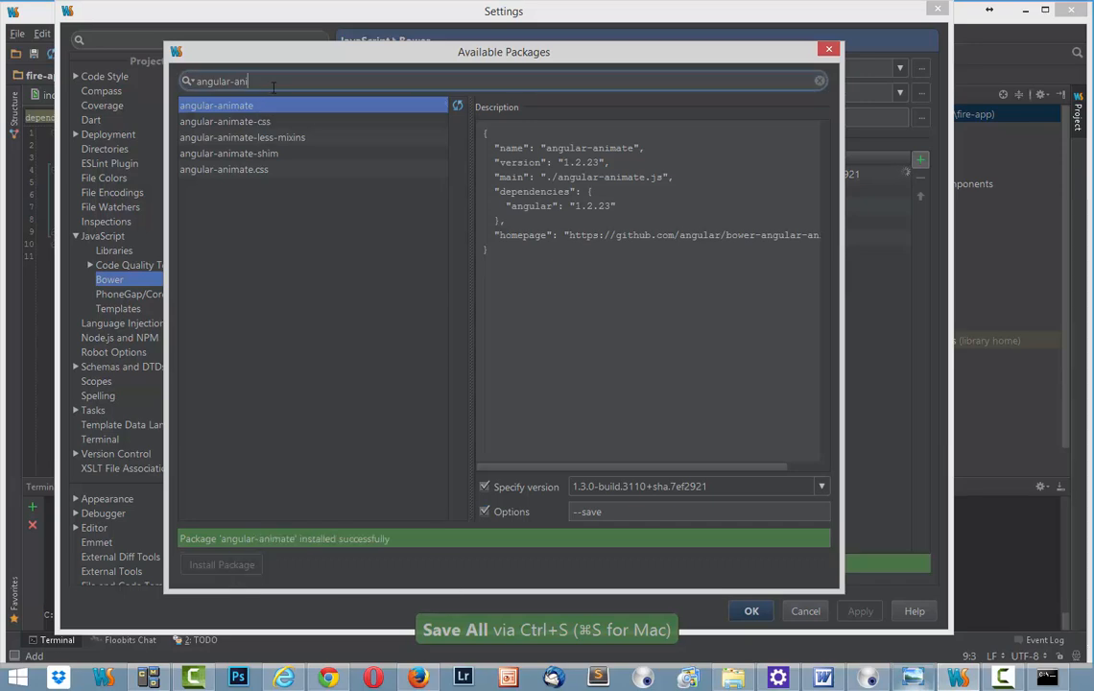
key("BackSpace")
type("ui-rou")
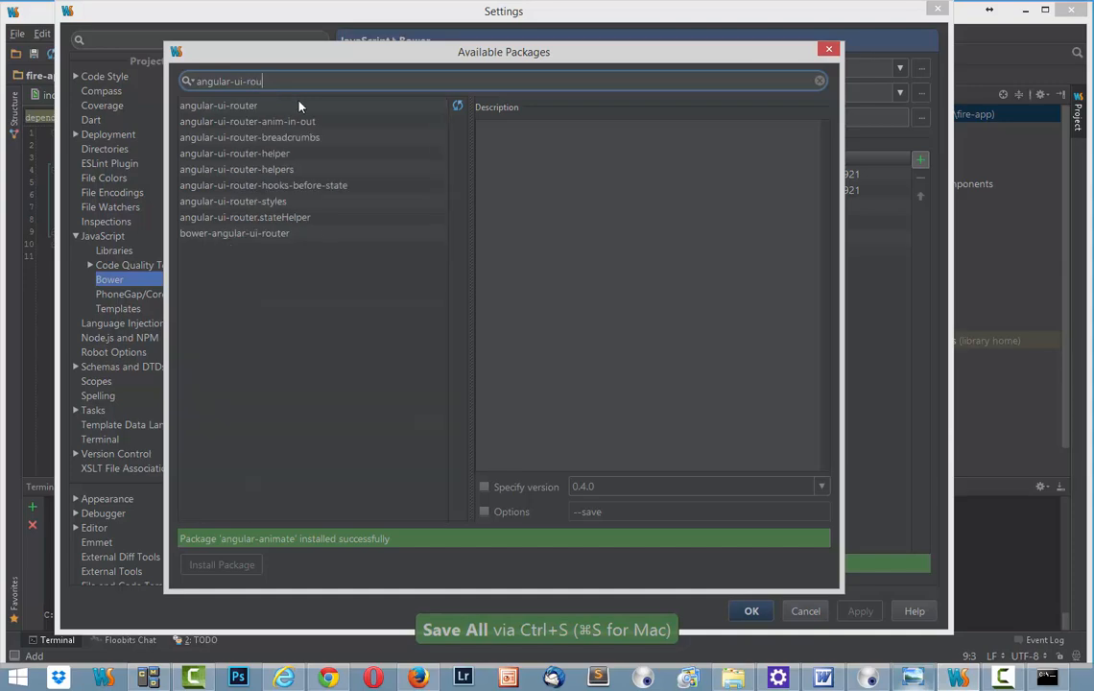
left_click(218, 105)
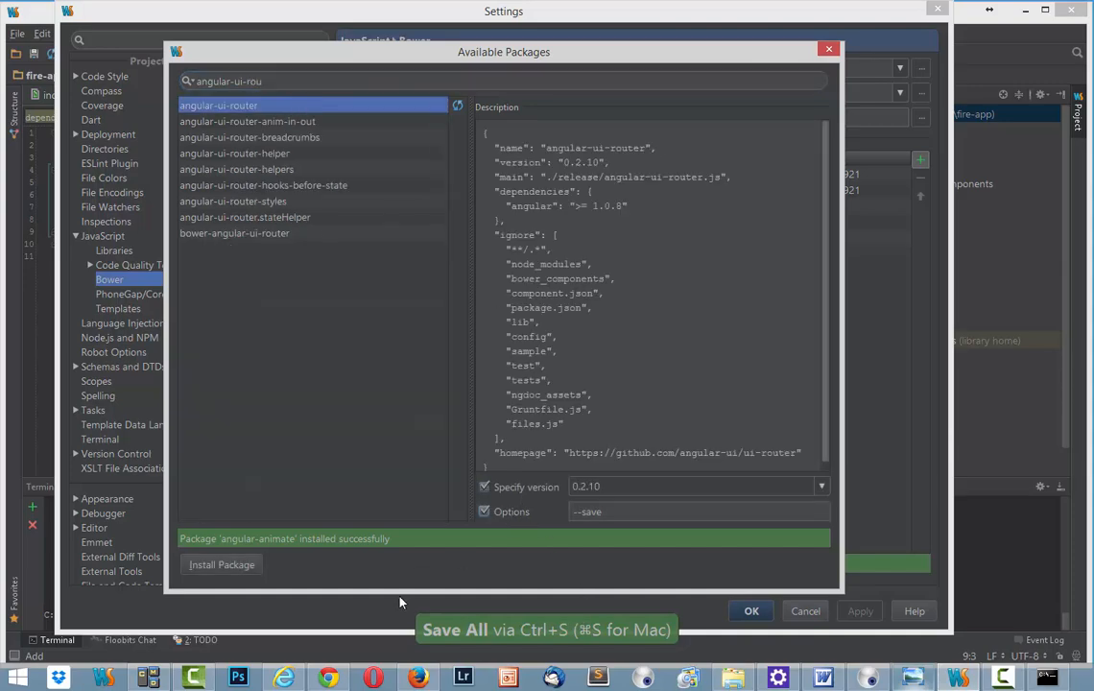
left_click(221, 563)
type("foun")
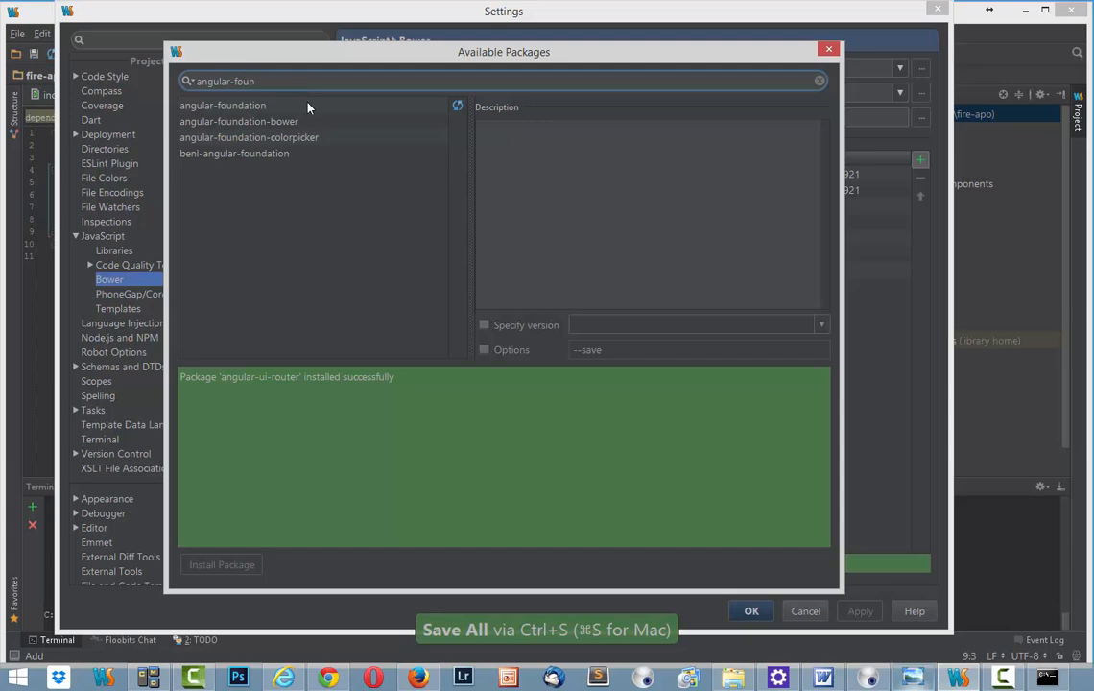
Install angular-foundation, close the package search, and confirm Settings with OK
left_click(223, 104)
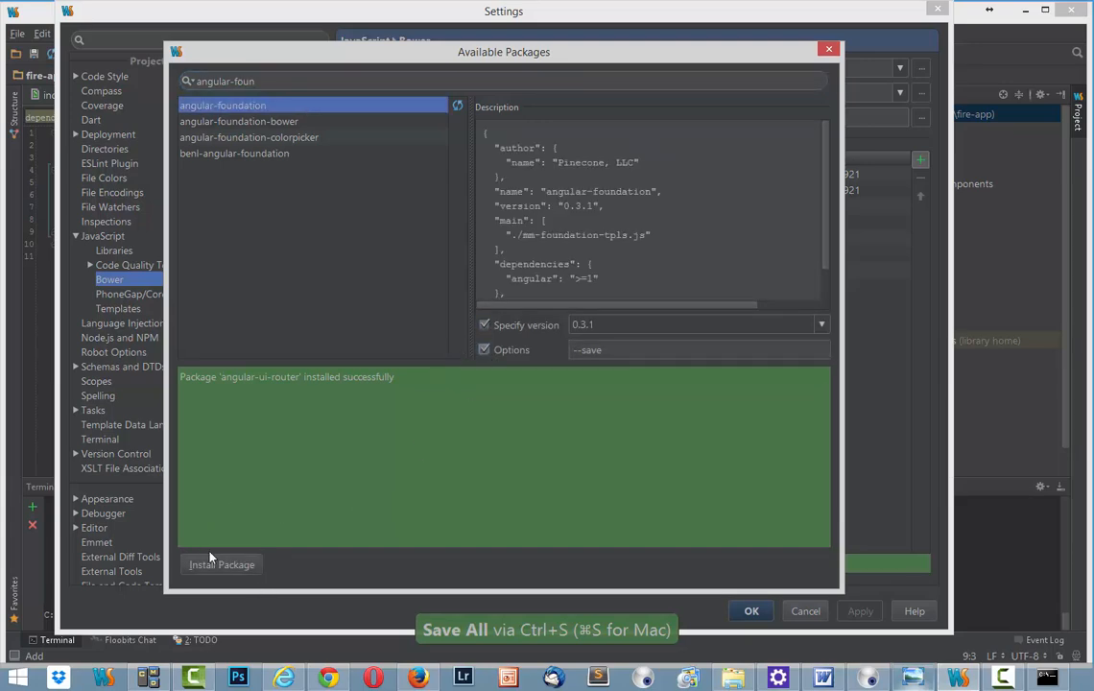
left_click(221, 564)
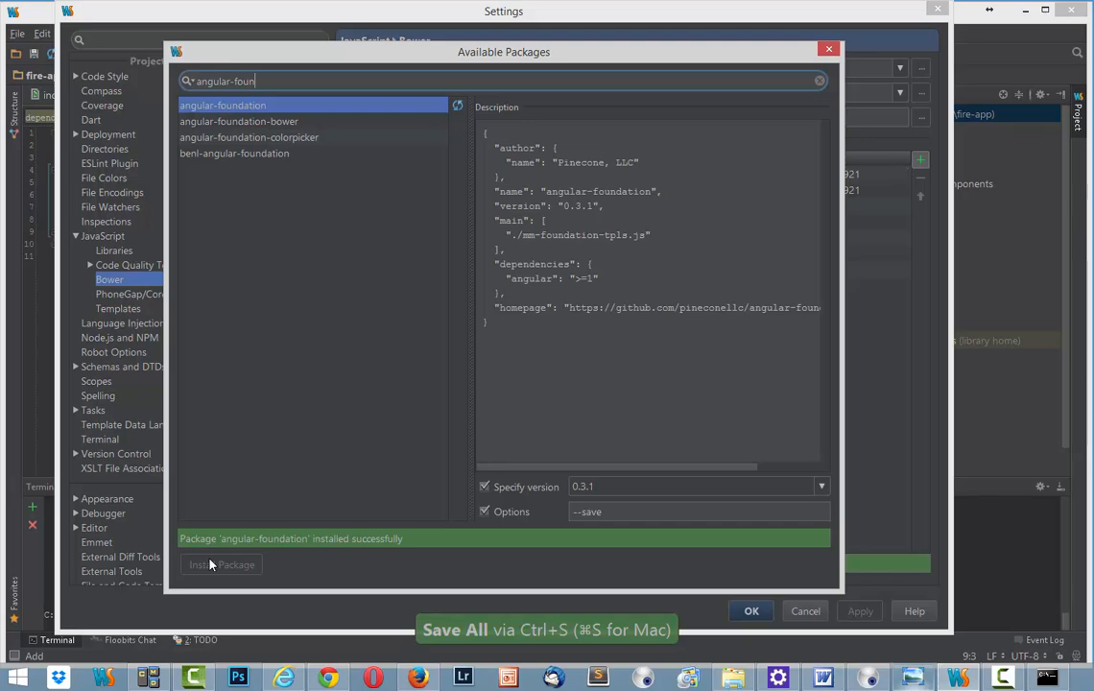
left_click(827, 48)
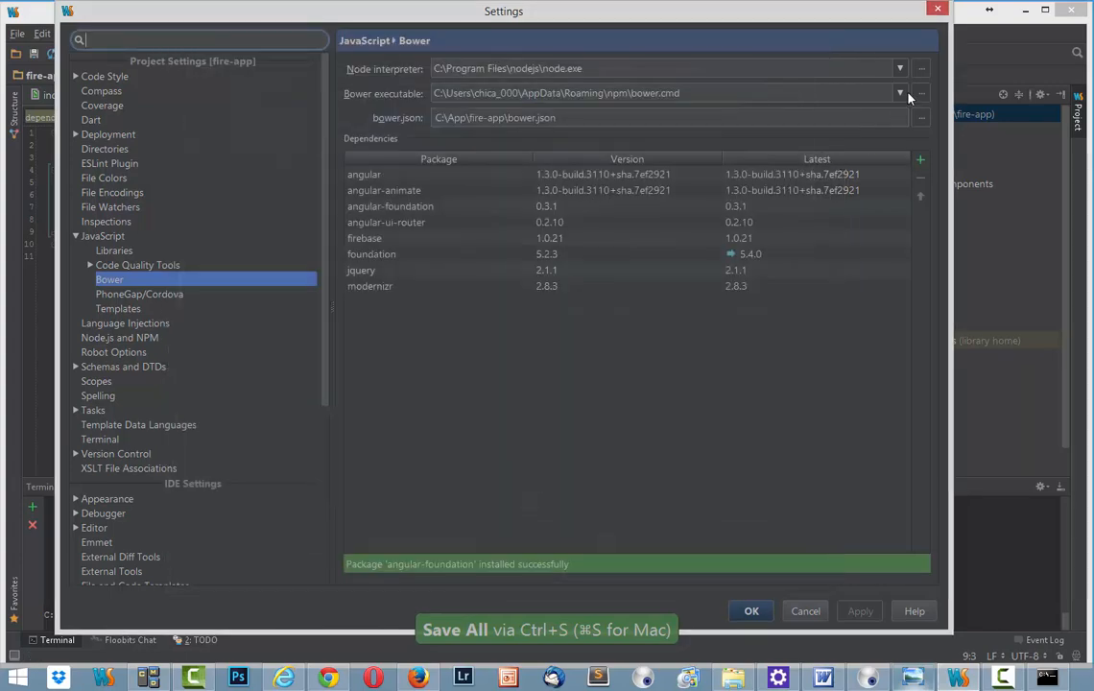
left_click(751, 610)
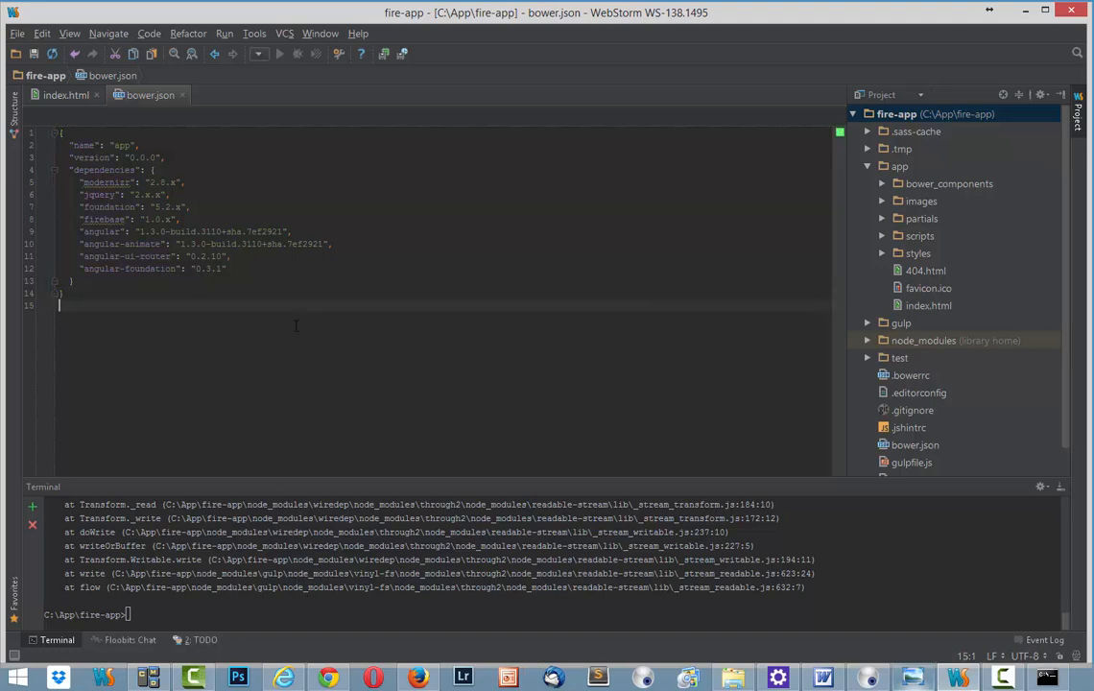
Close bower.json and open a new terminal session at C:\App\fire-app
left_click(64, 94)
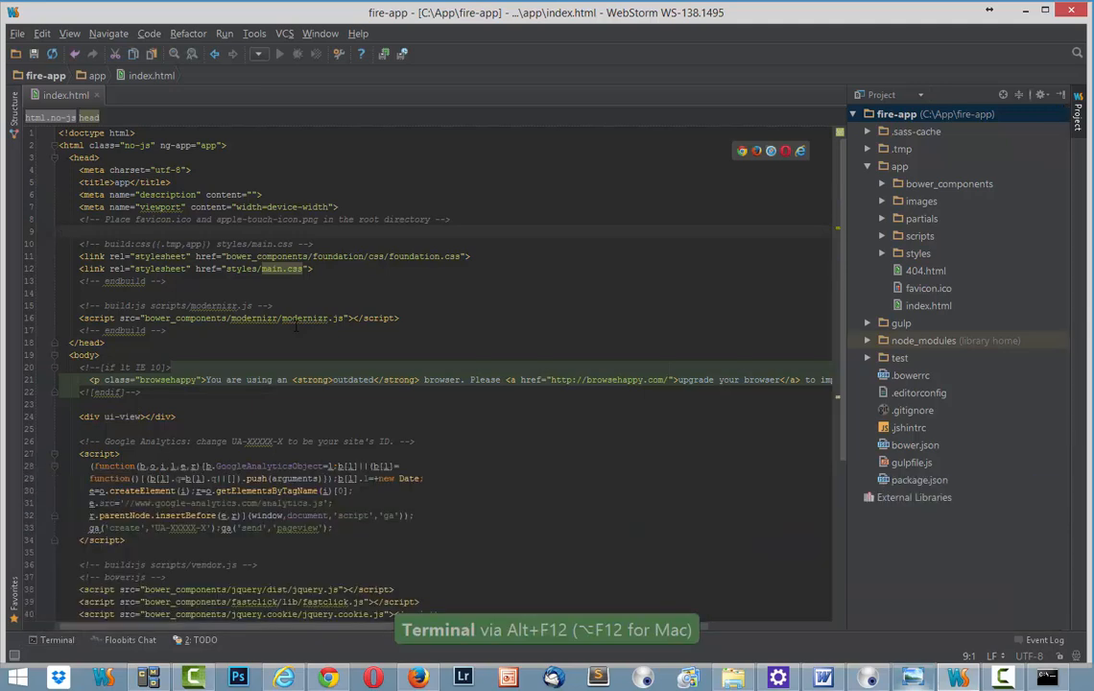
left_click(55, 639)
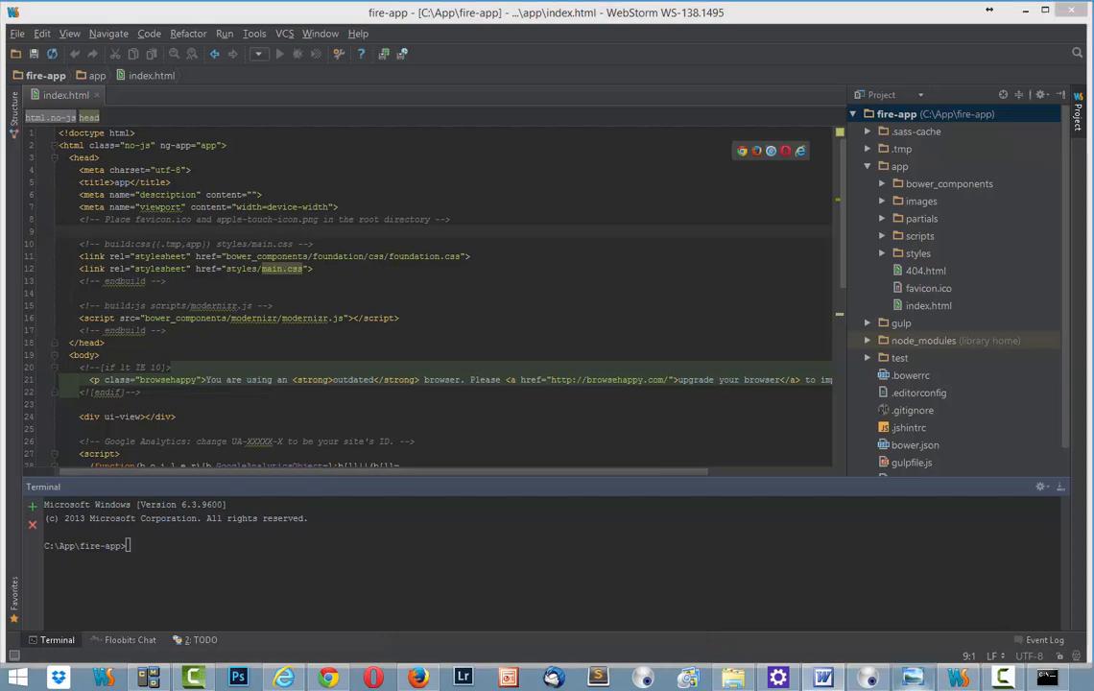
mouse_move(590, 567)
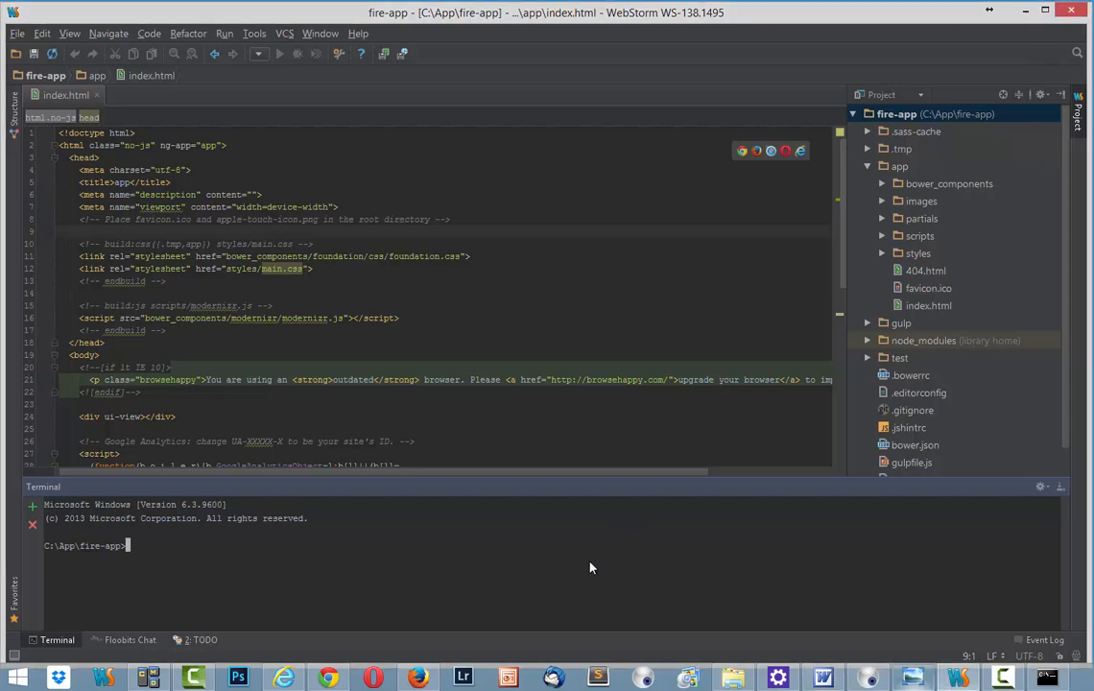
Run 'bower install angularfire --save' and resolve the conflict with the angular 1.3.0 build
type("bower install angularfire --save")
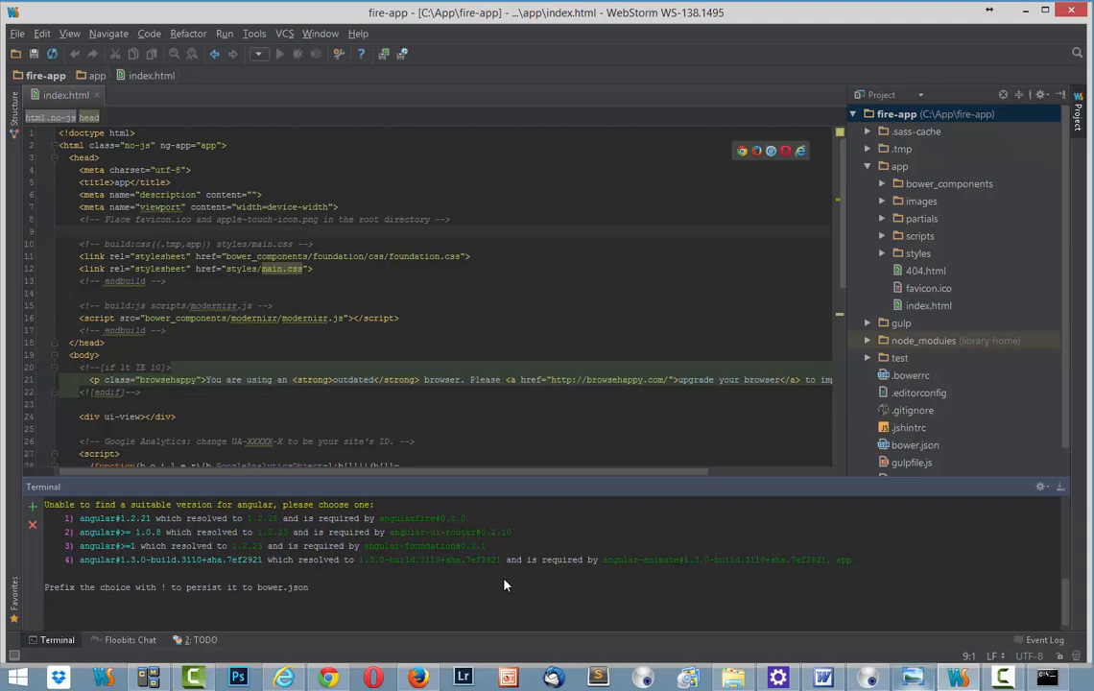
mouse_move(547, 637)
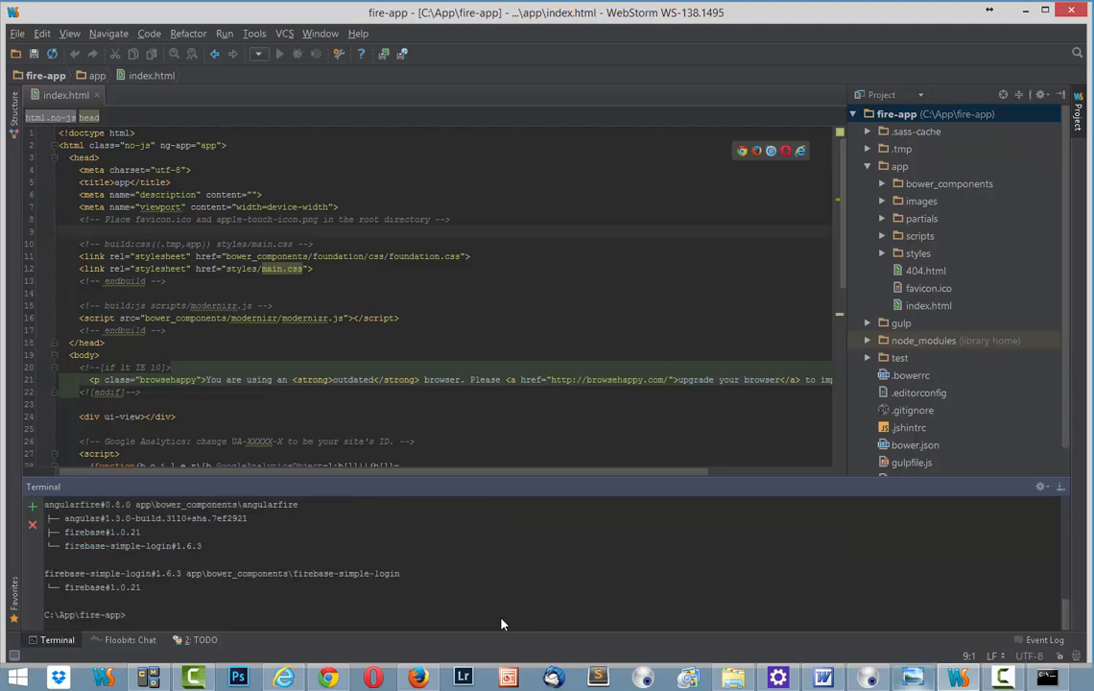
type("g")
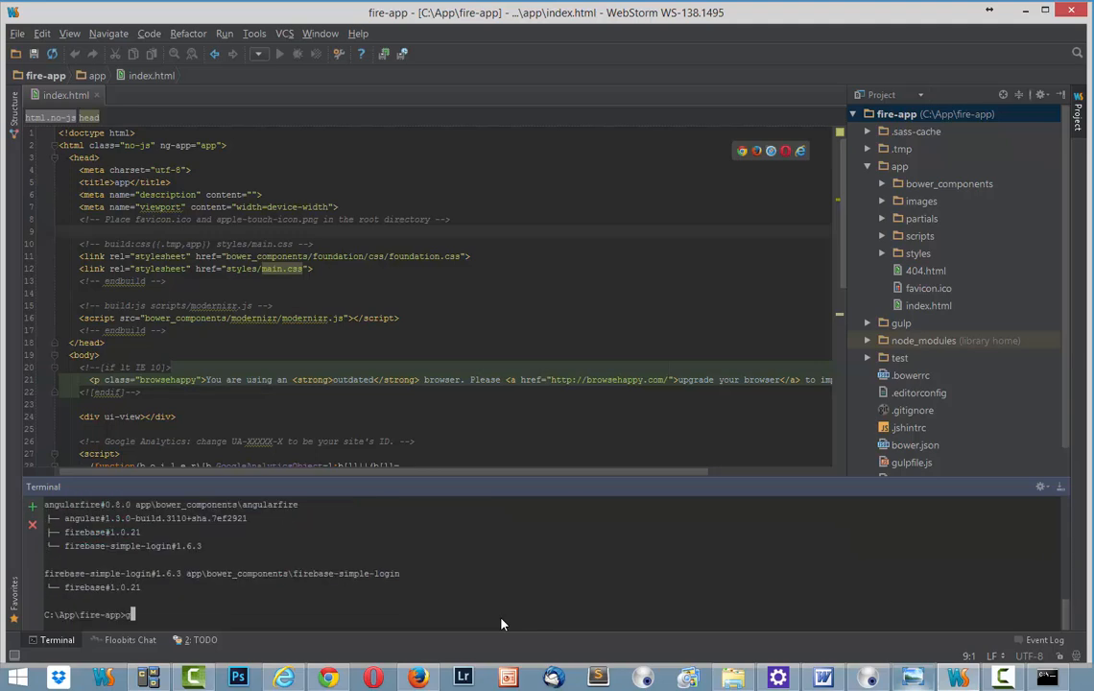